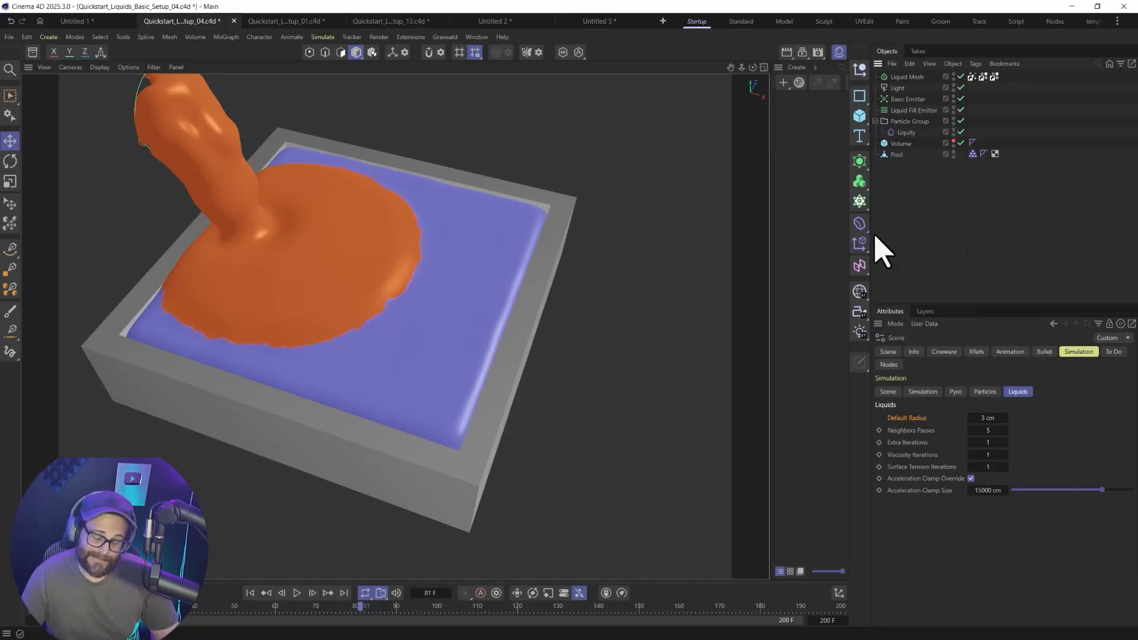
{"action": "mouse_move", "coordinate": [921, 226]}
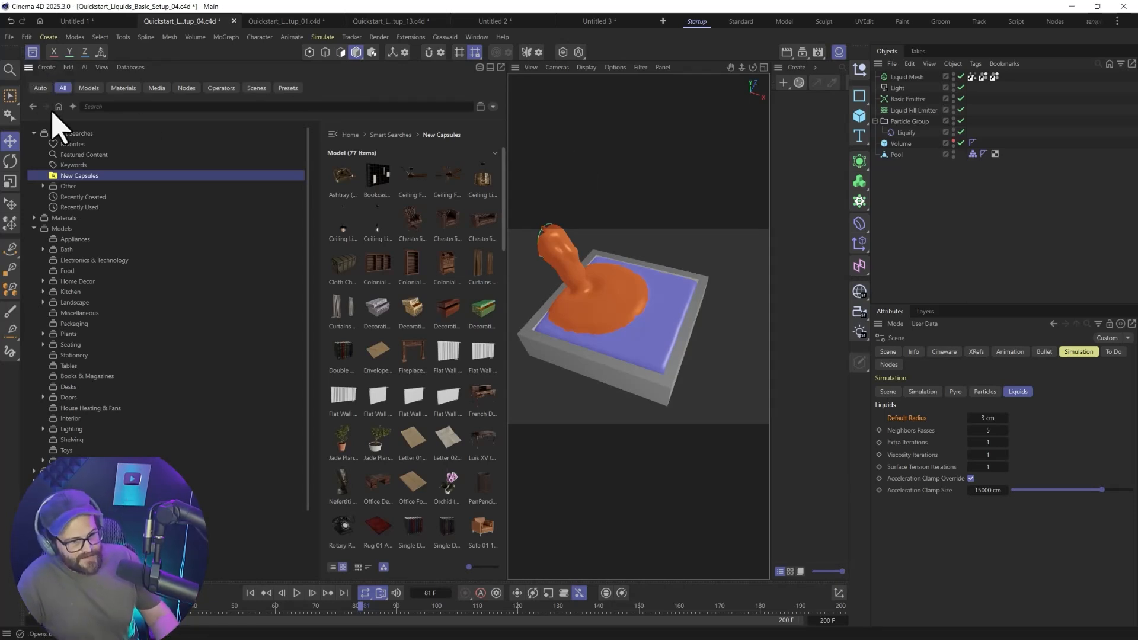
- Scroll the New Capsules results and search the Asset Browser for 'liquid'
{"action": "scroll", "scroll_direction": "down", "scroll_amount": 3}
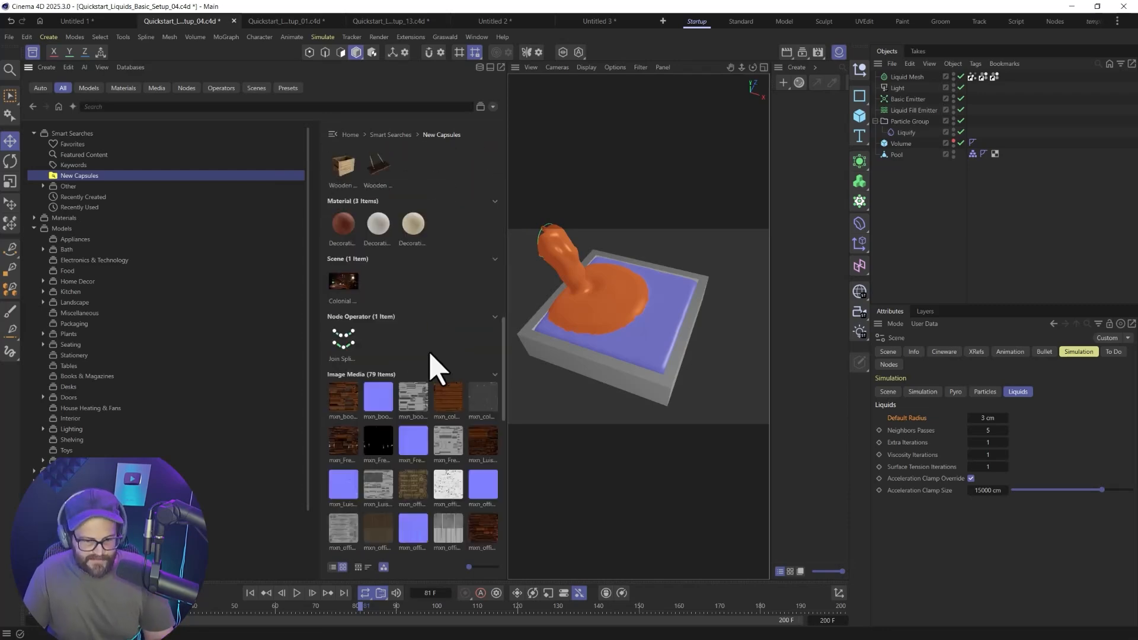
{"action": "mouse_move", "coordinate": [345, 341]}
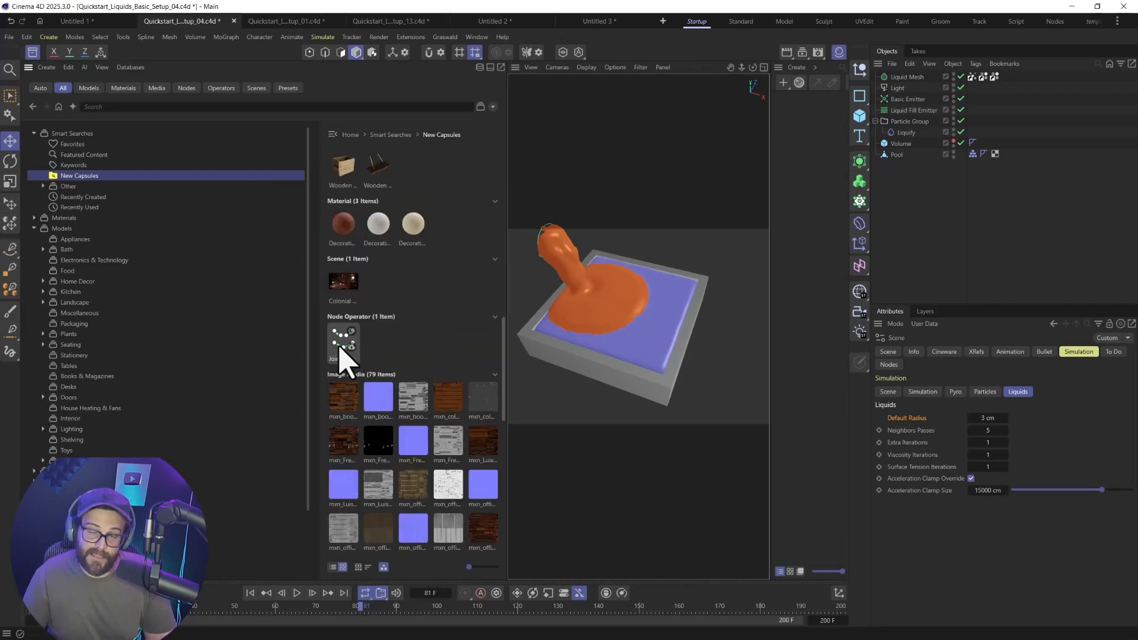
{"action": "scroll", "scroll_direction": "down", "scroll_amount": 3}
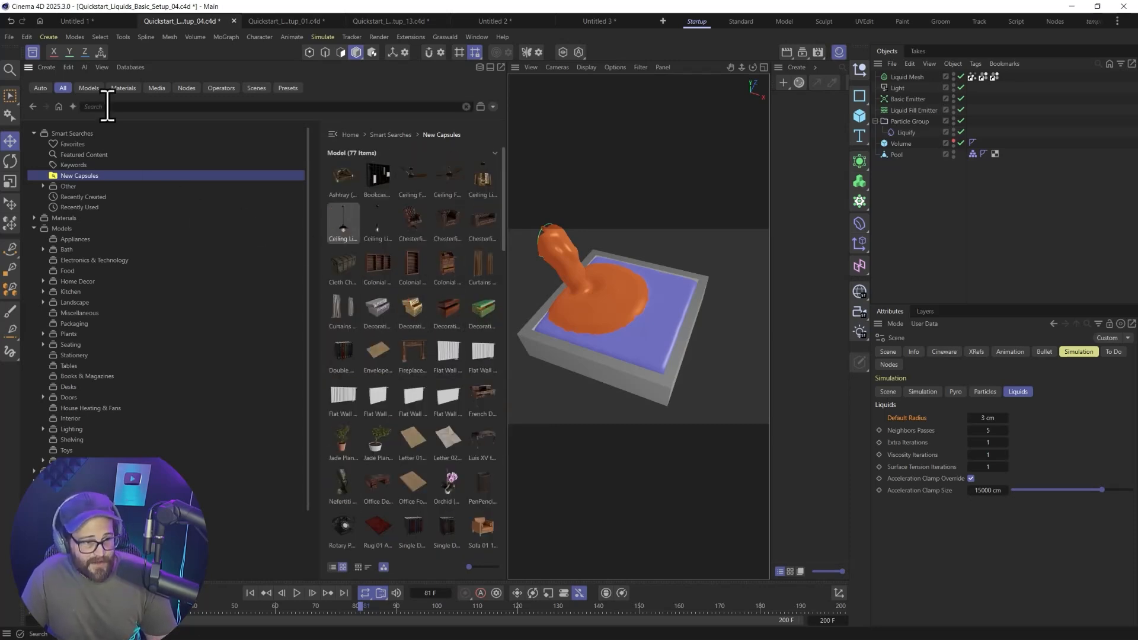
{"action": "type", "text": "liquid"}
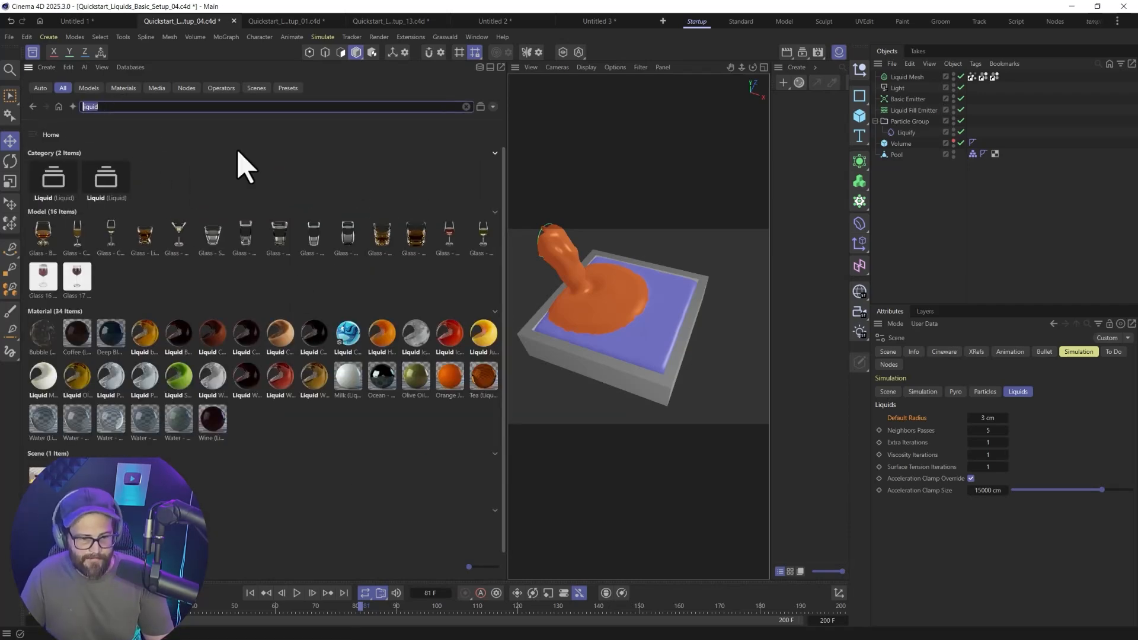
{"action": "left_click", "coordinate": [466, 106]}
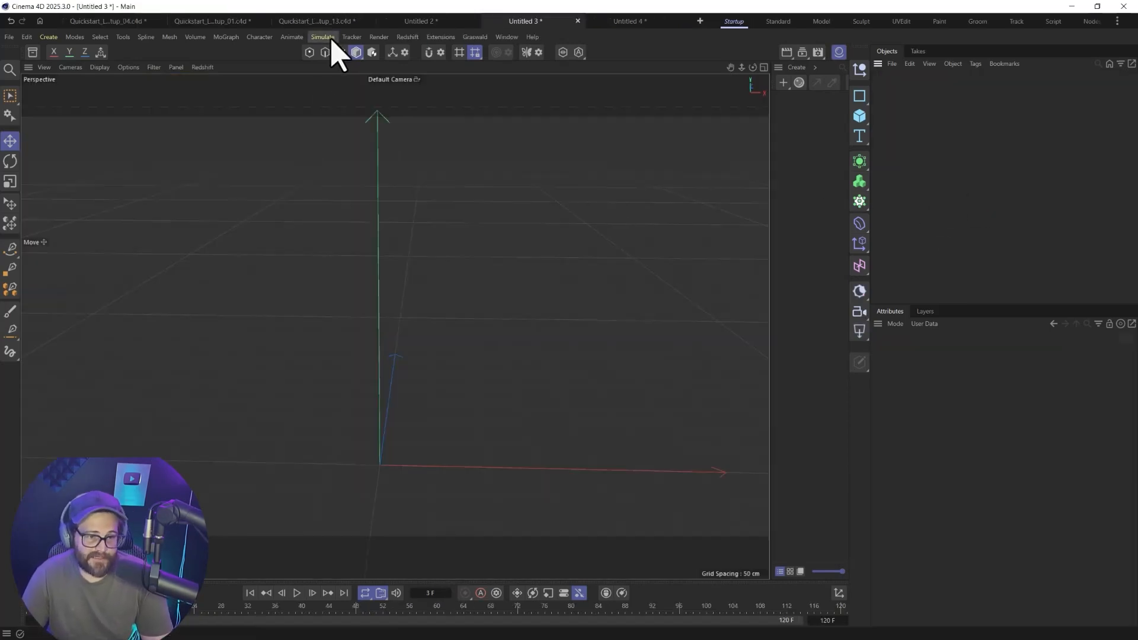
- Open the Simulate menu to browse the particle emitters and modifiers
{"action": "left_click", "coordinate": [323, 36]}
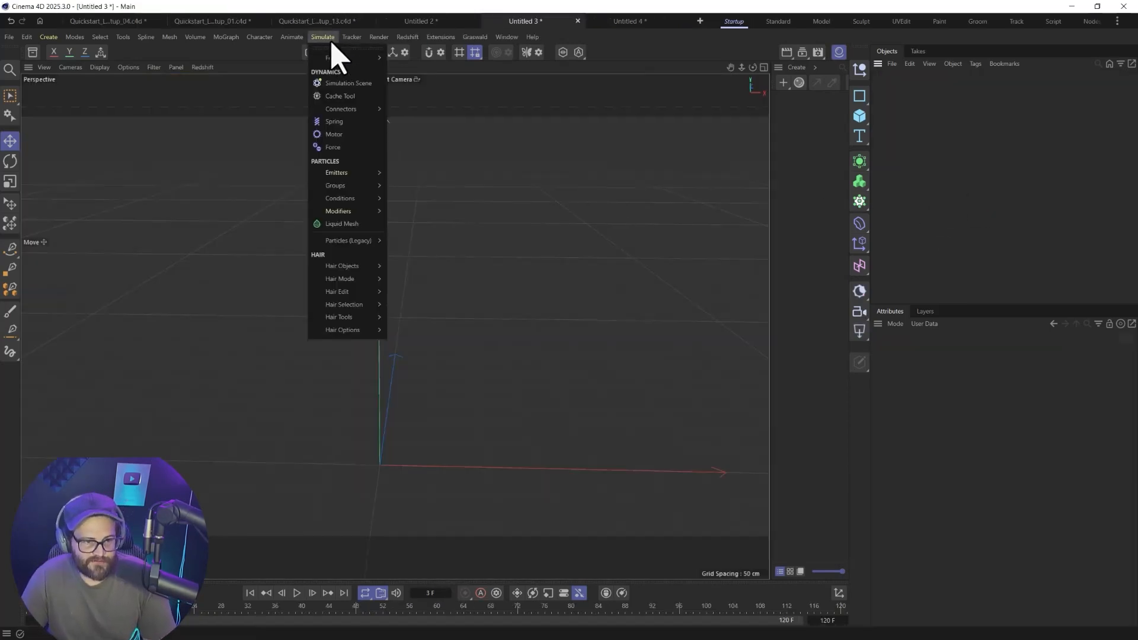
{"action": "mouse_move", "coordinate": [337, 172]}
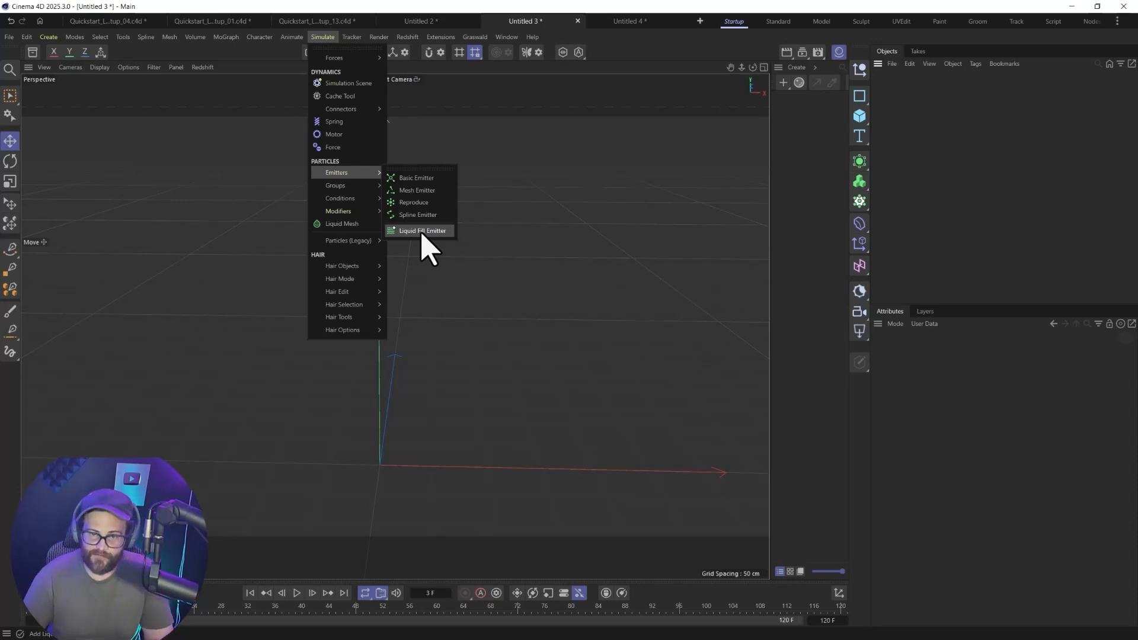
{"action": "mouse_move", "coordinate": [337, 211]}
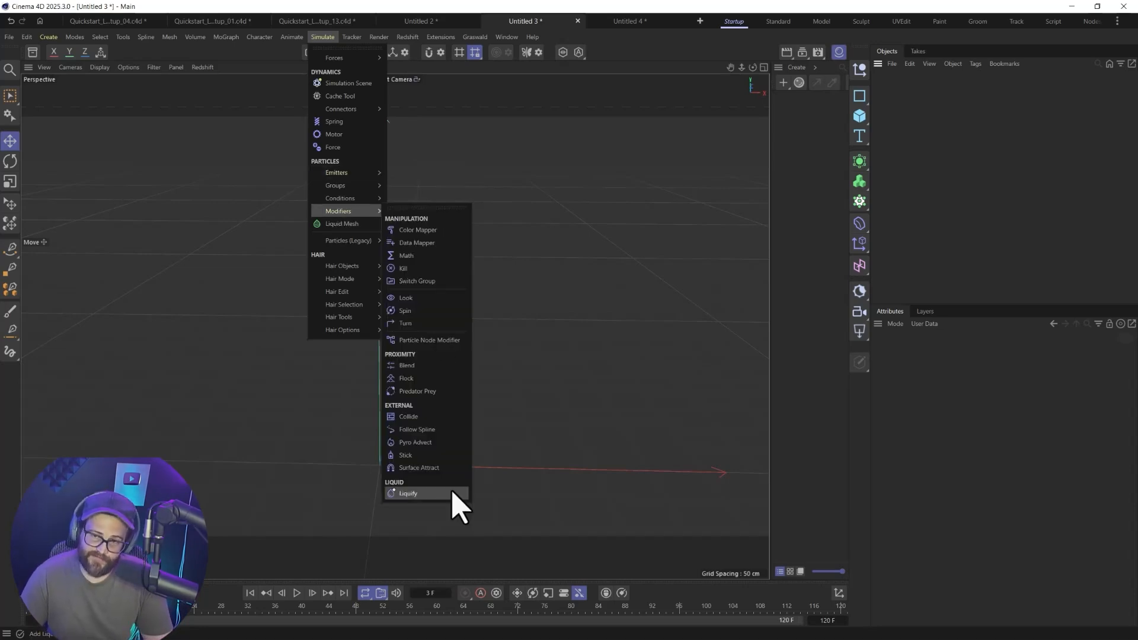
{"action": "mouse_move", "coordinate": [432, 406]}
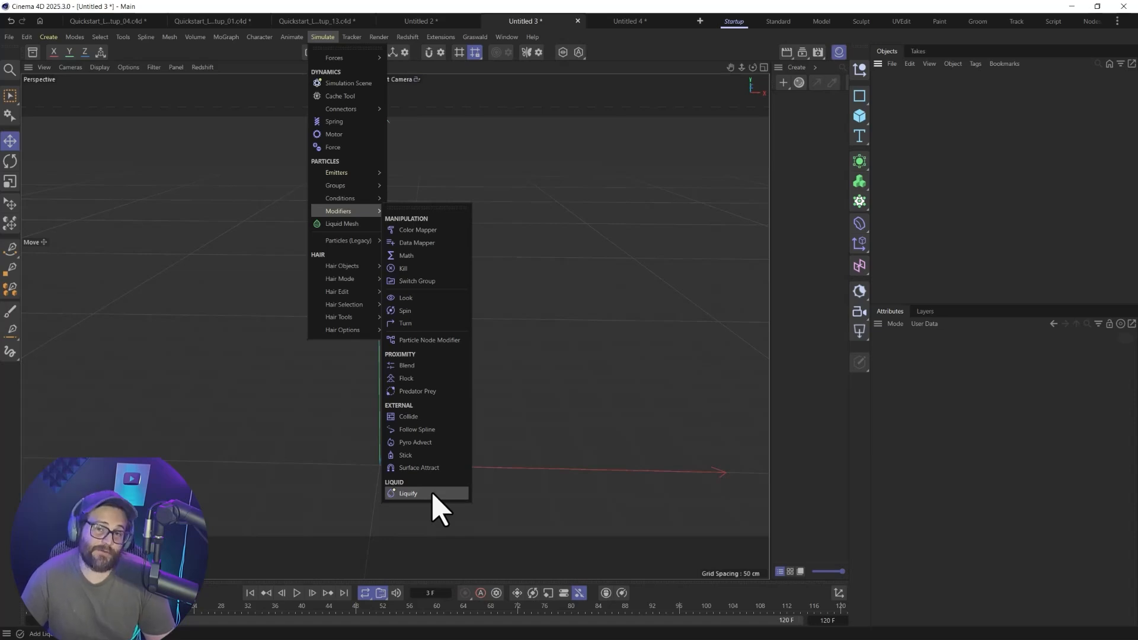
{"action": "mouse_move", "coordinate": [342, 173]}
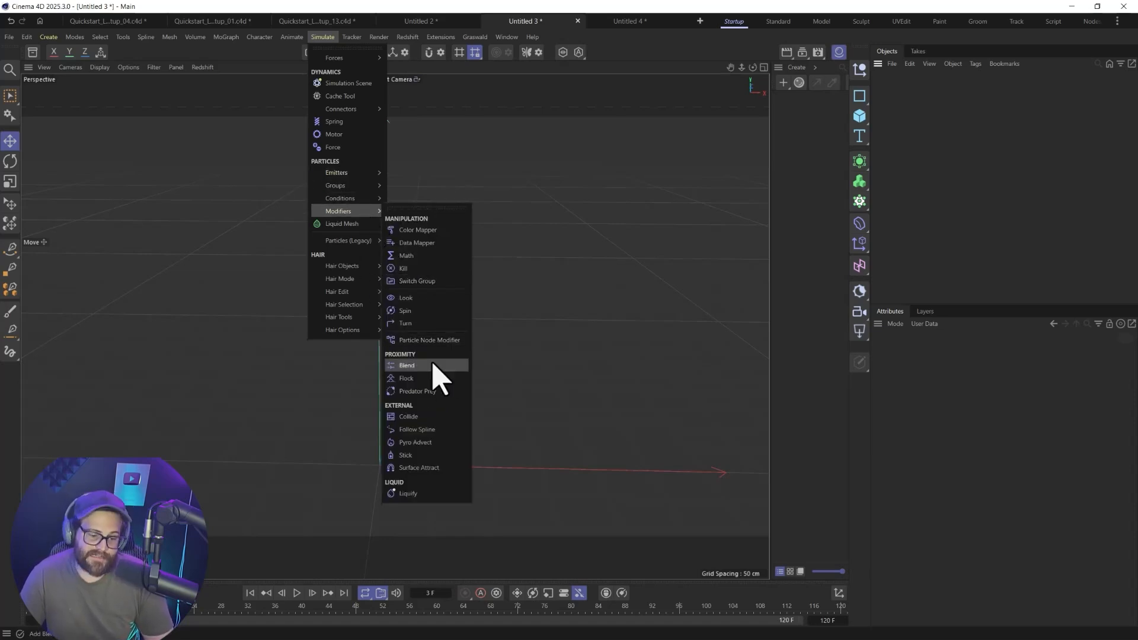
{"action": "mouse_move", "coordinate": [408, 494]}
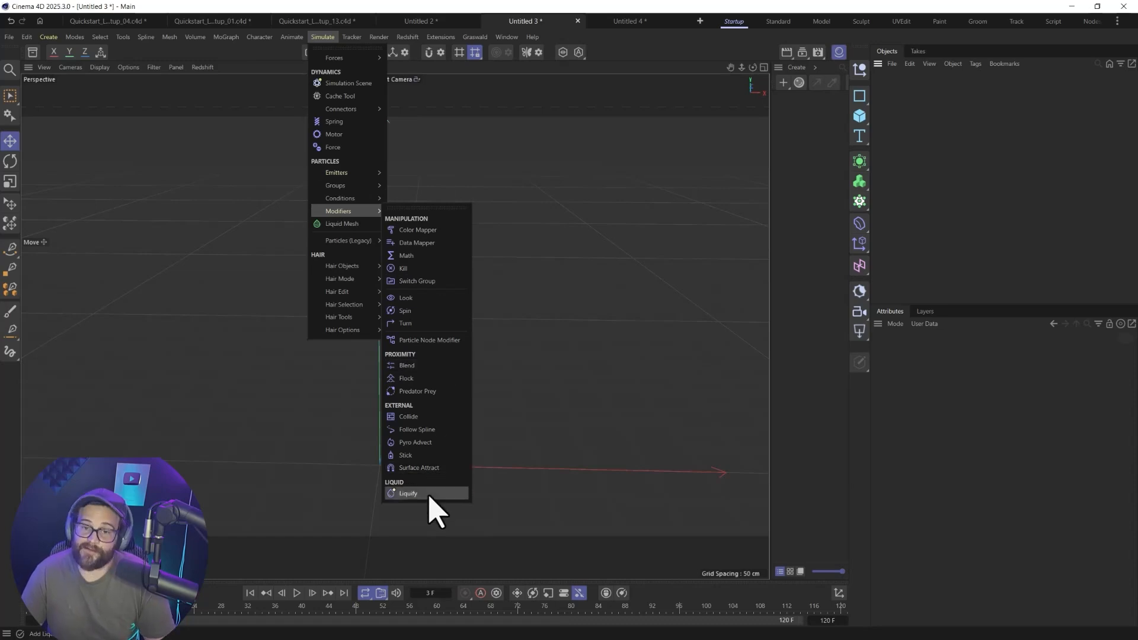
{"action": "mouse_move", "coordinate": [375, 181]}
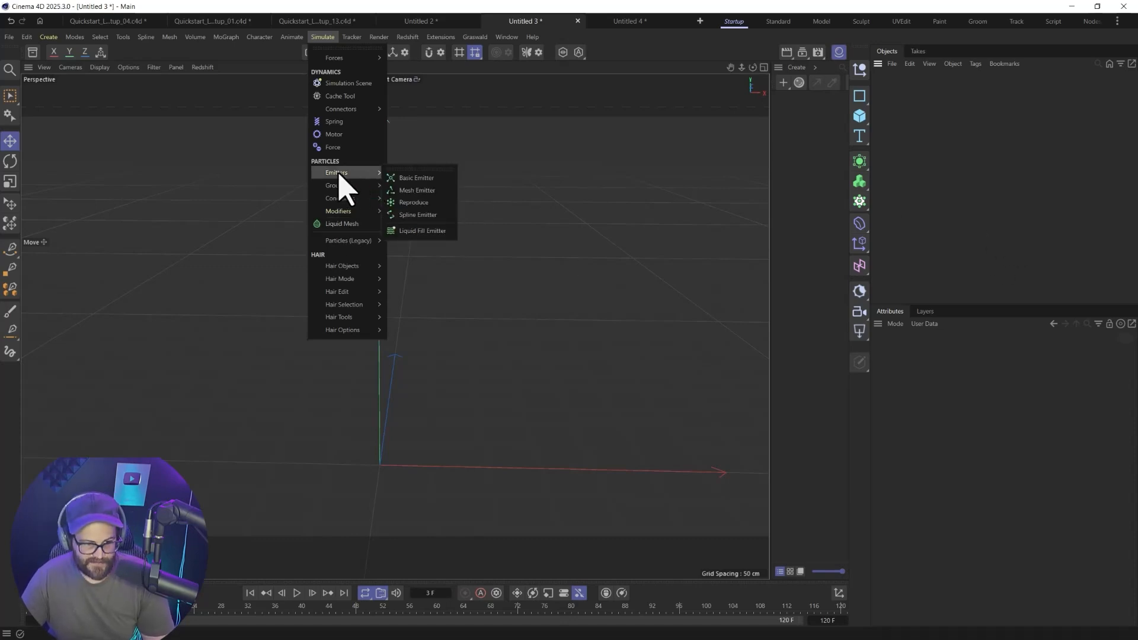
- Add a Basic Emitter and Liquify modifier, test playback, and expand Liquify's Constraints
{"action": "left_click", "coordinate": [416, 178]}
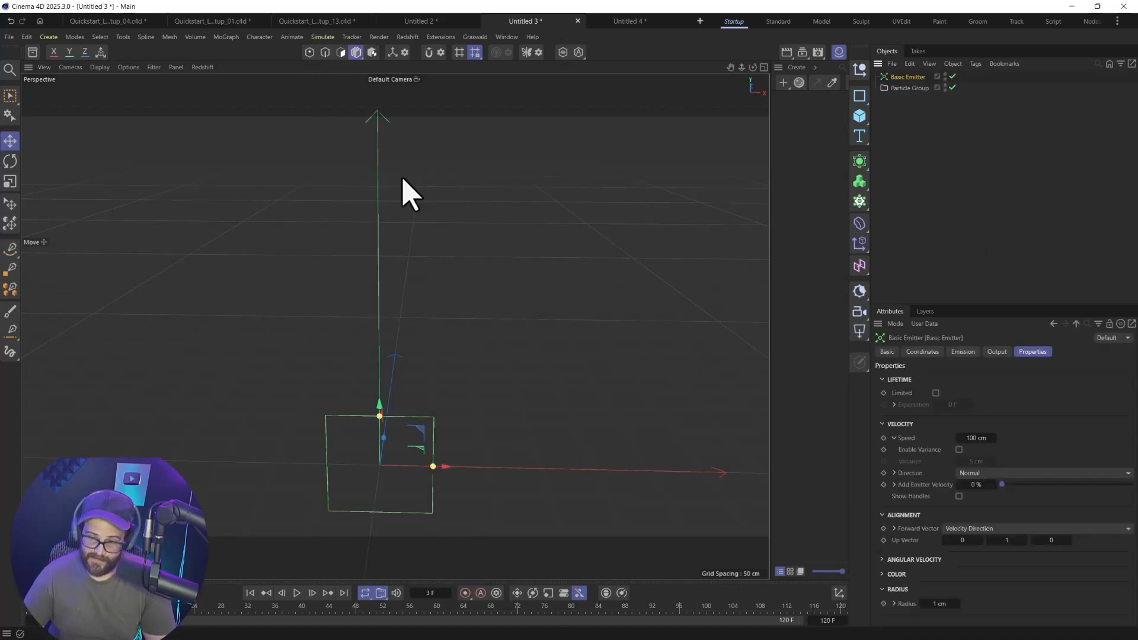
{"action": "left_click", "coordinate": [323, 37]}
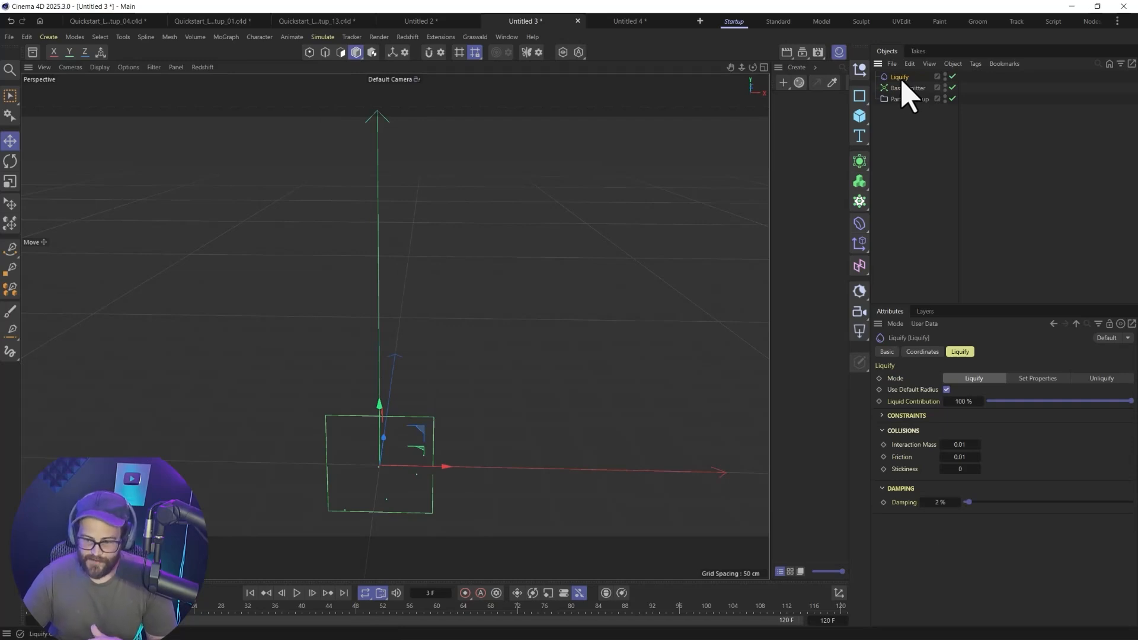
{"action": "left_click", "coordinate": [909, 87]}
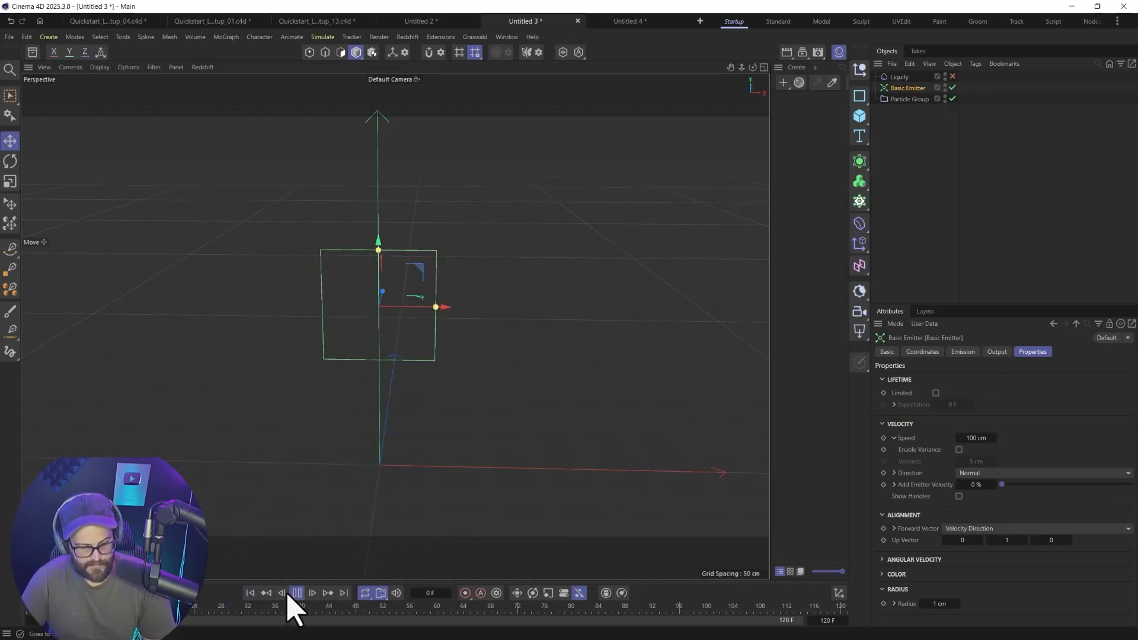
{"action": "left_click", "coordinate": [296, 593]}
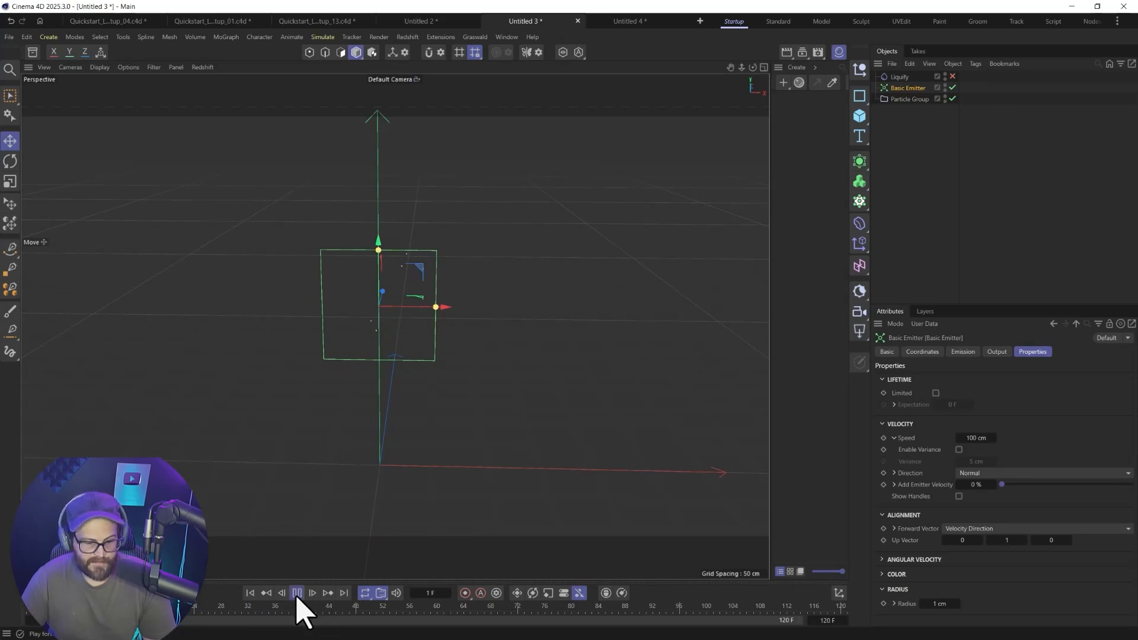
{"action": "left_click", "coordinate": [312, 593]}
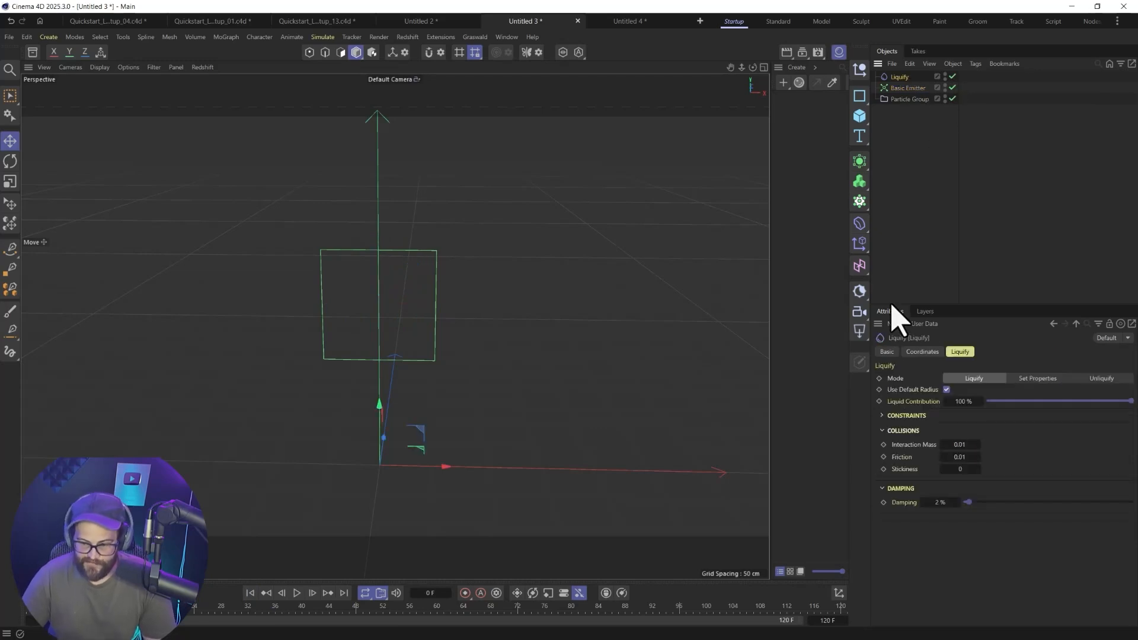
{"action": "left_click", "coordinate": [883, 415]}
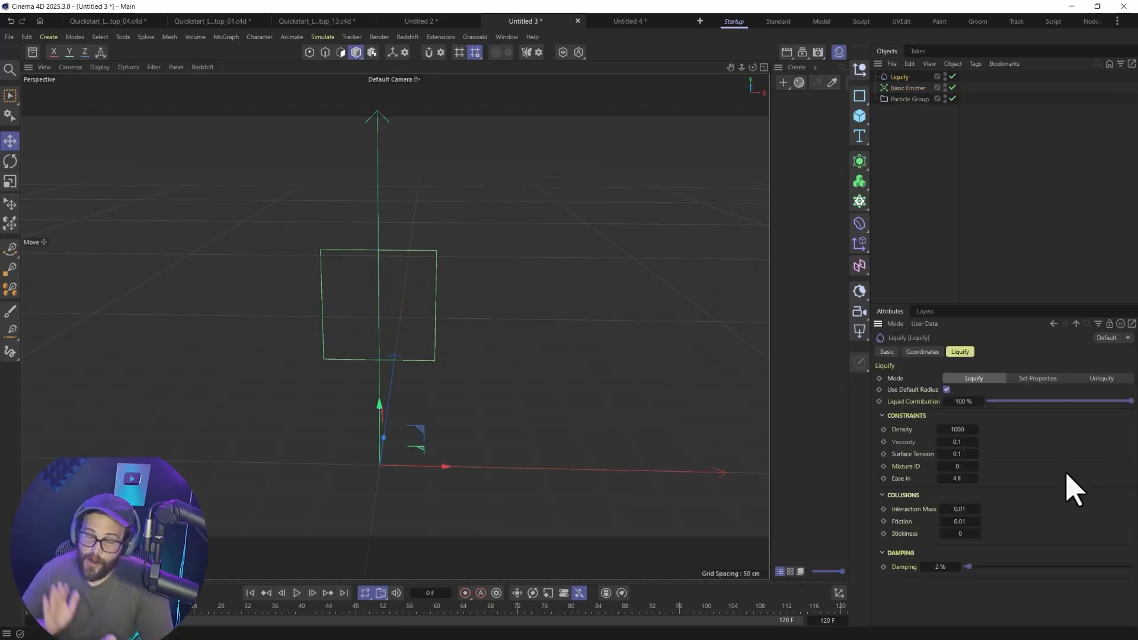
{"action": "mouse_move", "coordinate": [281, 593]}
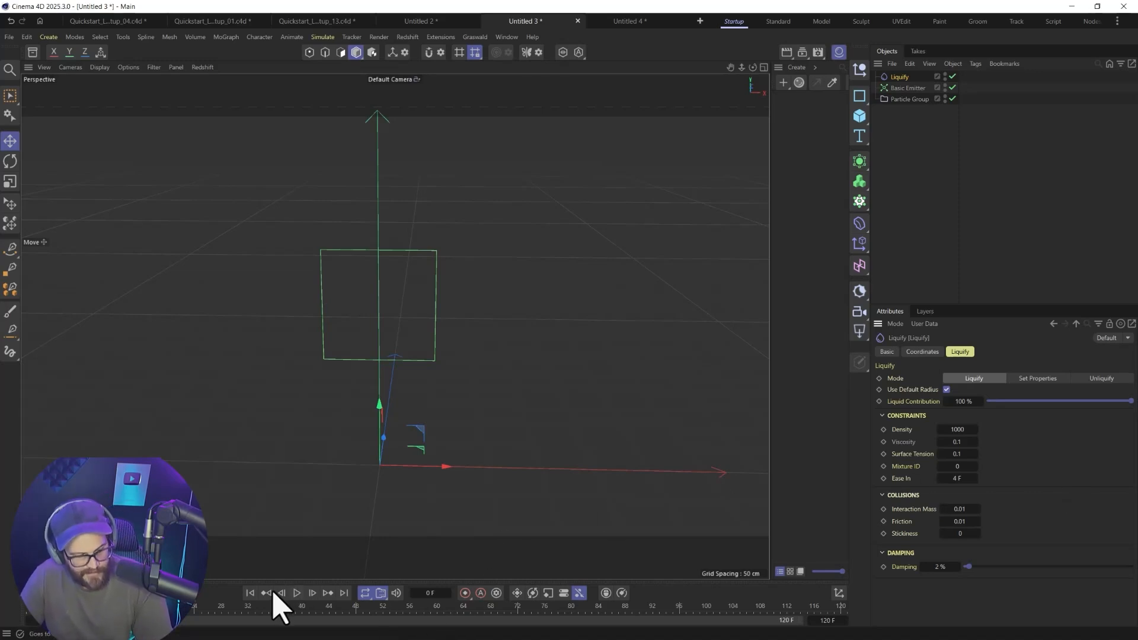
{"action": "left_click", "coordinate": [296, 593]}
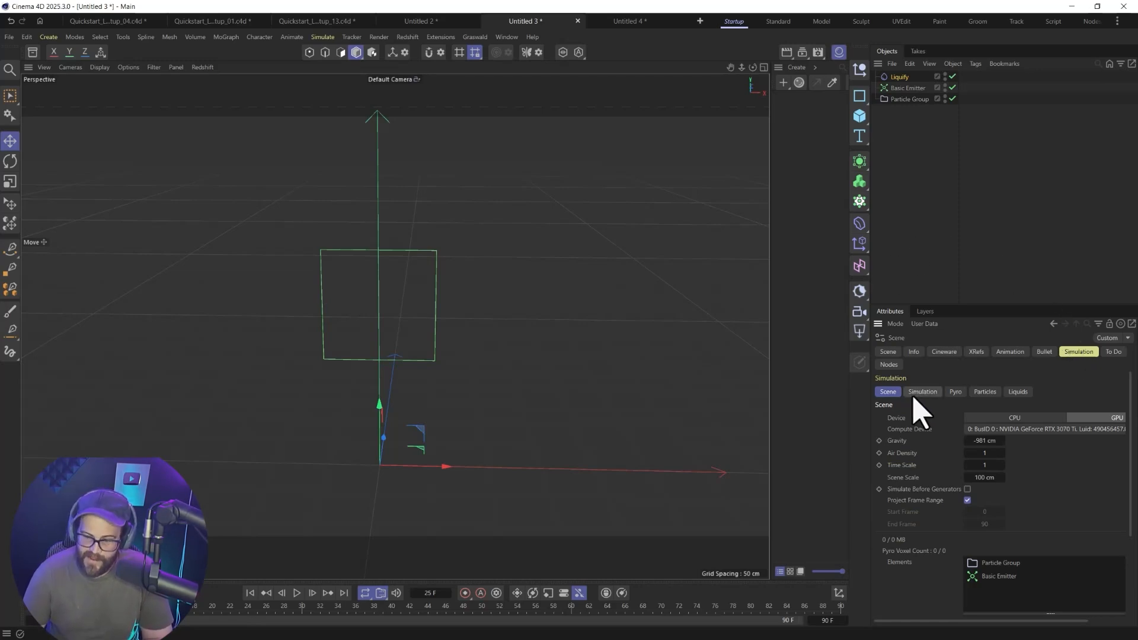
- Review the Pyro, Liquid and general simulation settings while emitting particles
{"action": "left_click", "coordinate": [955, 392]}
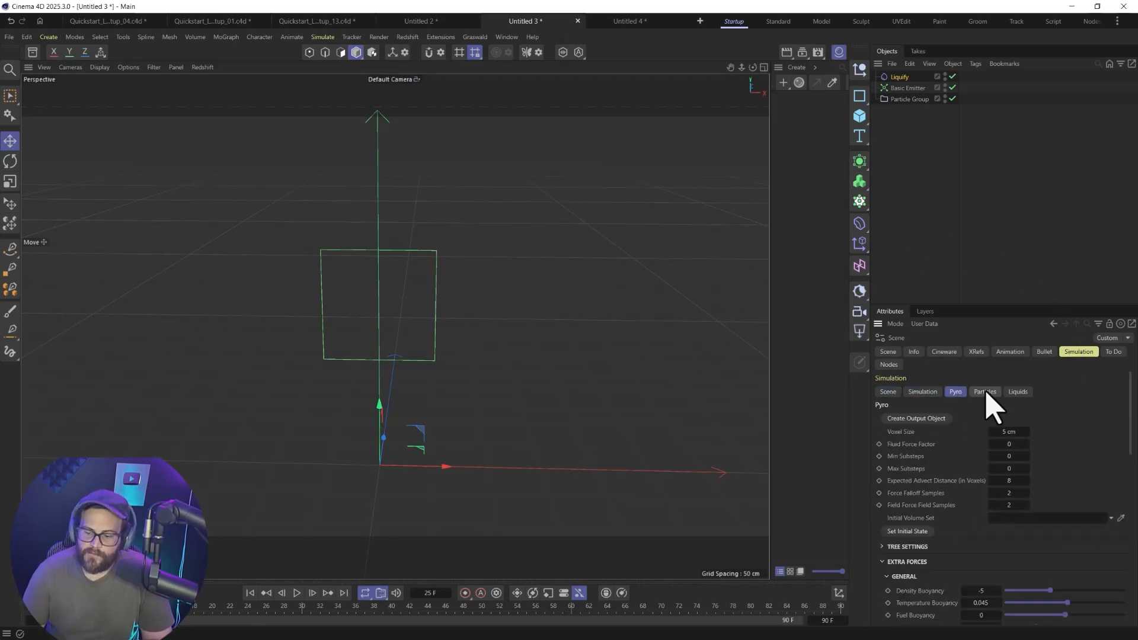
{"action": "left_click", "coordinate": [1018, 392]}
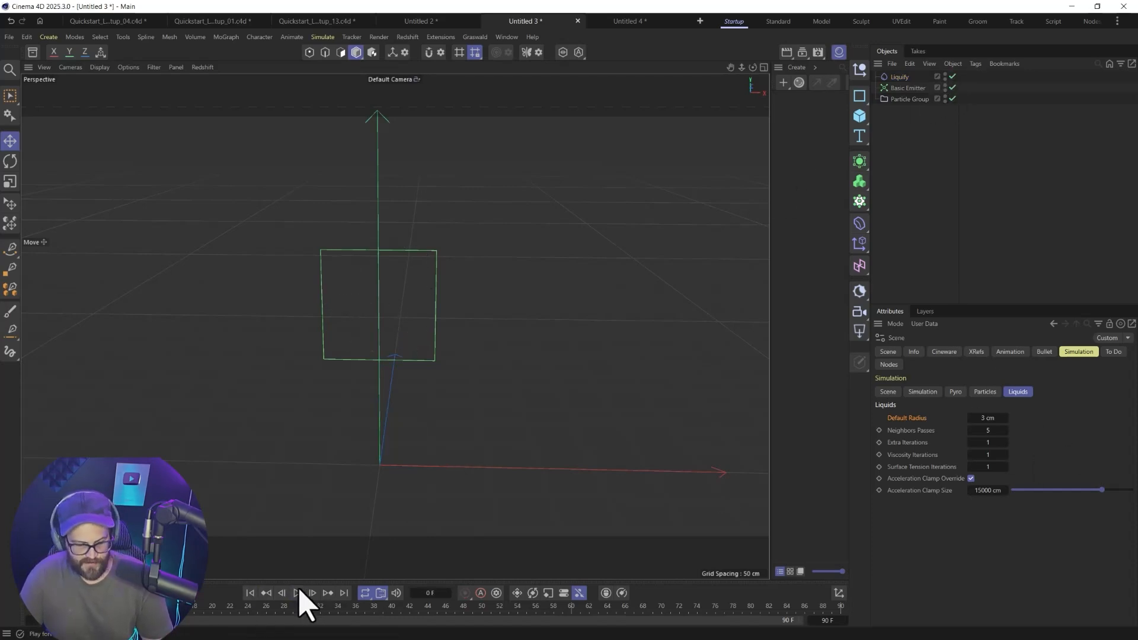
{"action": "left_click", "coordinate": [296, 593]}
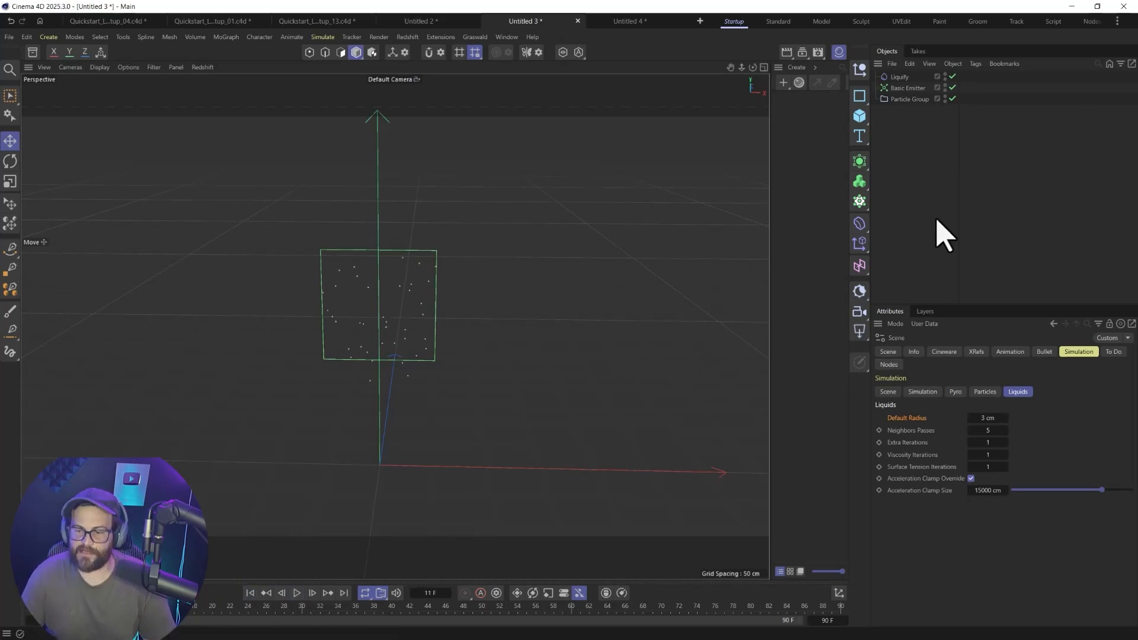
{"action": "left_click", "coordinate": [906, 87]}
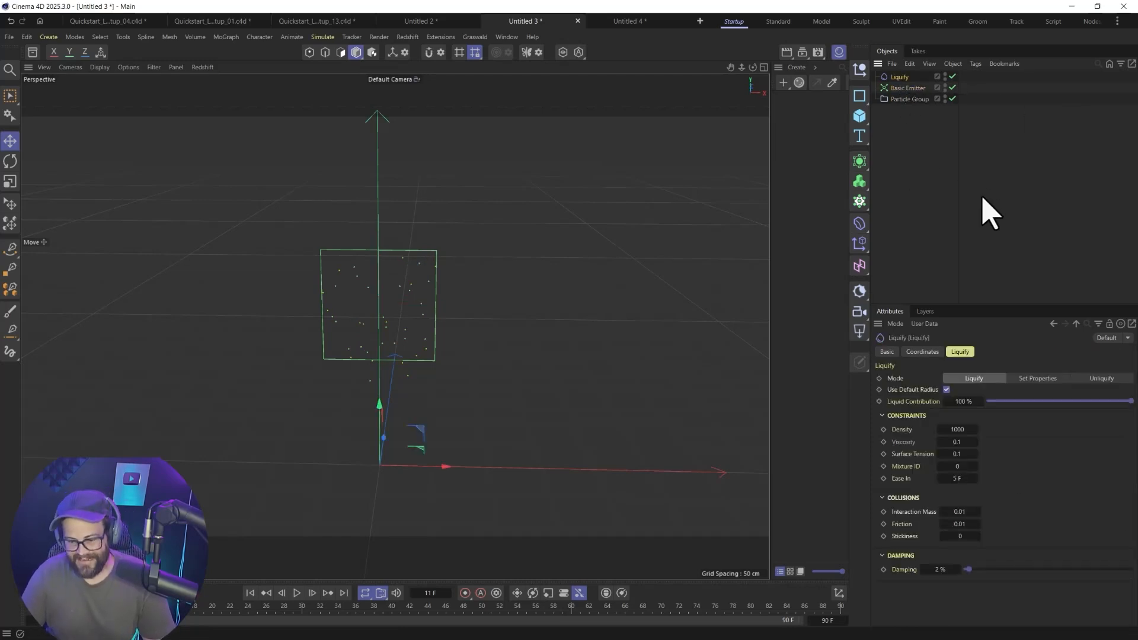
{"action": "mouse_move", "coordinate": [931, 177]}
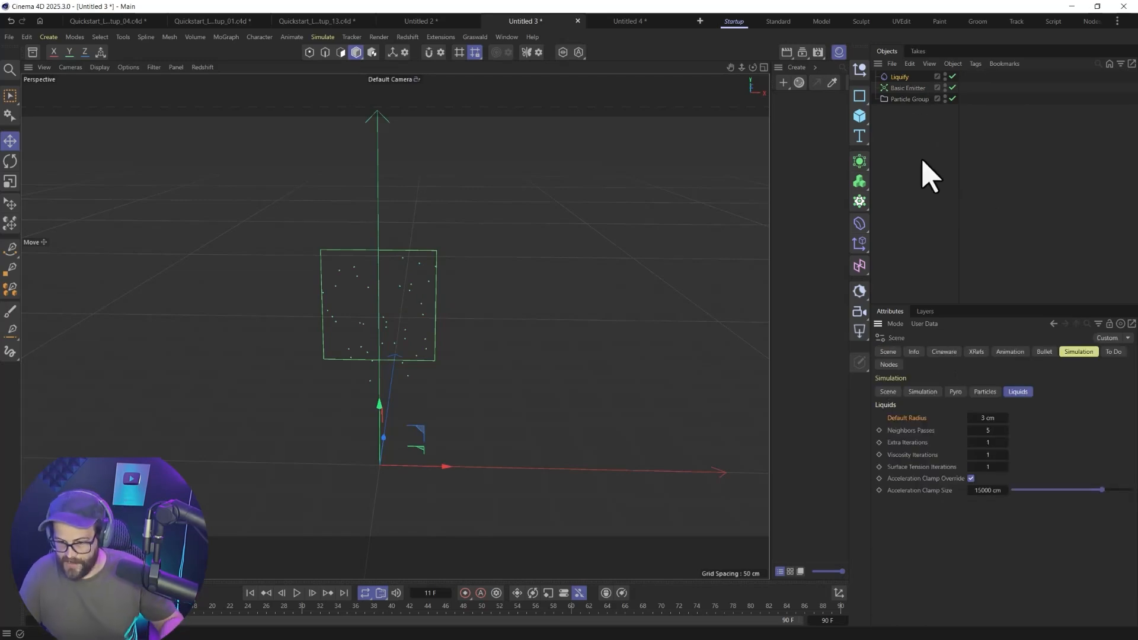
{"action": "left_click", "coordinate": [922, 392]}
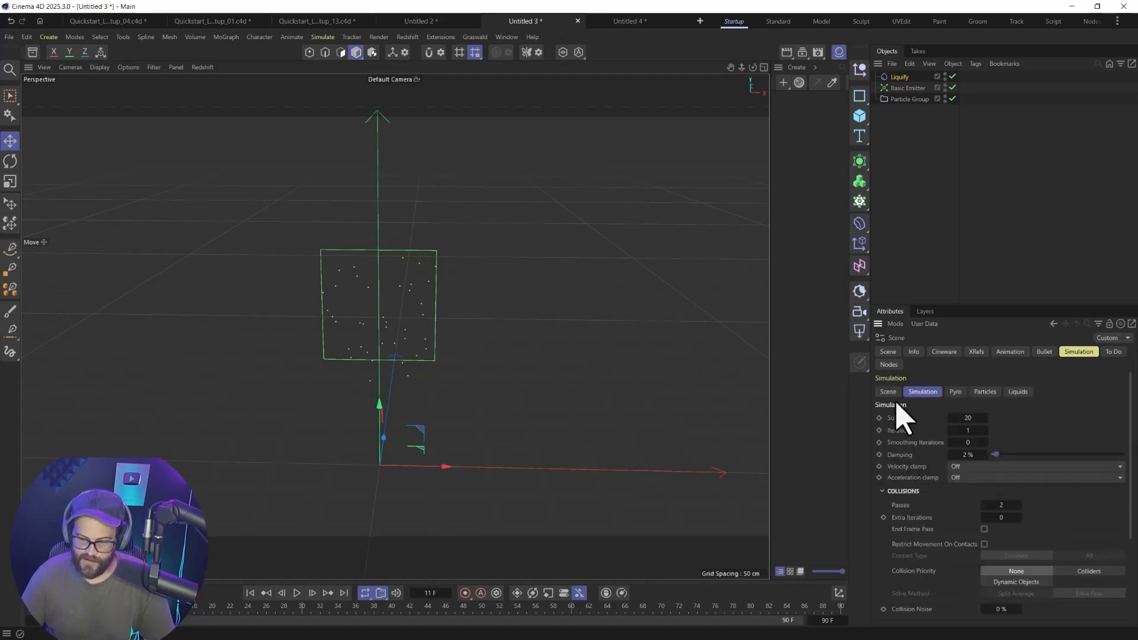
{"action": "left_click", "coordinate": [887, 392]}
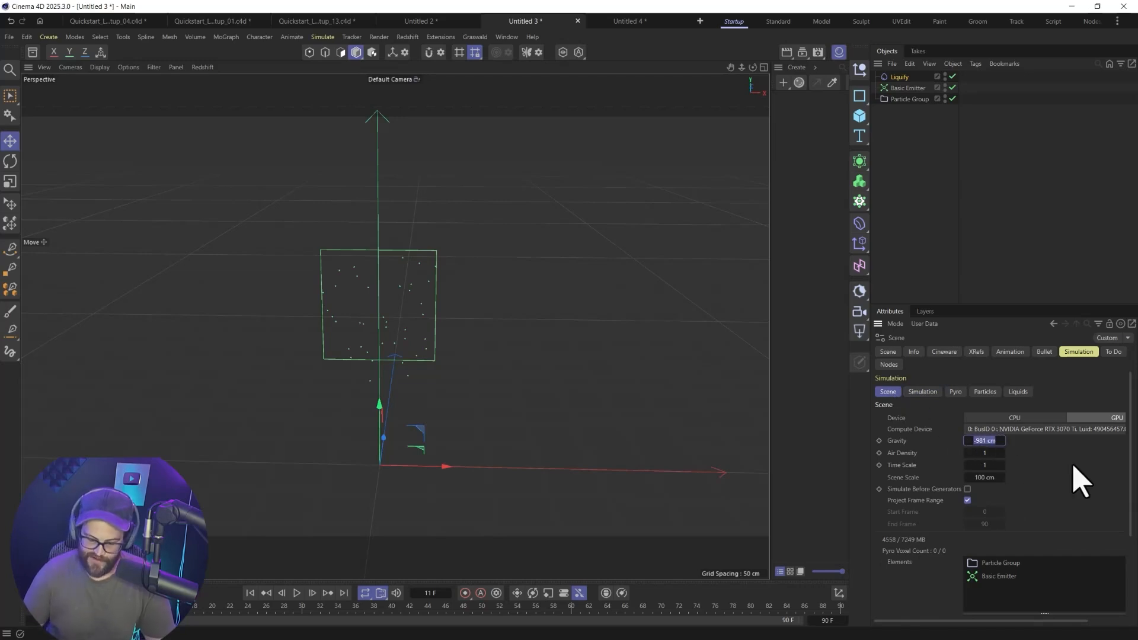
- Preview the zero-gravity particle simulation with 0 cm gravity
{"action": "left_click", "coordinate": [297, 593]}
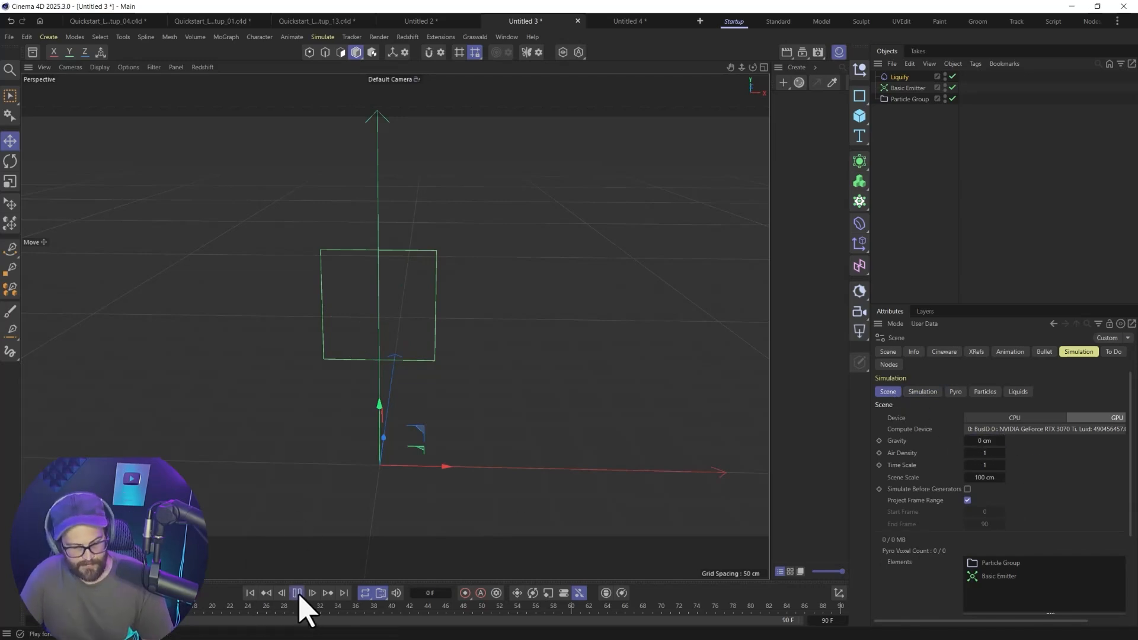
{"action": "left_click", "coordinate": [311, 593]}
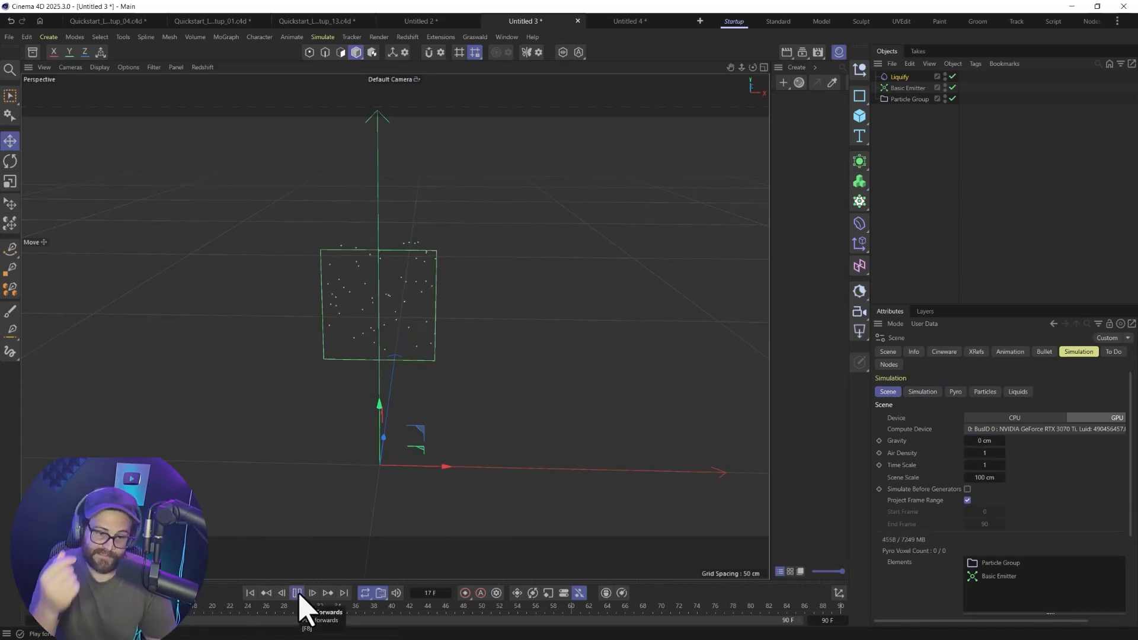
{"action": "left_click", "coordinate": [313, 593]}
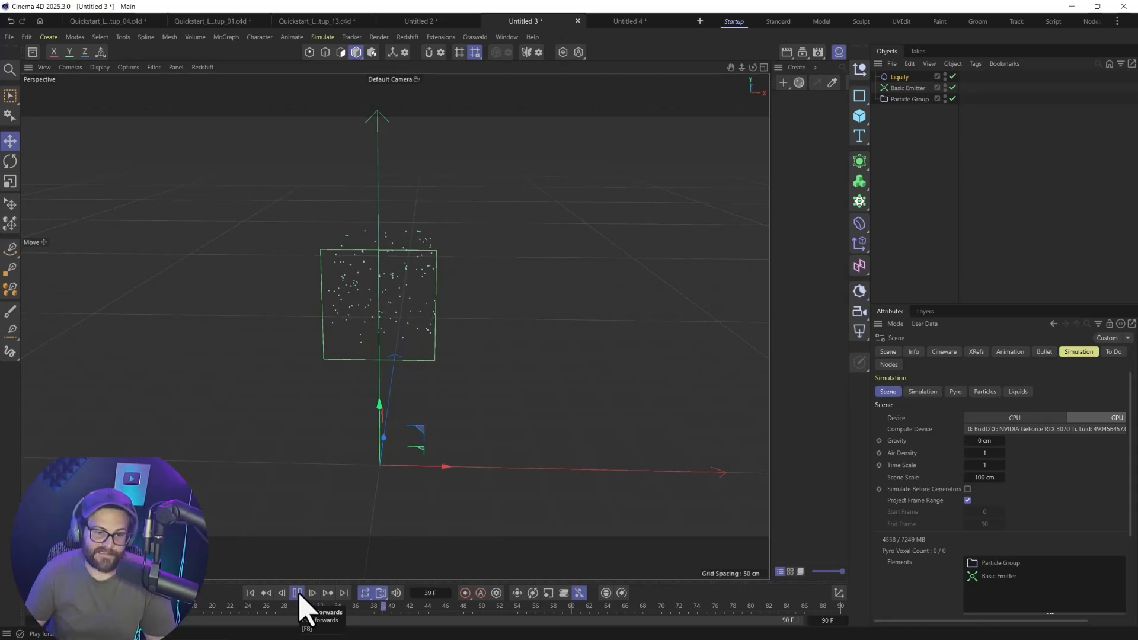
{"action": "left_click", "coordinate": [297, 593]}
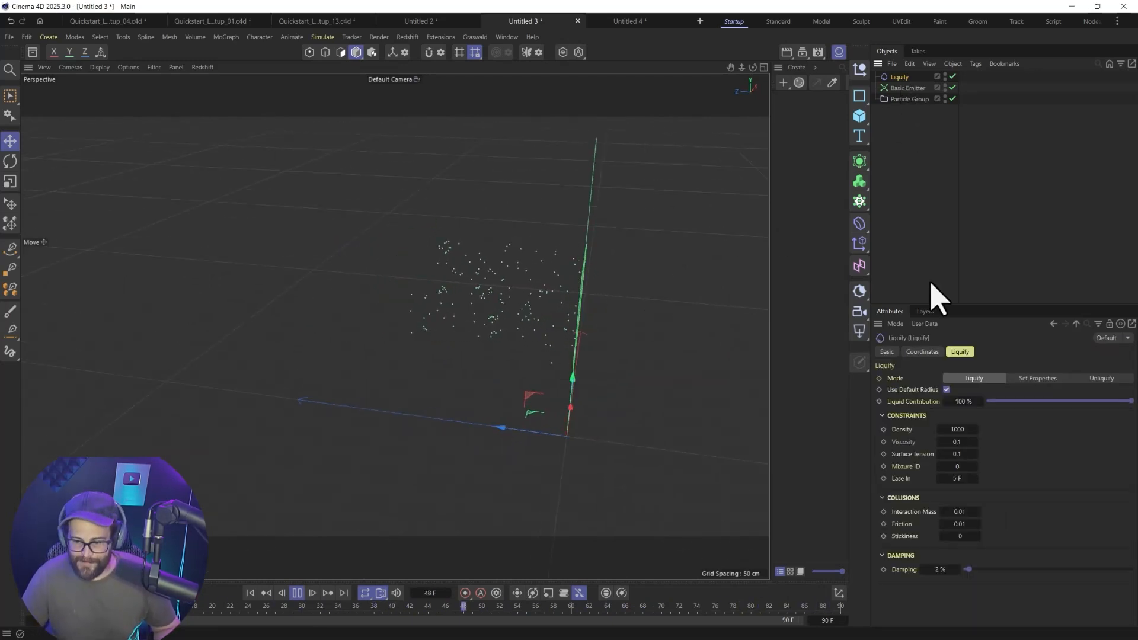
- Check the Basic Emitter's Emission settings, then select the Liquify modifier
{"action": "left_click", "coordinate": [312, 593]}
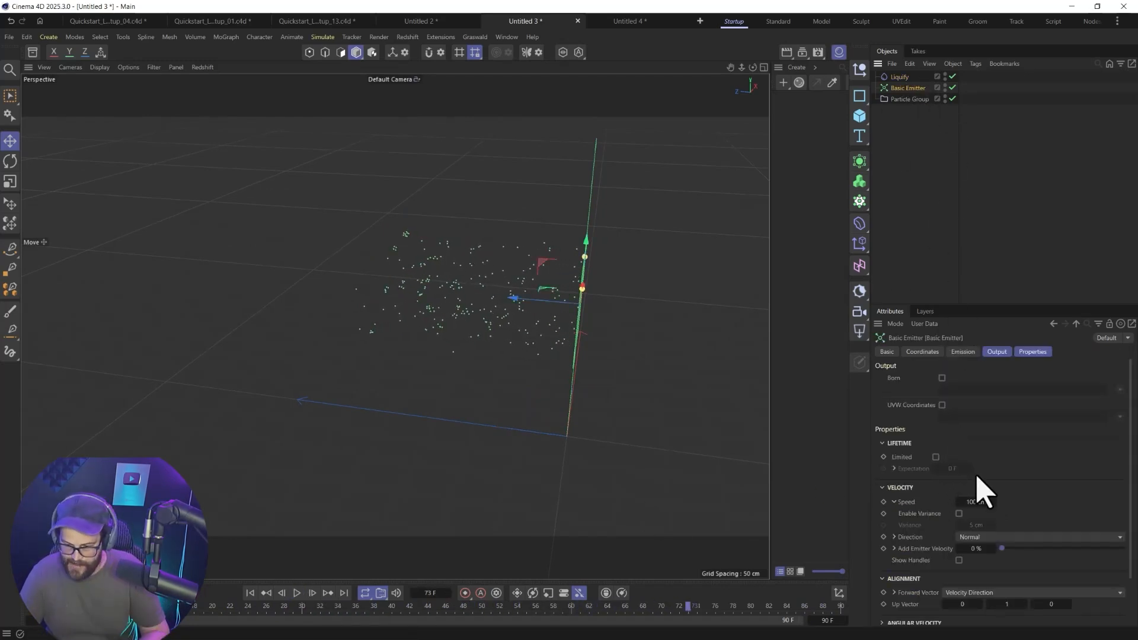
{"action": "left_click", "coordinate": [963, 352]}
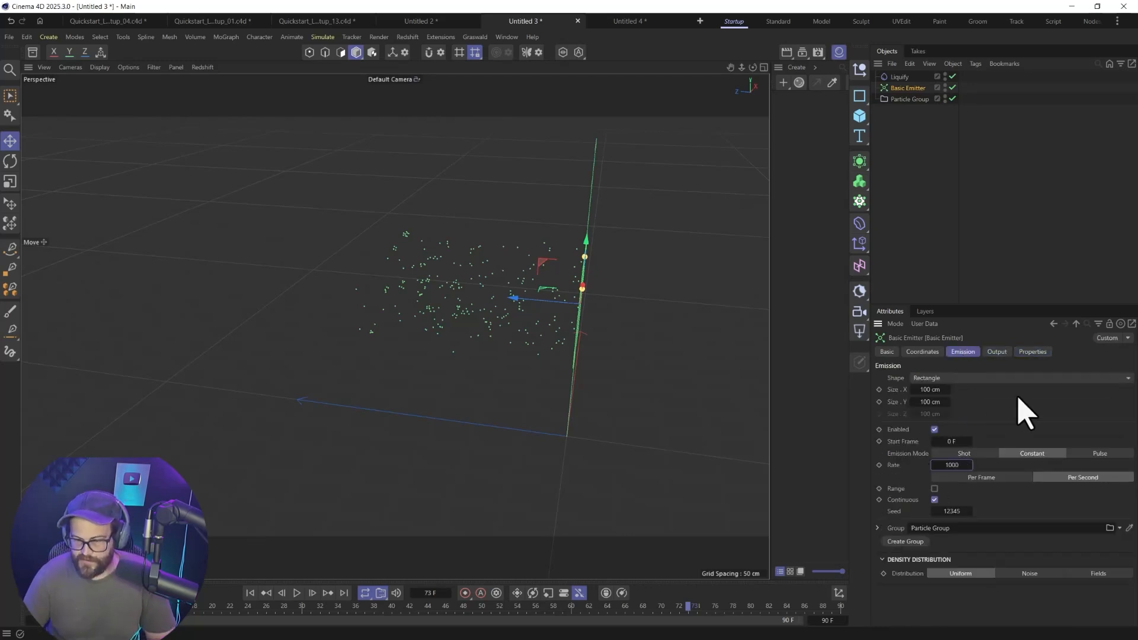
{"action": "left_click", "coordinate": [899, 77]}
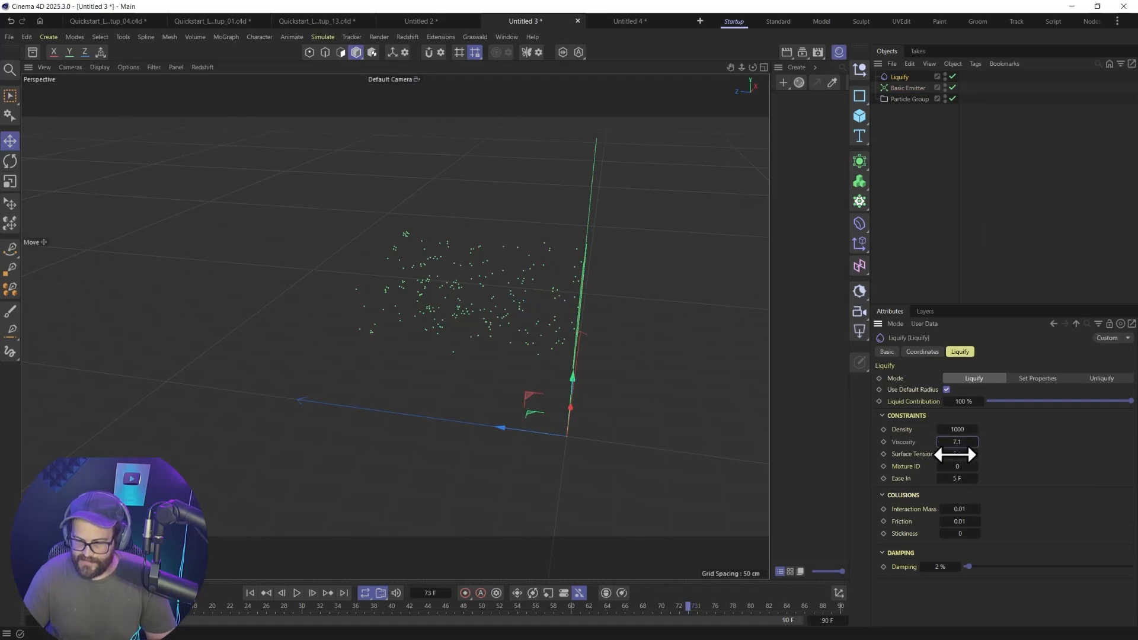
- Set Liquify Viscosity to 7.1 and Surface Tension to 8.64, replaying the simulation
{"action": "left_click", "coordinate": [295, 593]}
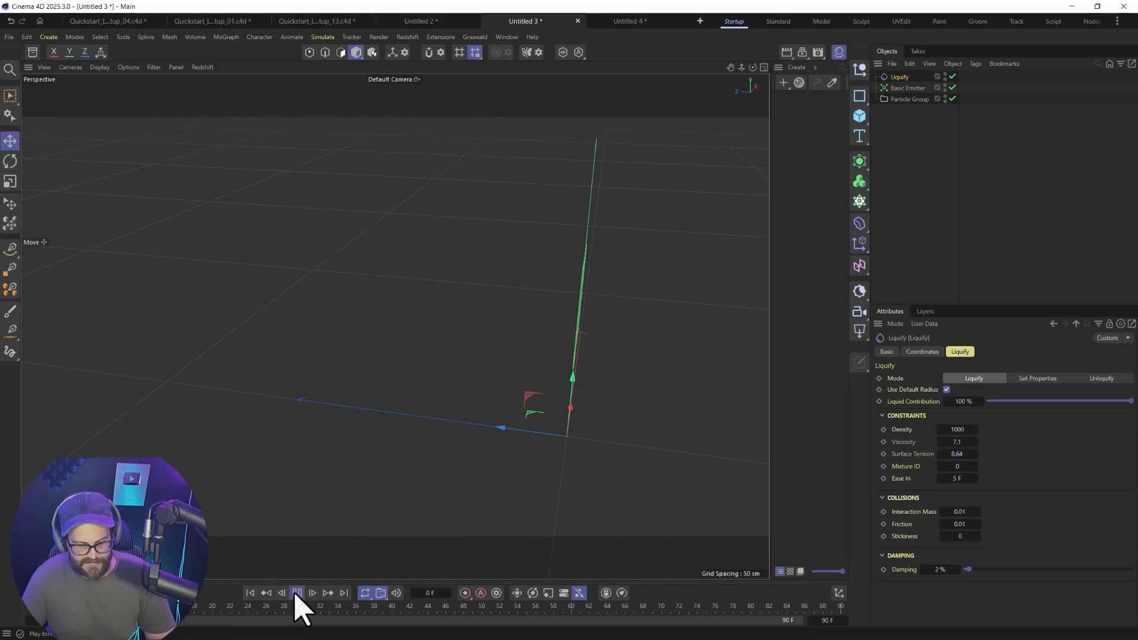
{"action": "left_click", "coordinate": [296, 593]}
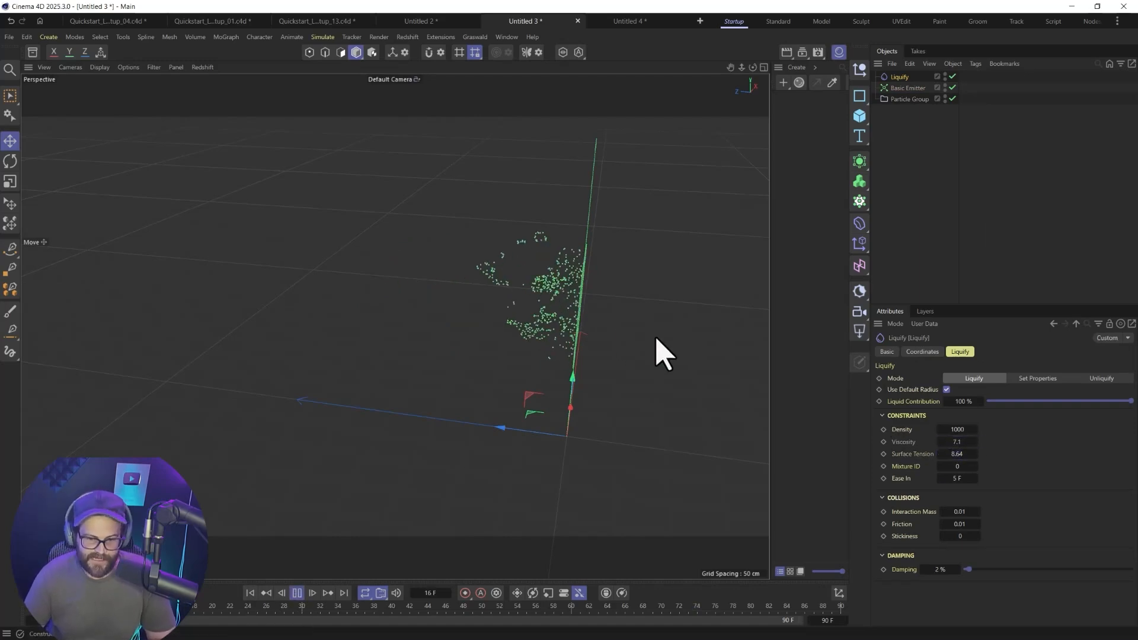
{"action": "left_click", "coordinate": [297, 593]}
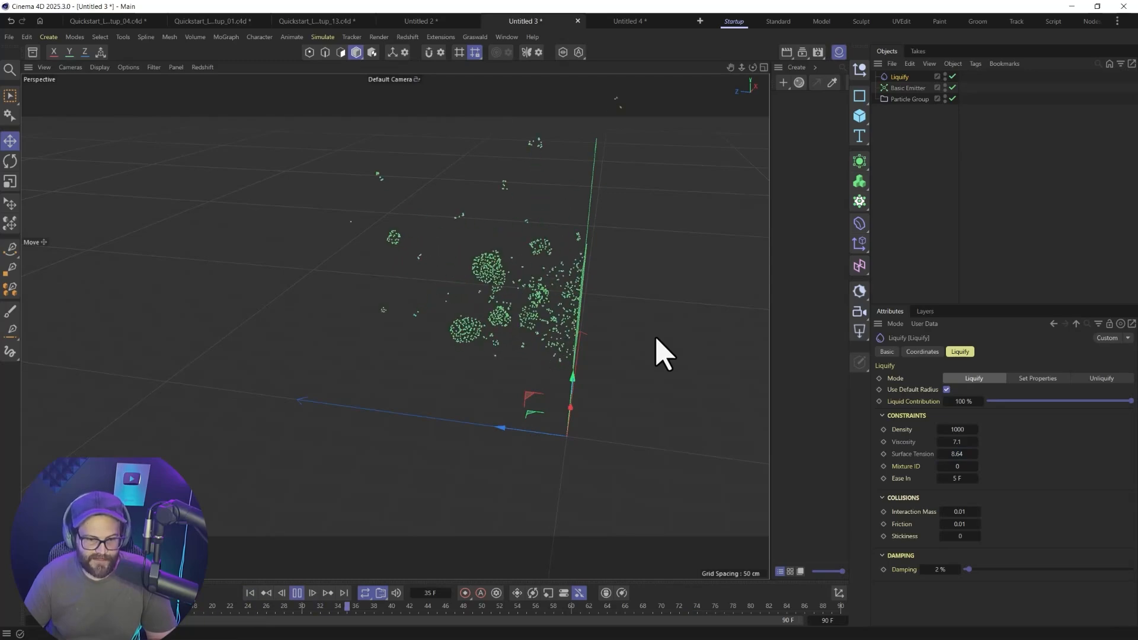
{"action": "left_click", "coordinate": [310, 593]}
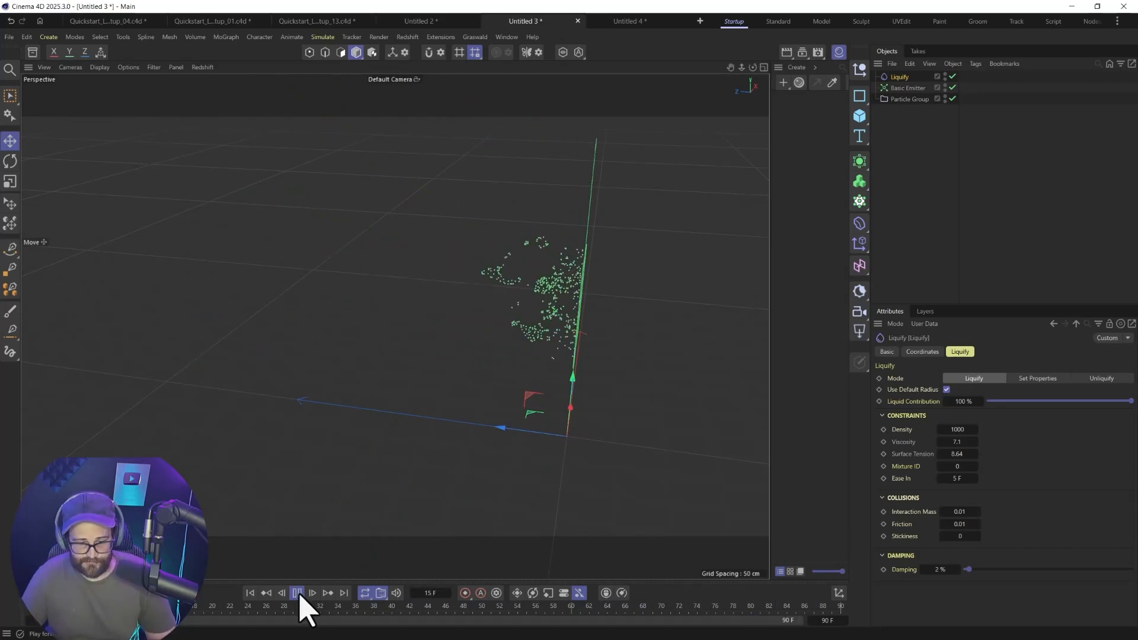
{"action": "left_click", "coordinate": [296, 593]}
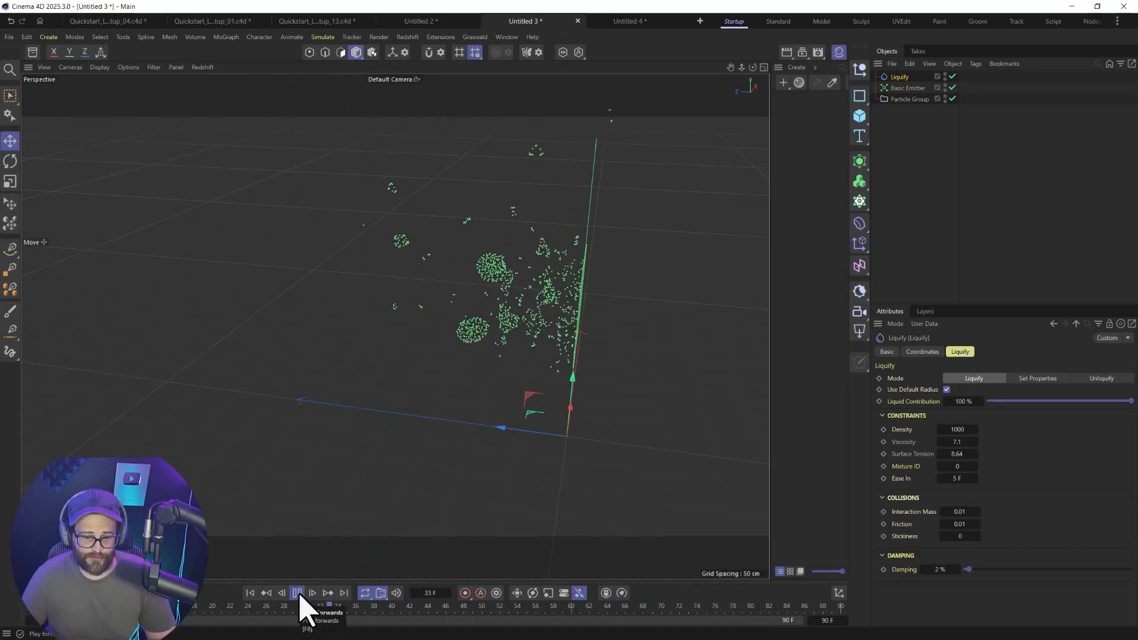
{"action": "left_click", "coordinate": [297, 593]}
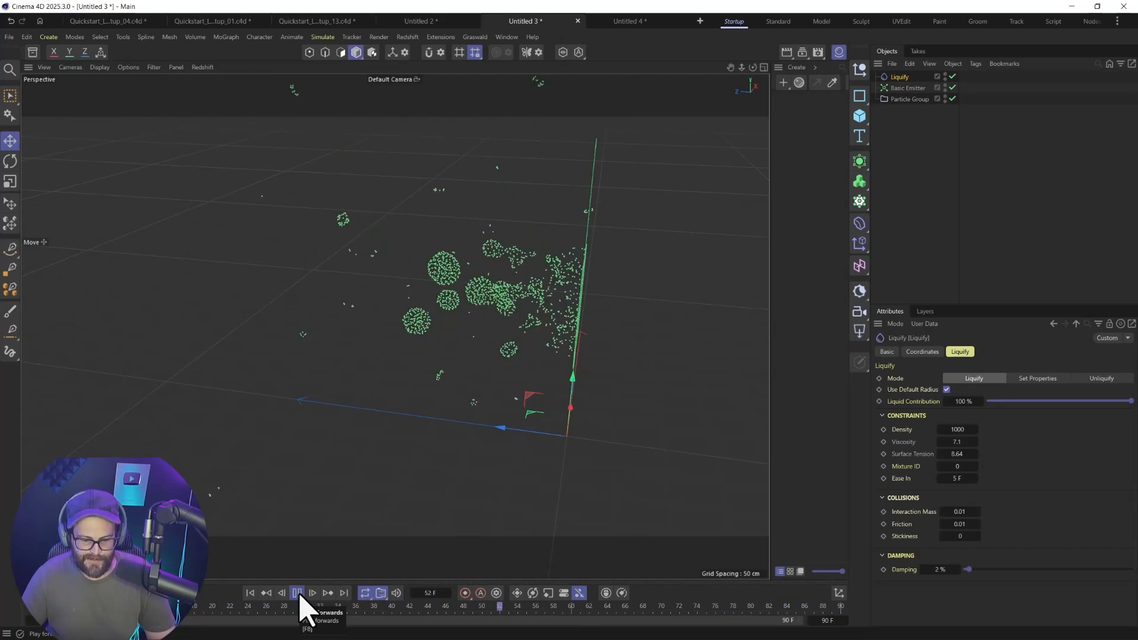
{"action": "left_click", "coordinate": [297, 593]}
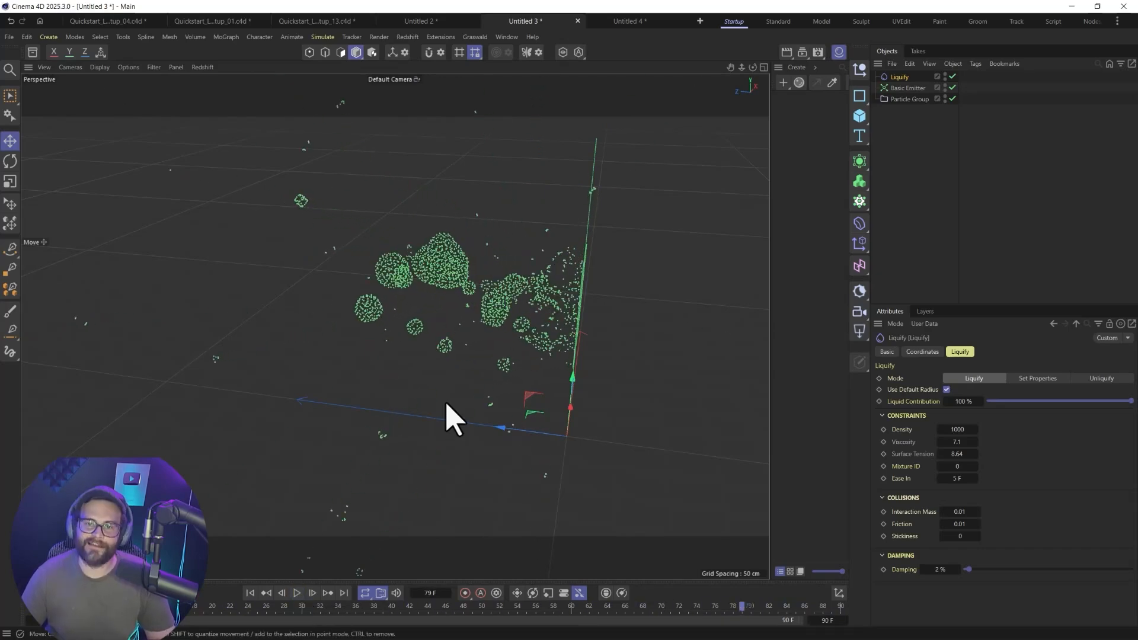
{"action": "mouse_move", "coordinate": [741, 475]}
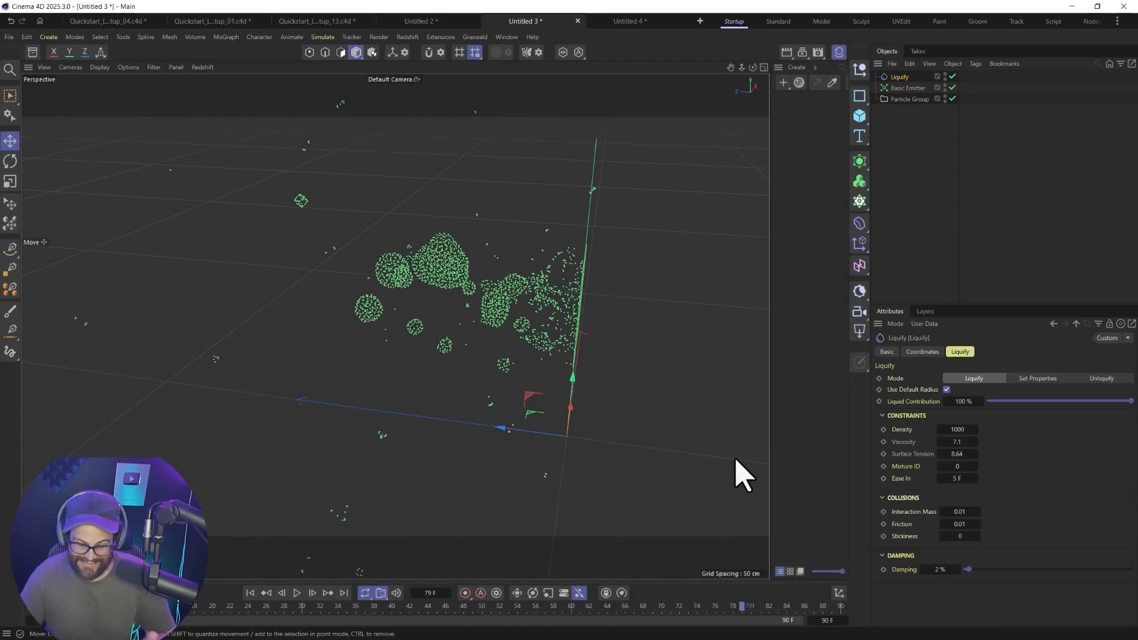
{"action": "mouse_move", "coordinate": [932, 204]}
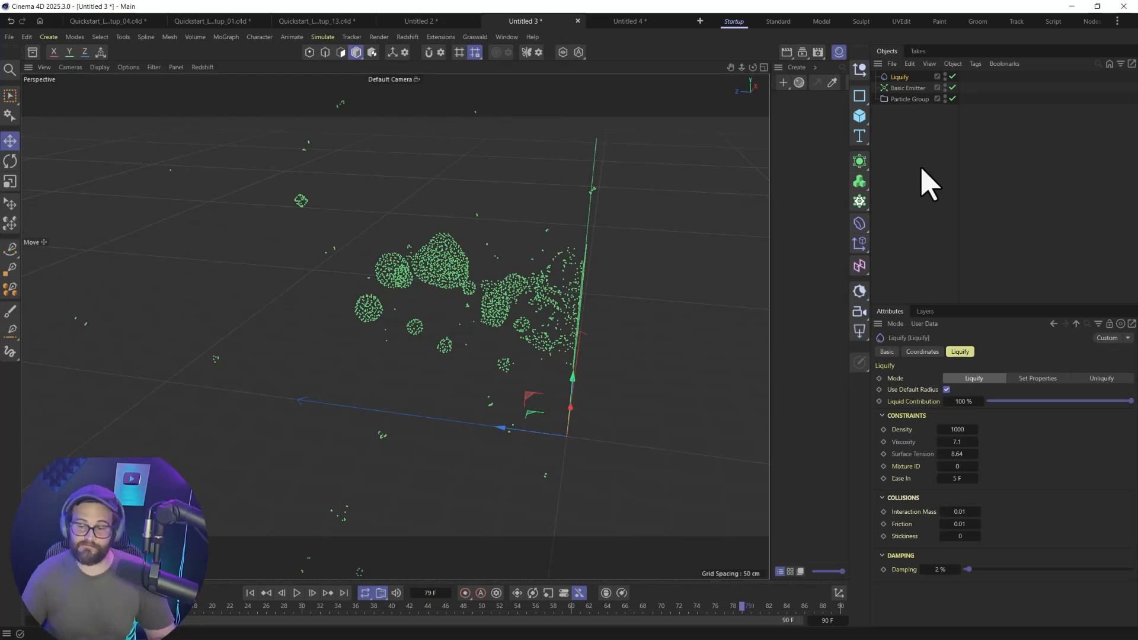
- Add a Liquid Mesh object from Simulate > Particles around the particles
{"action": "left_click", "coordinate": [323, 37]}
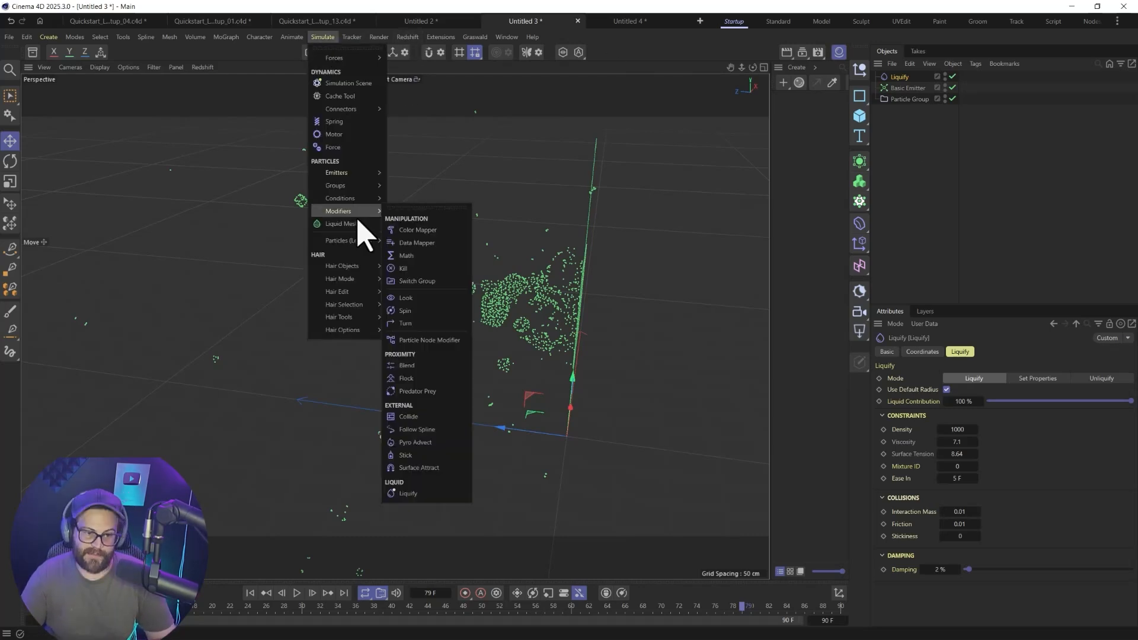
{"action": "left_click", "coordinate": [341, 223]}
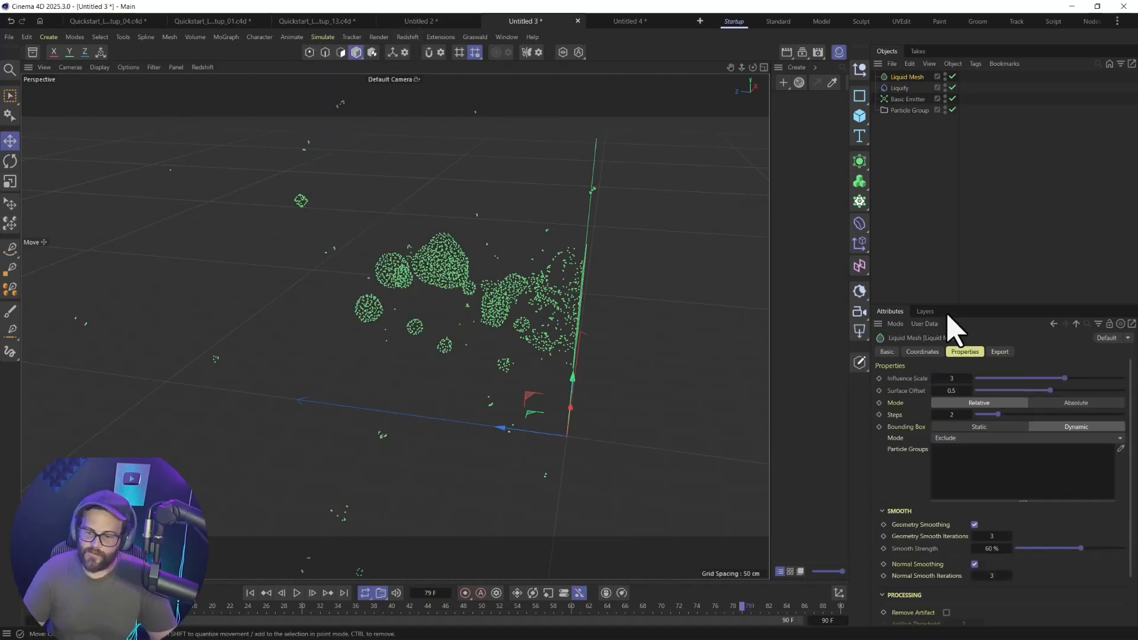
{"action": "left_click", "coordinate": [1075, 426]}
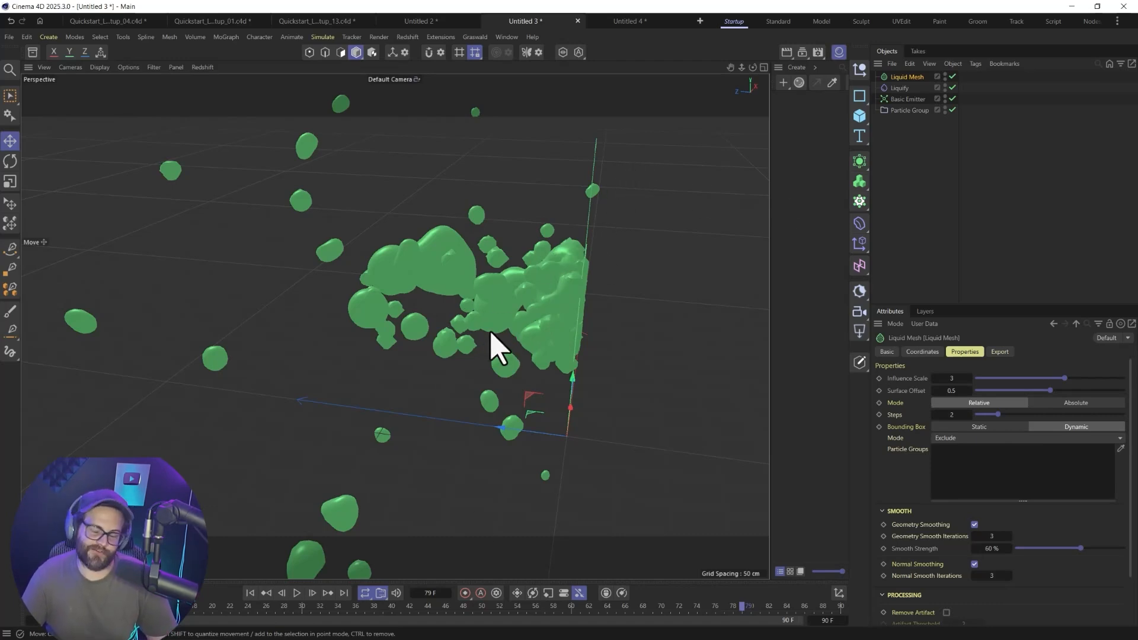
{"action": "mouse_move", "coordinate": [566, 349]}
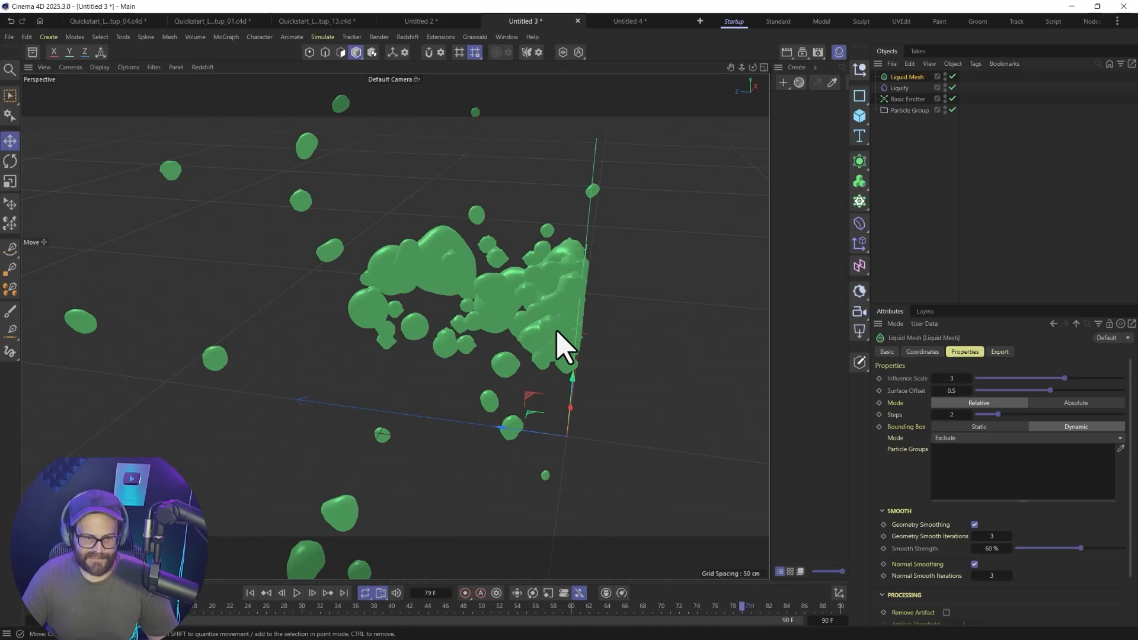
{"action": "mouse_move", "coordinate": [435, 396]}
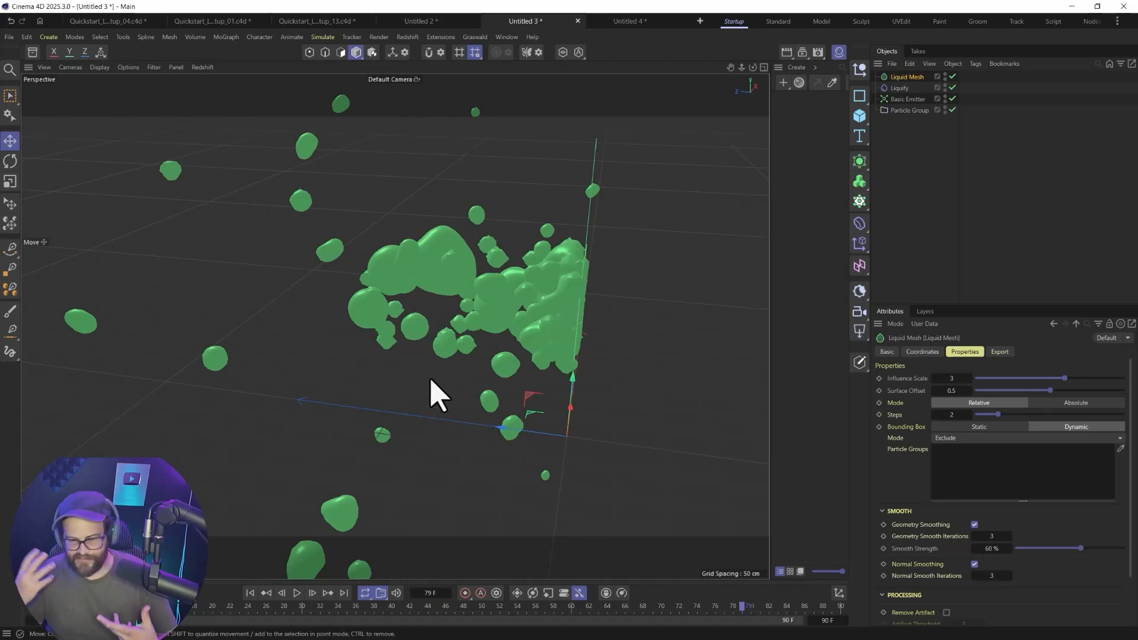
{"action": "mouse_move", "coordinate": [570, 283]}
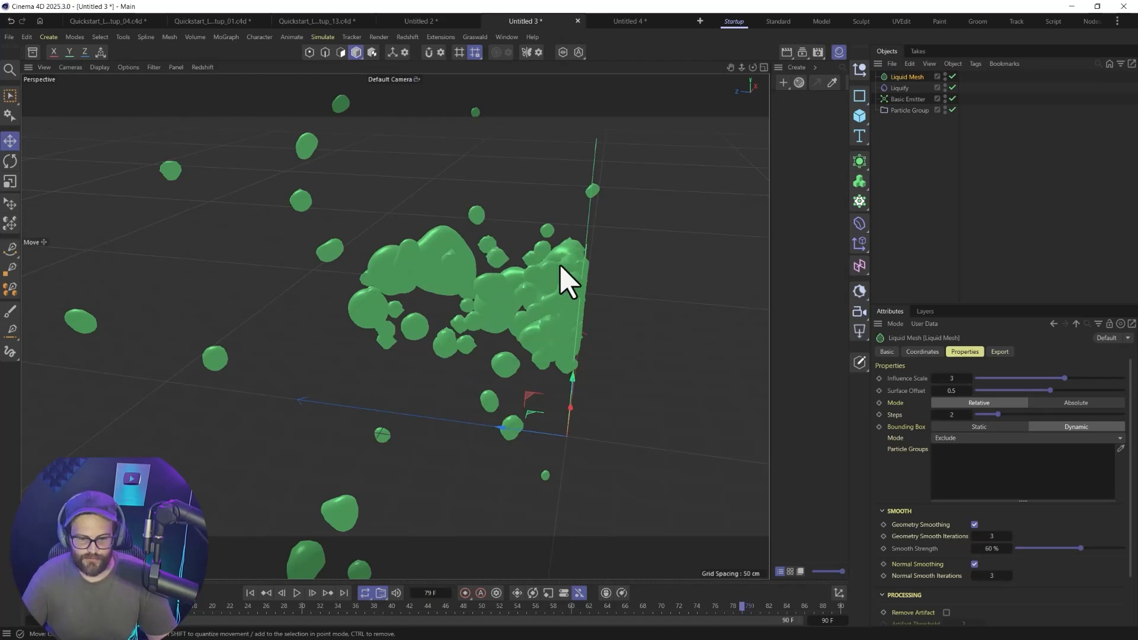
{"action": "mouse_move", "coordinate": [526, 352]}
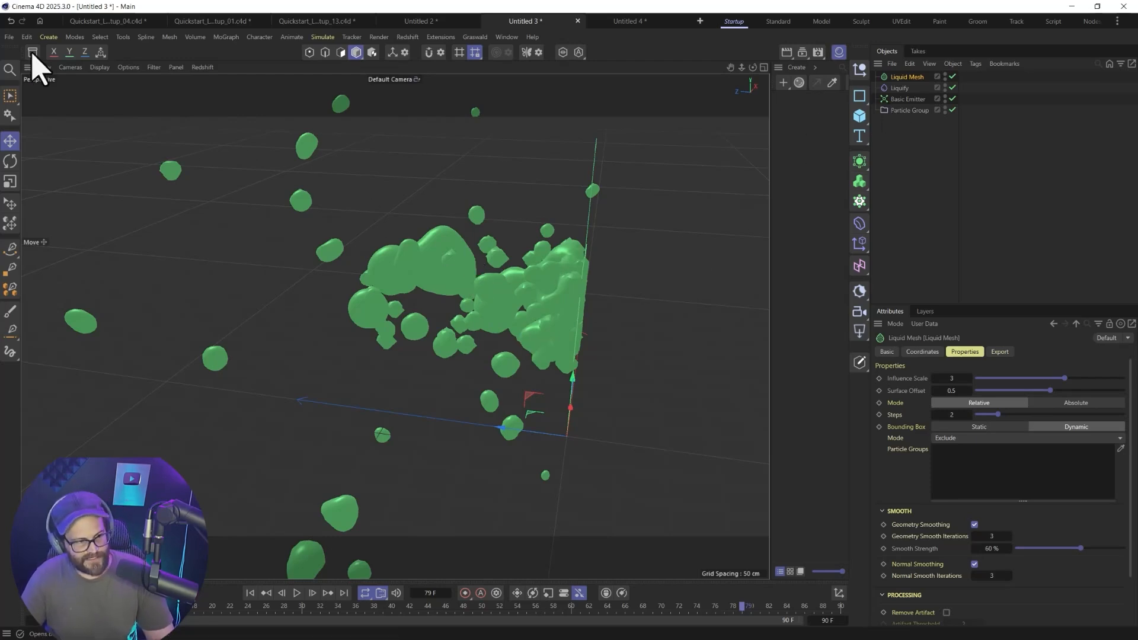
- Search the Asset Browser for 'glass', try then delete Beer Mug 03, and select Liquid Mesh
{"action": "left_click", "coordinate": [32, 51]}
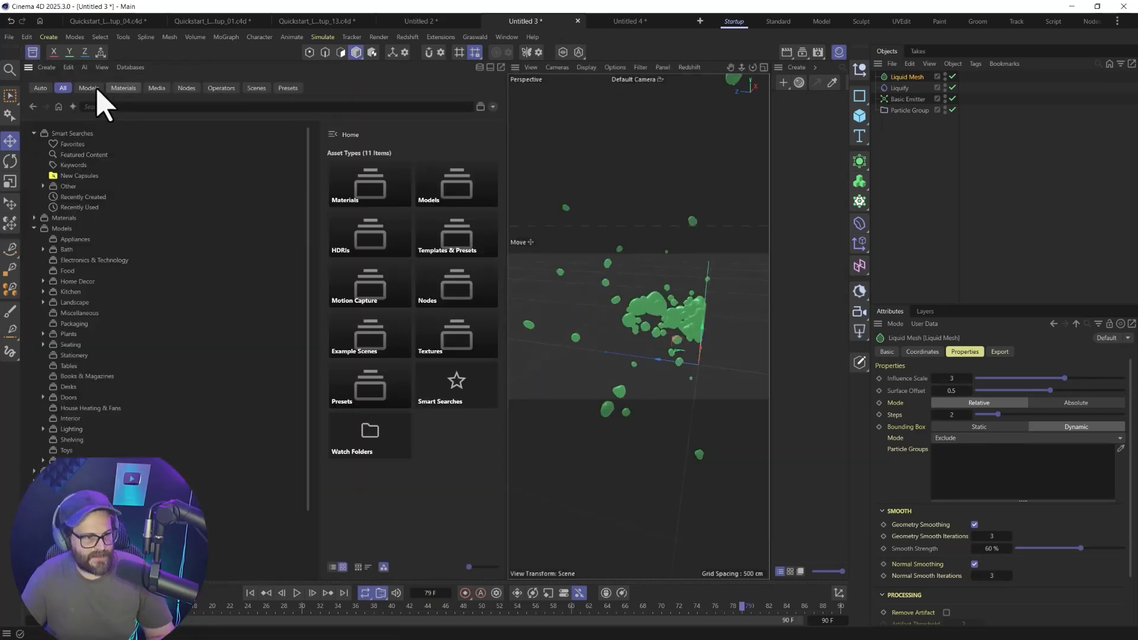
{"action": "type", "text": "gla"}
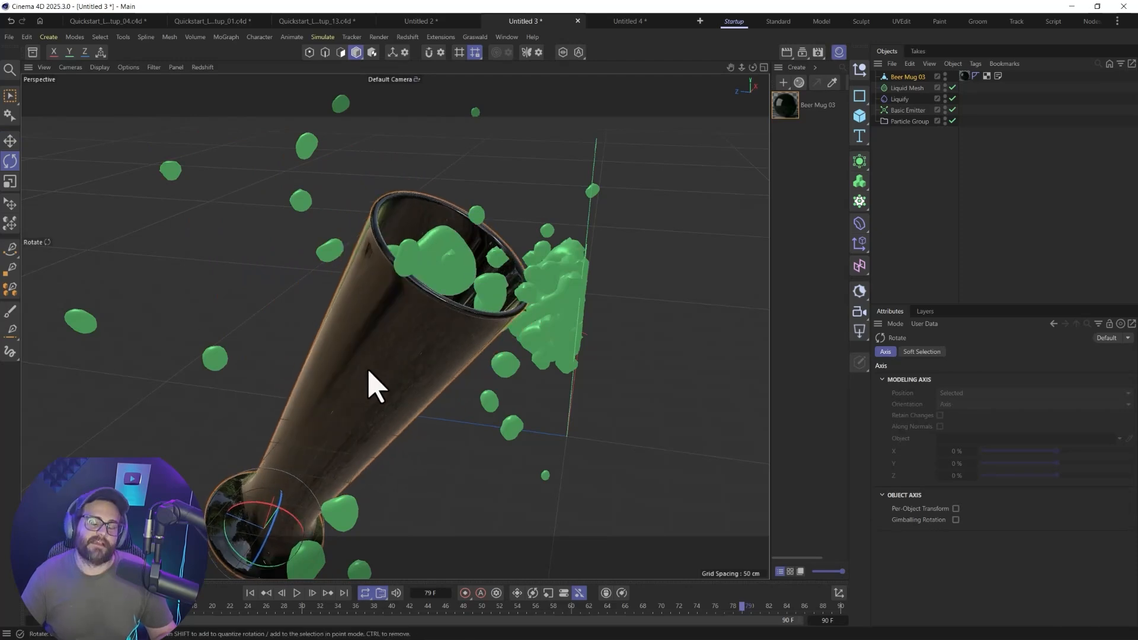
{"action": "left_click", "coordinate": [908, 77]}
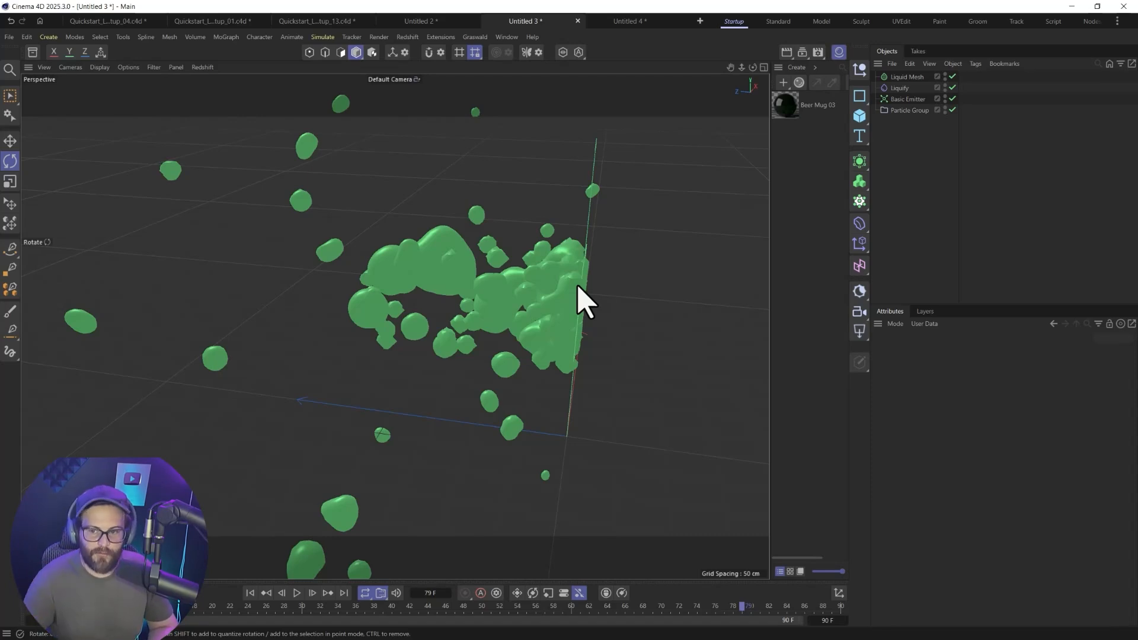
{"action": "left_click", "coordinate": [906, 77]}
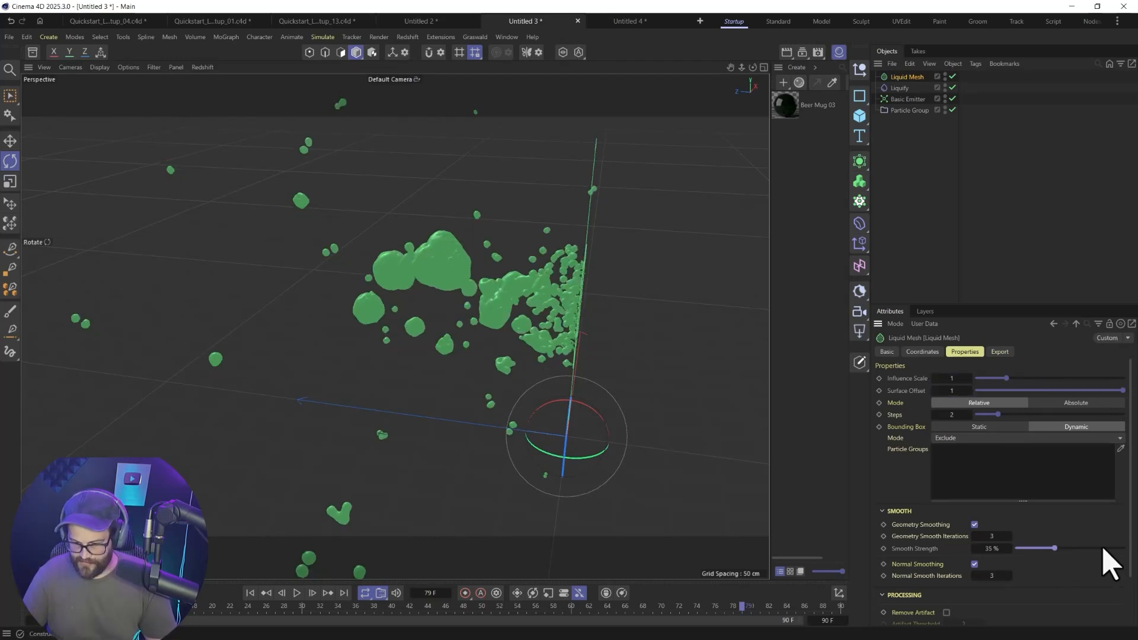
- Keep geometry smoothing at 50 iterations and set normal smooth iterations to 24
{"action": "left_click_drag", "start_coordinate": [1054, 548], "coordinate": [1124, 548]}
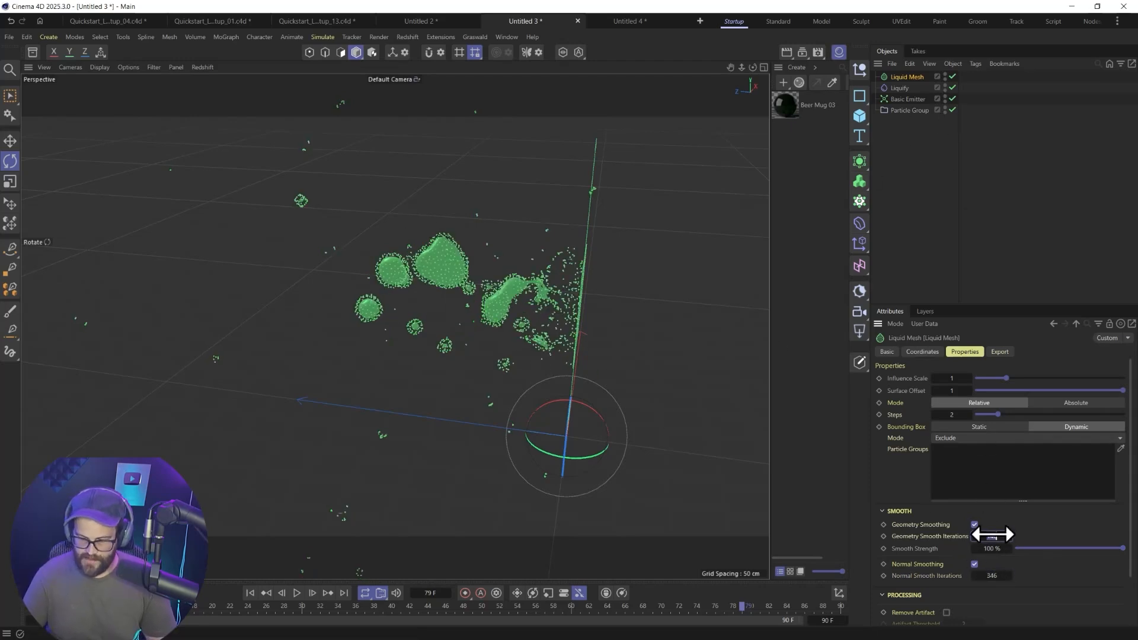
{"action": "left_click", "coordinate": [991, 536]}
{"action": "type", "text": "50"}
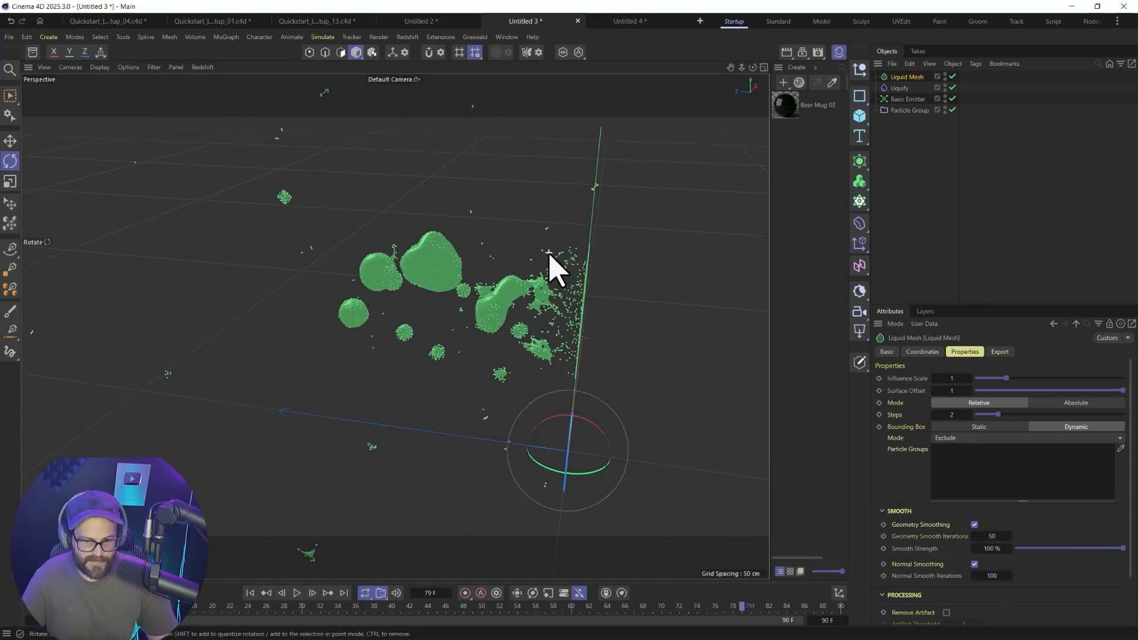
{"action": "left_click_drag", "start_coordinate": [555, 269], "coordinate": [643, 258]}
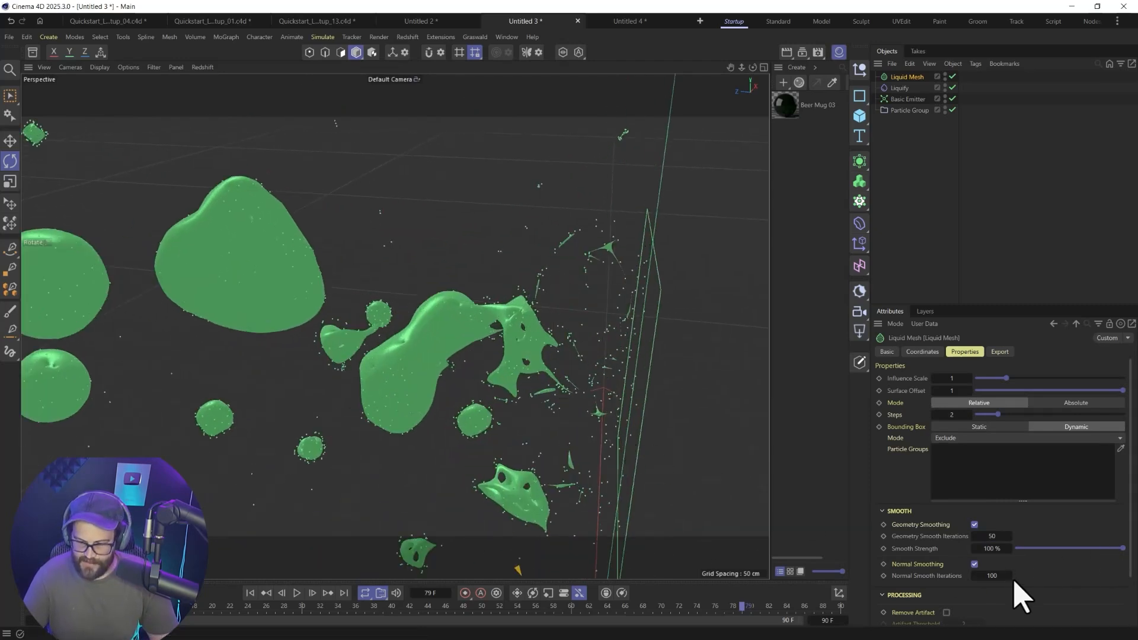
{"action": "left_click", "coordinate": [1009, 576]}
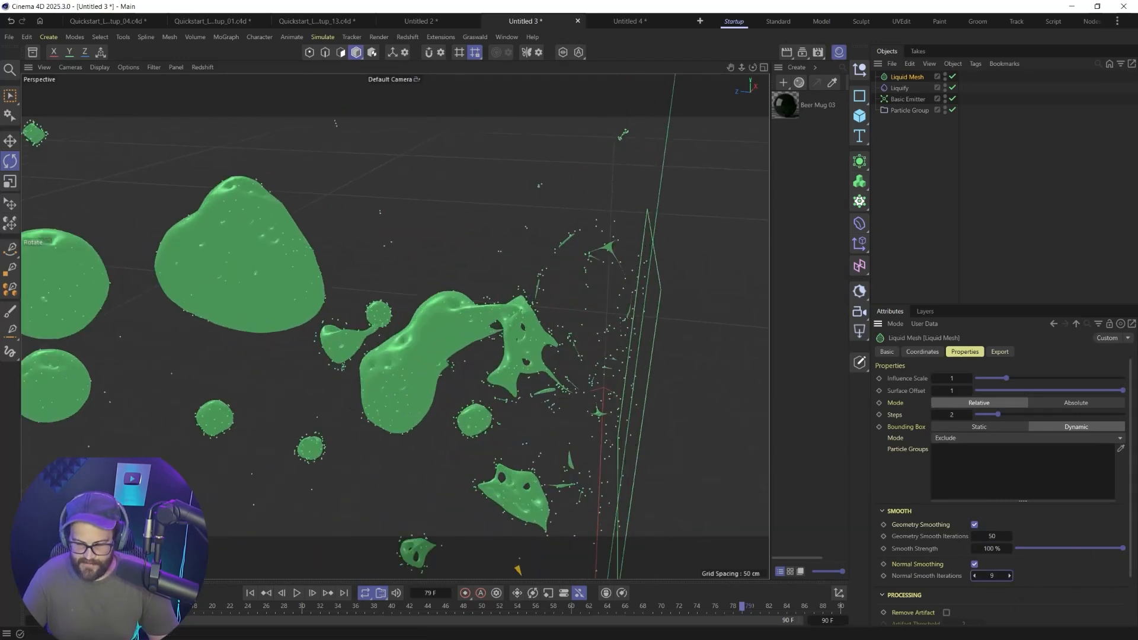
{"action": "left_click_drag", "start_coordinate": [991, 575], "coordinate": [1038, 575]}
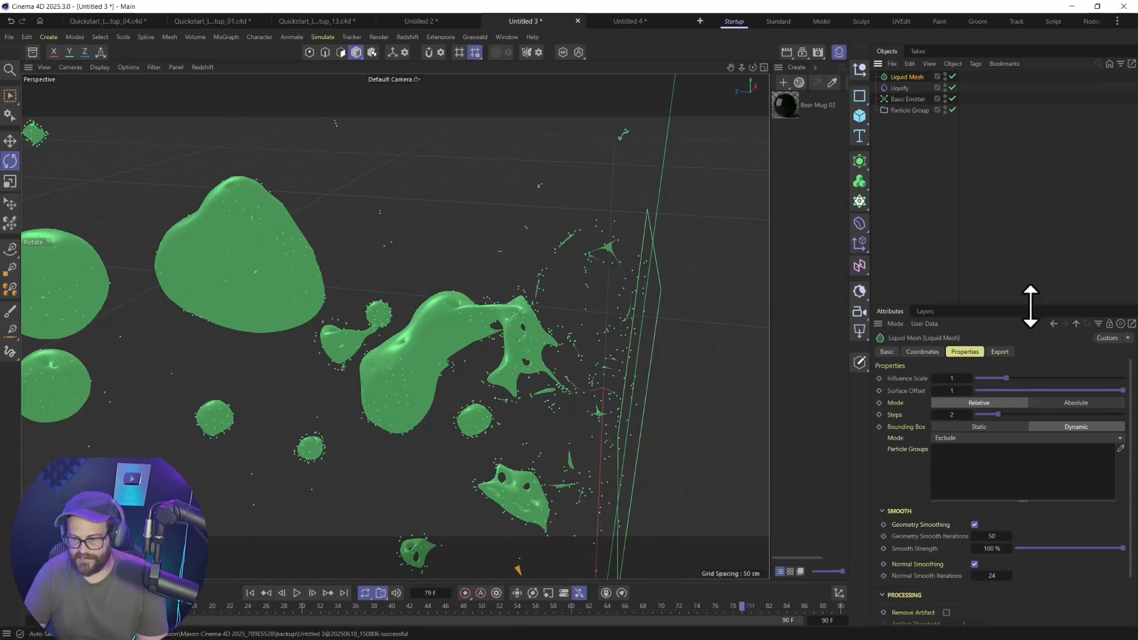
- Turn on all Liquid Mesh export channels and return to Properties
{"action": "left_click", "coordinate": [1000, 352]}
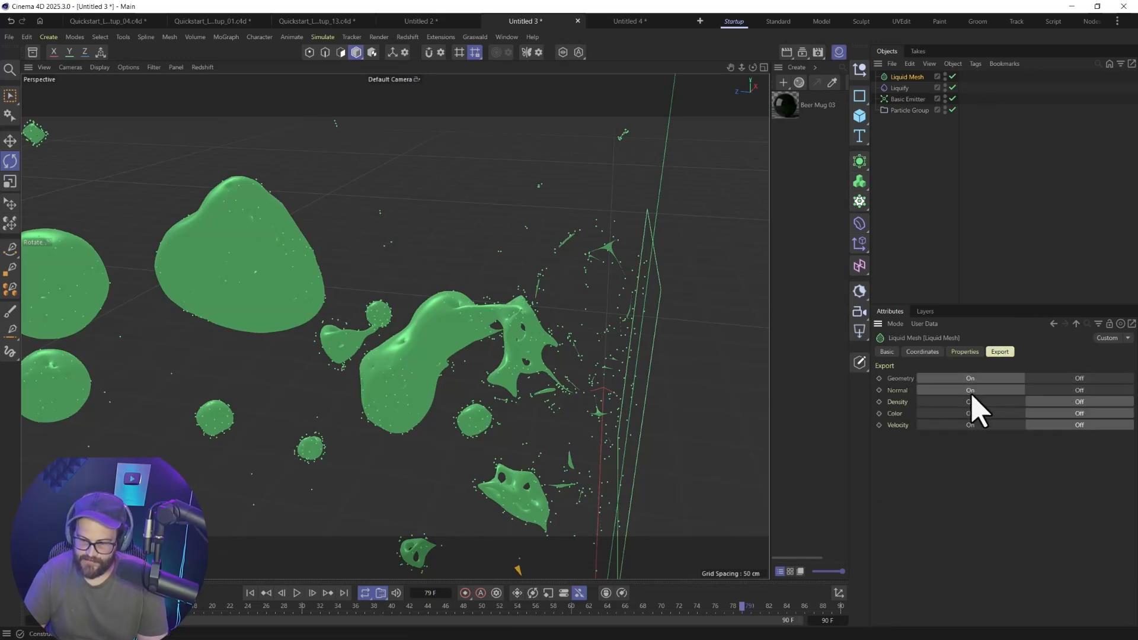
{"action": "left_click", "coordinate": [970, 401]}
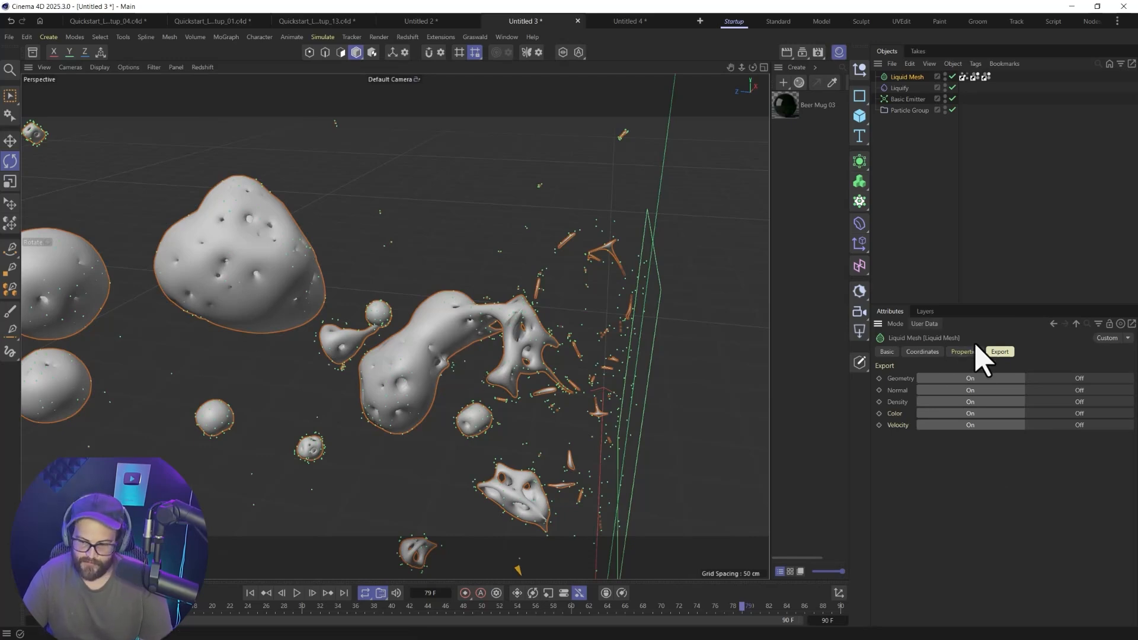
{"action": "left_click", "coordinate": [963, 353]}
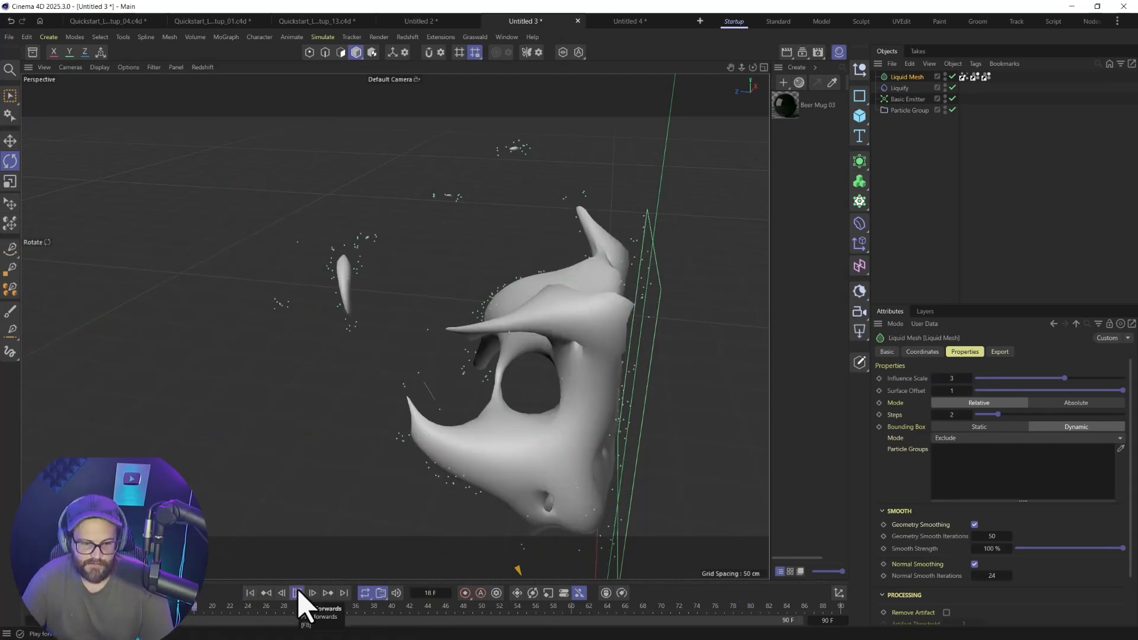
- Set Influence Scale to 3 and Smooth Strength to 17%, then play the simulation
{"action": "left_click", "coordinate": [297, 593]}
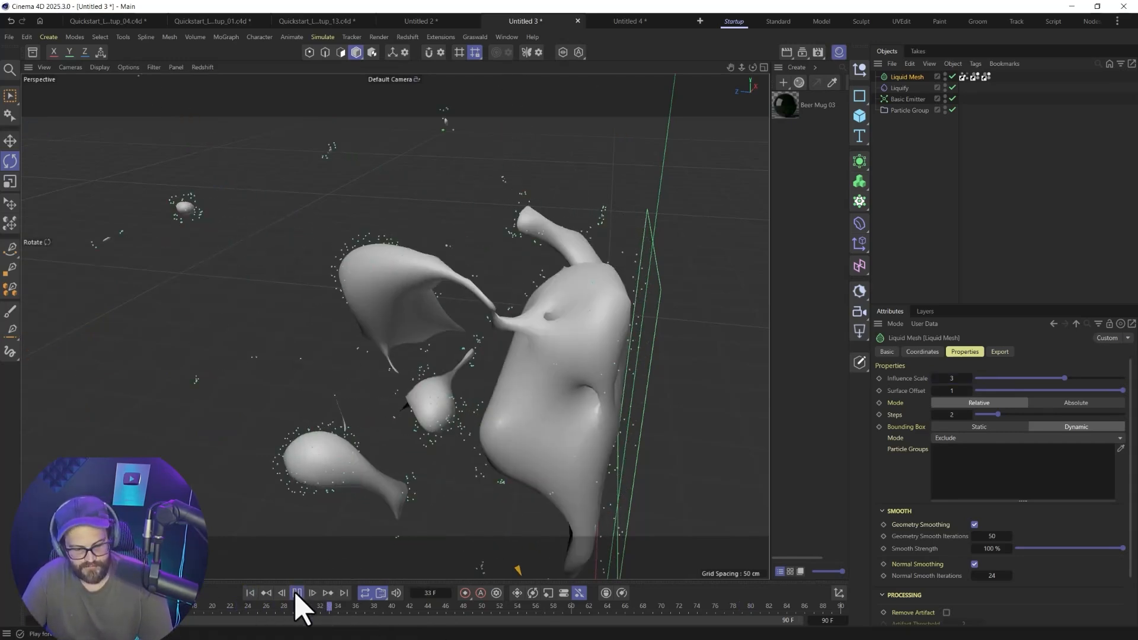
{"action": "left_click", "coordinate": [296, 593]}
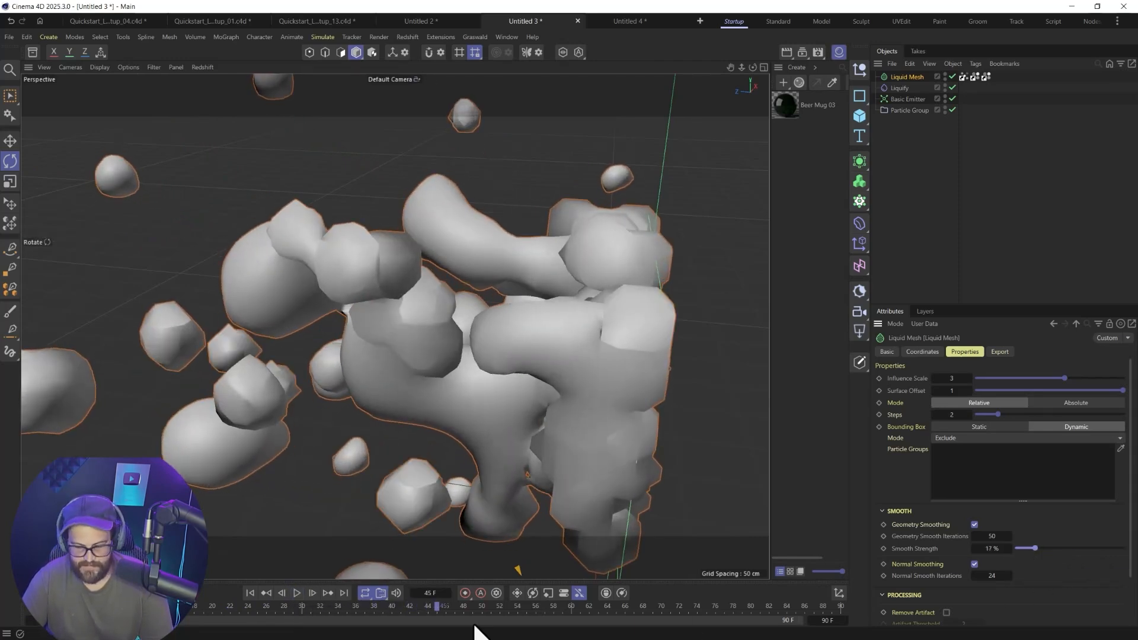
{"action": "left_click", "coordinate": [296, 593]}
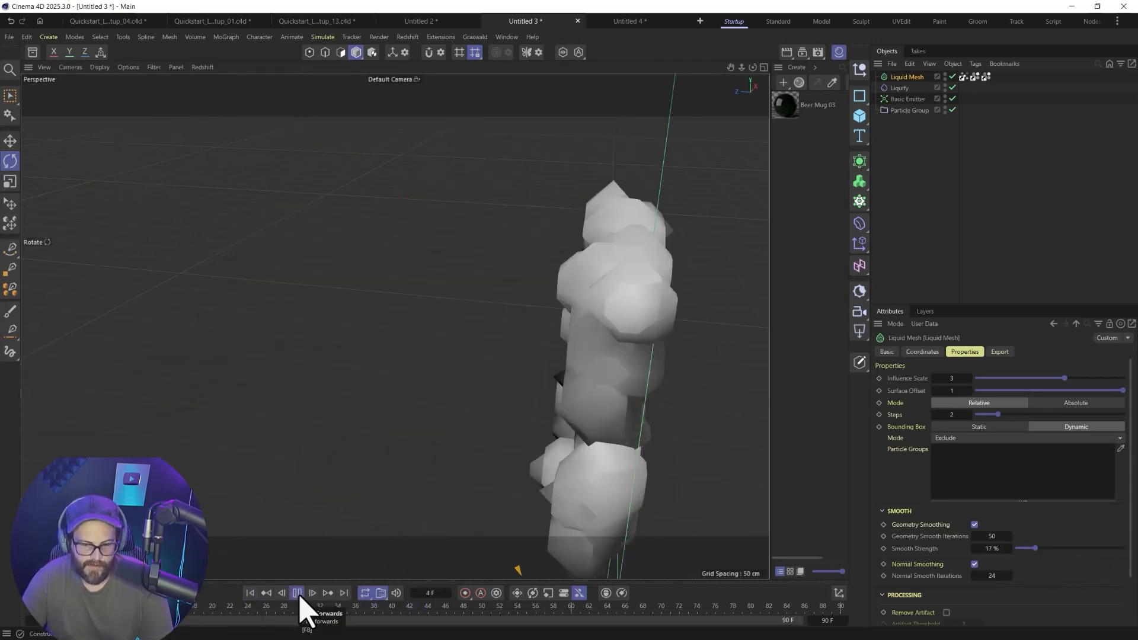
{"action": "left_click", "coordinate": [296, 593]}
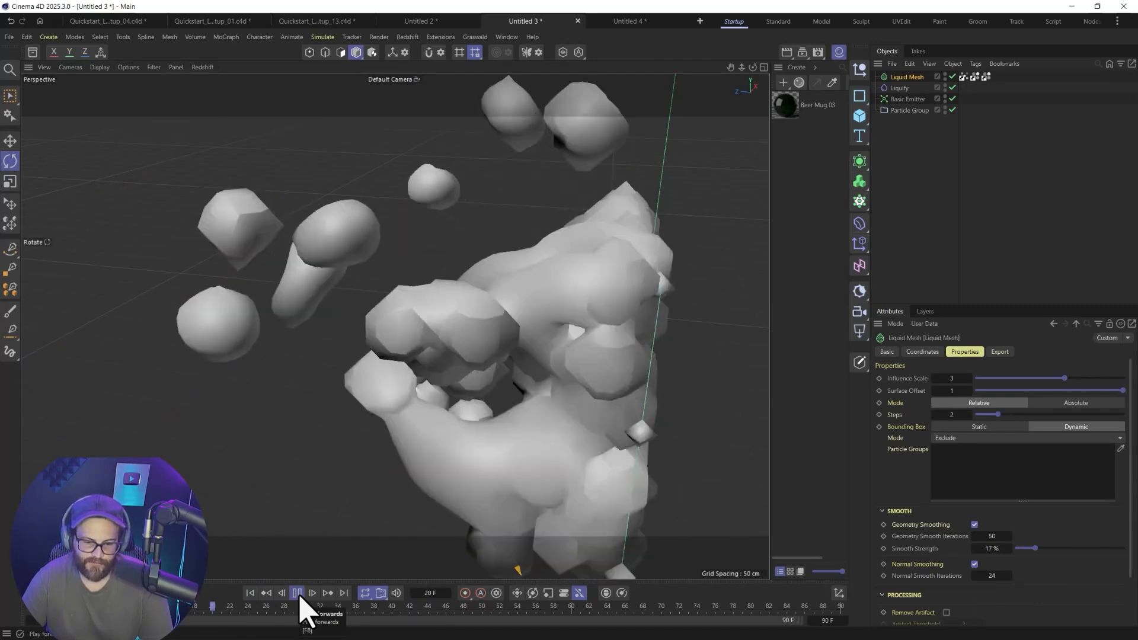
{"action": "left_click", "coordinate": [311, 593]}
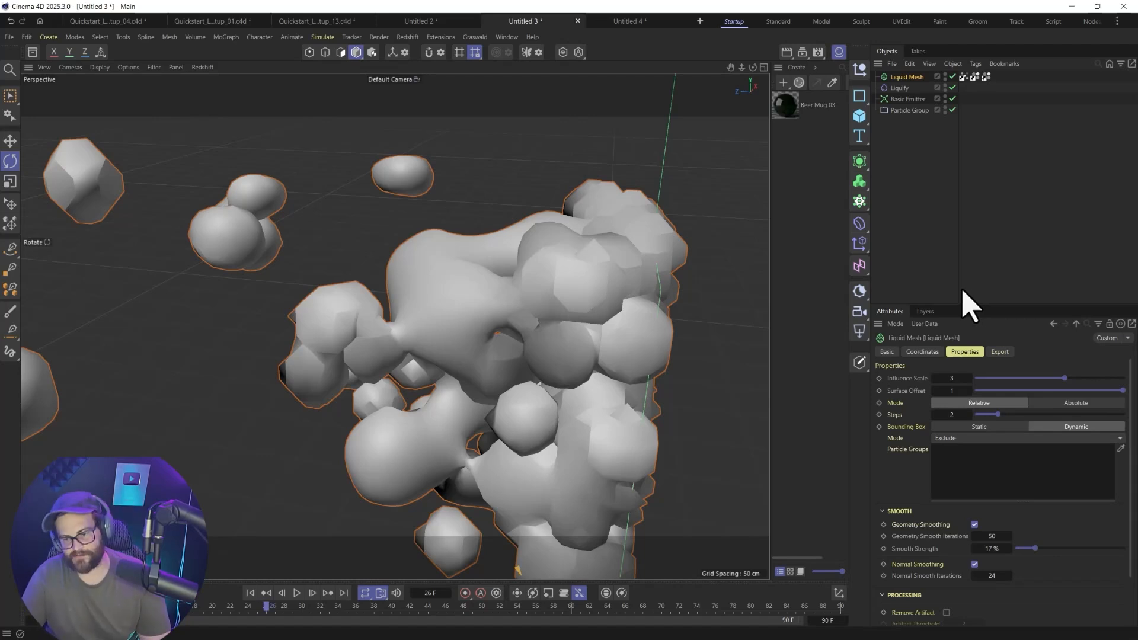
{"action": "mouse_move", "coordinate": [958, 308]}
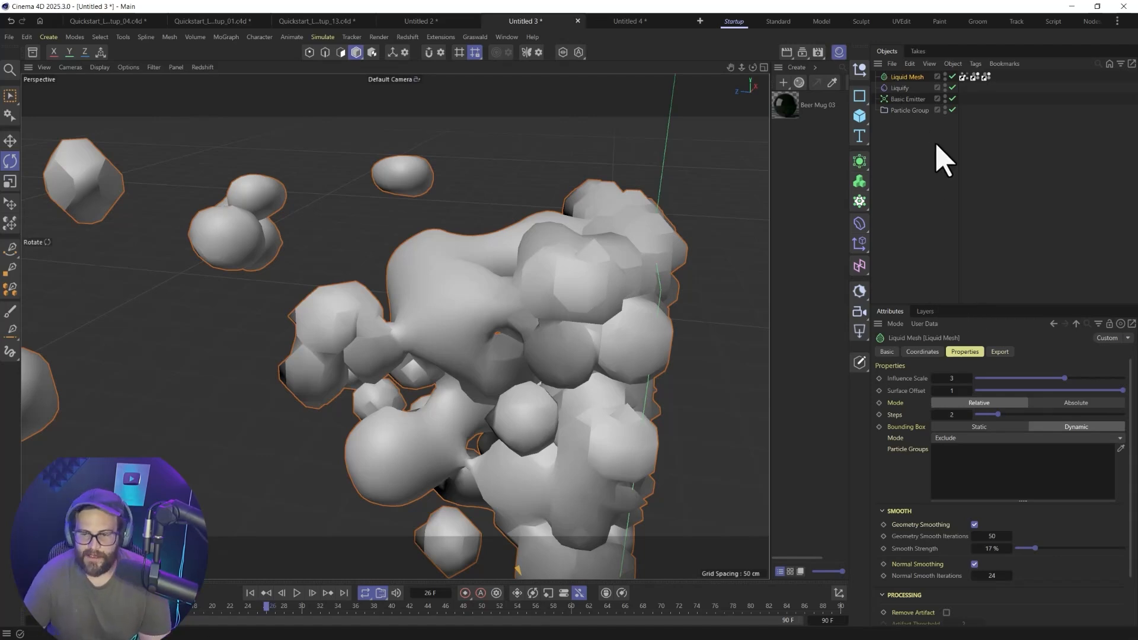
{"action": "mouse_move", "coordinate": [937, 160]}
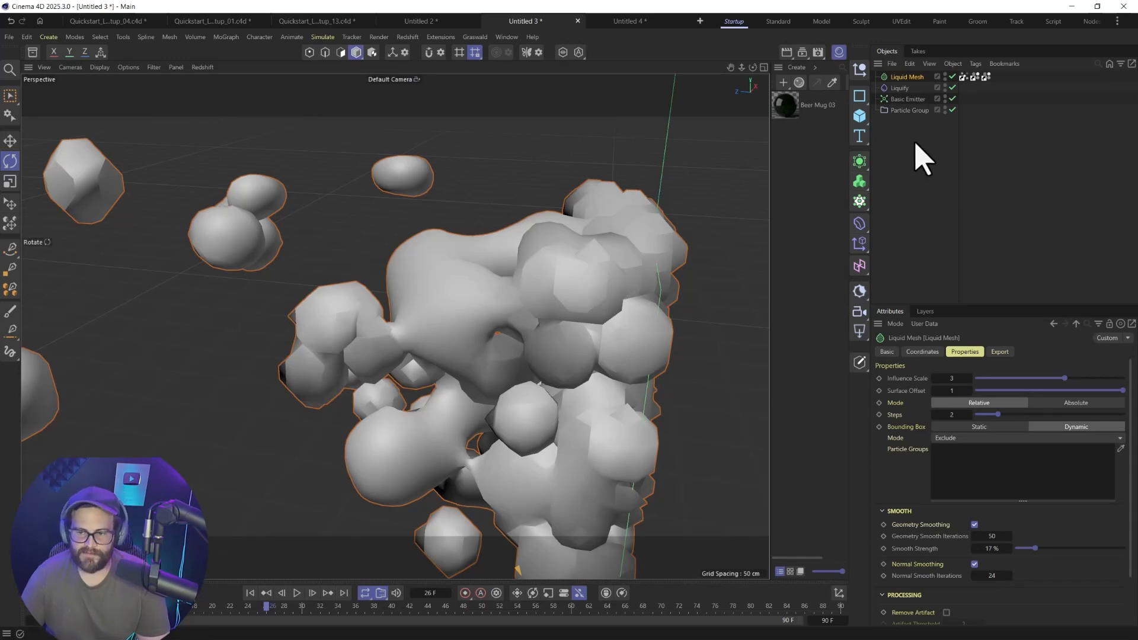
- Select the Basic Emitter and open Cinema 4D Help to search for 'liquid'
{"action": "left_click", "coordinate": [909, 99]}
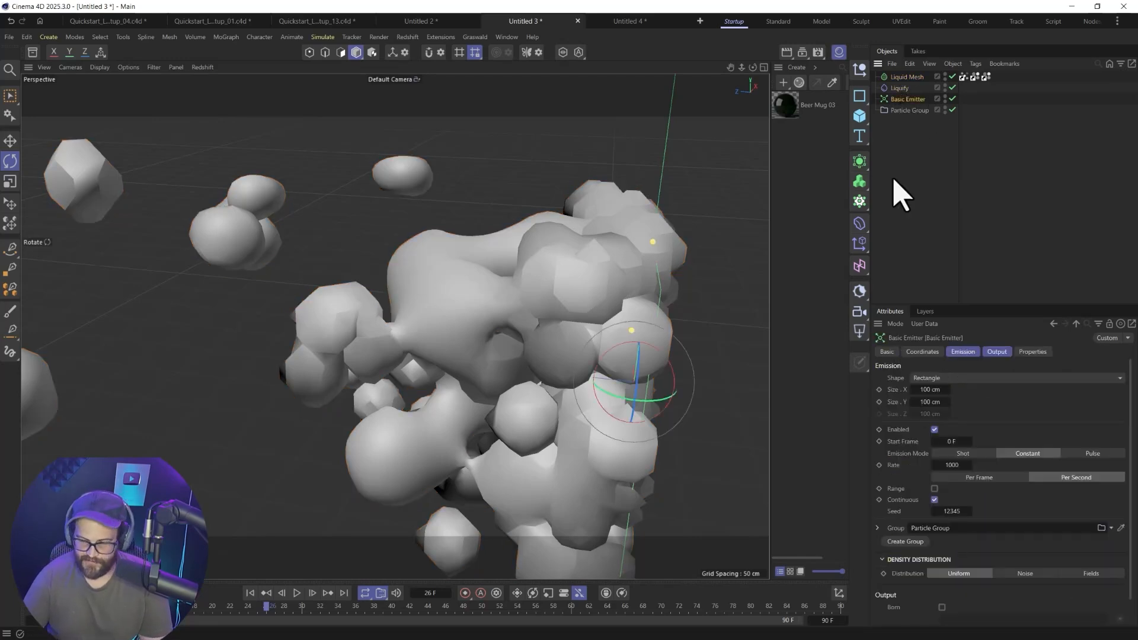
{"action": "left_click", "coordinate": [900, 87]}
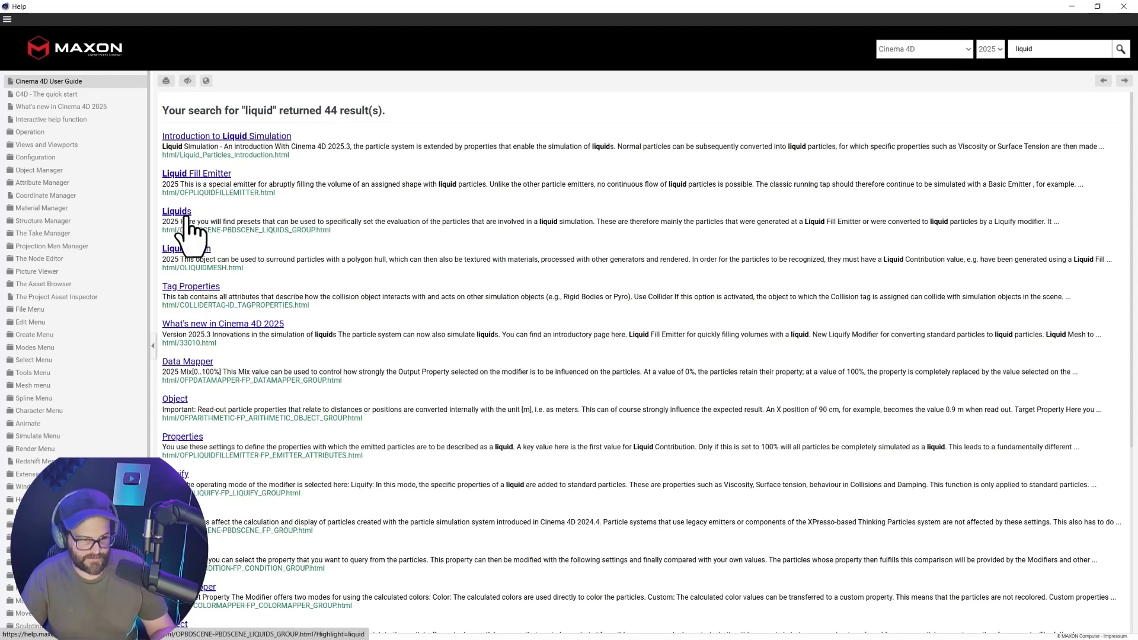
{"action": "mouse_move", "coordinate": [204, 258]}
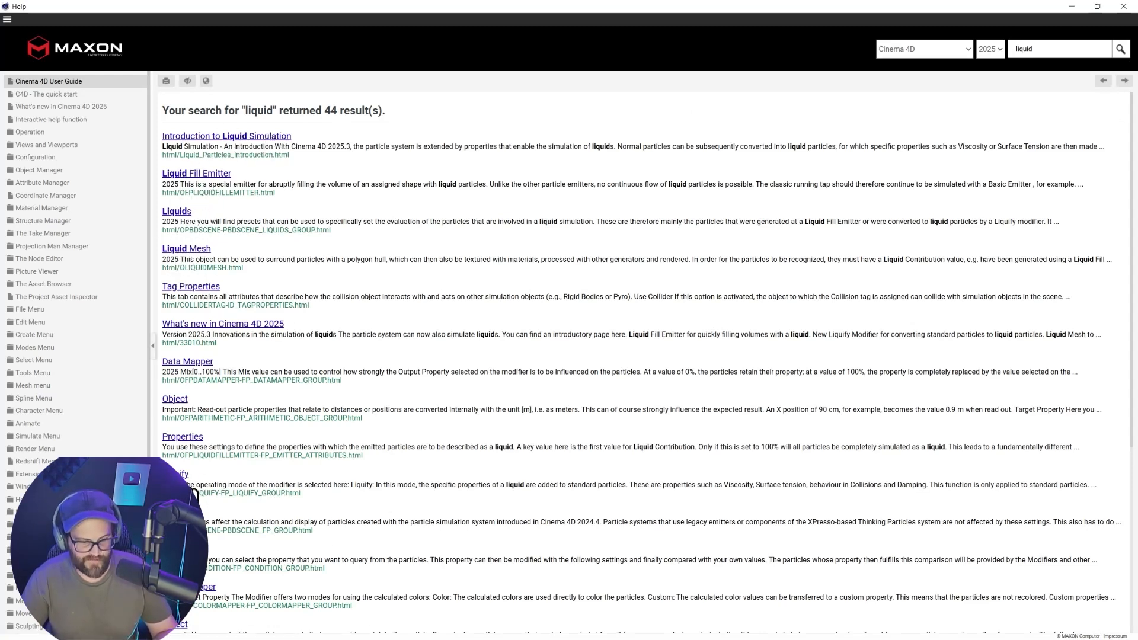
{"action": "mouse_move", "coordinate": [246, 145]}
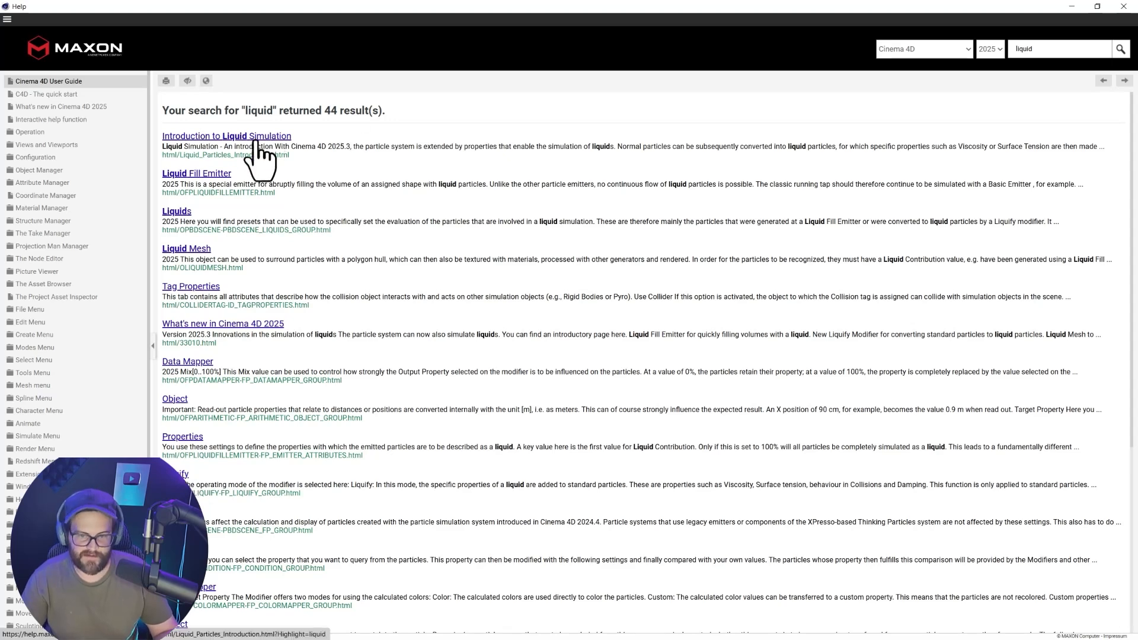
- Open 'Liquid Simulation - An introduction', play its first video and scroll through the examples
{"action": "left_click", "coordinate": [226, 136]}
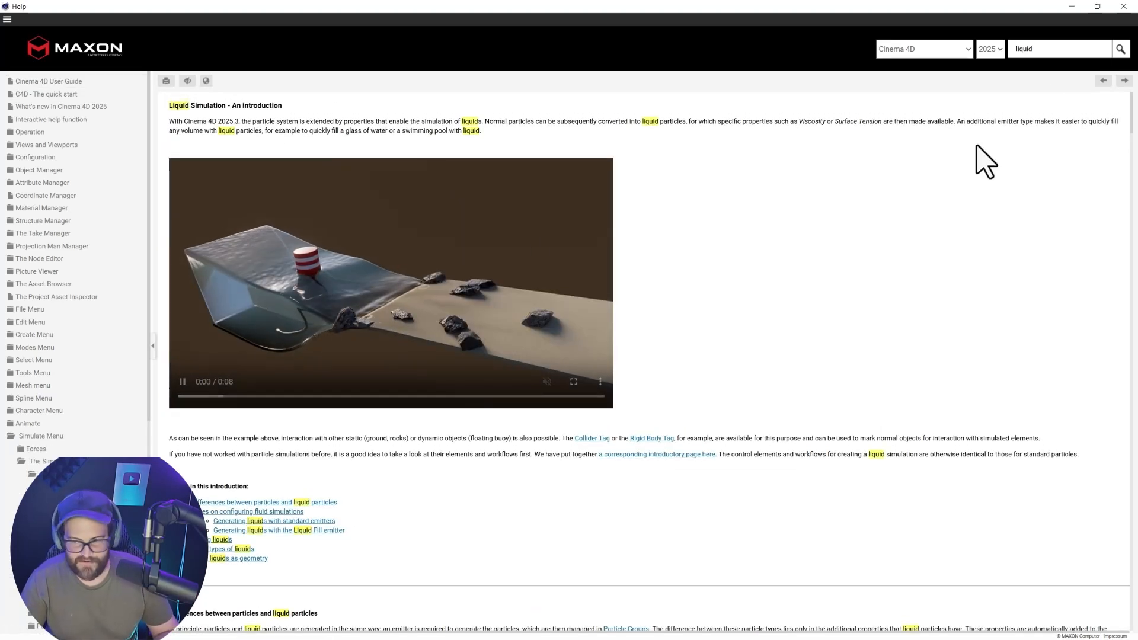
{"action": "left_click", "coordinate": [573, 381]}
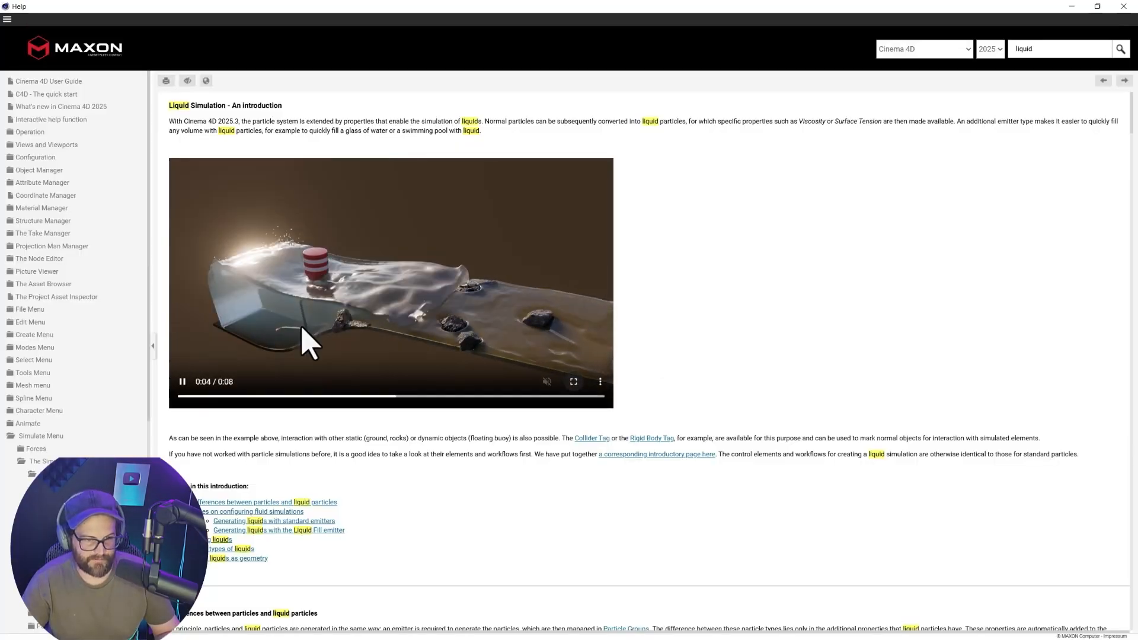
{"action": "scroll", "scroll_direction": "down", "scroll_amount": 3}
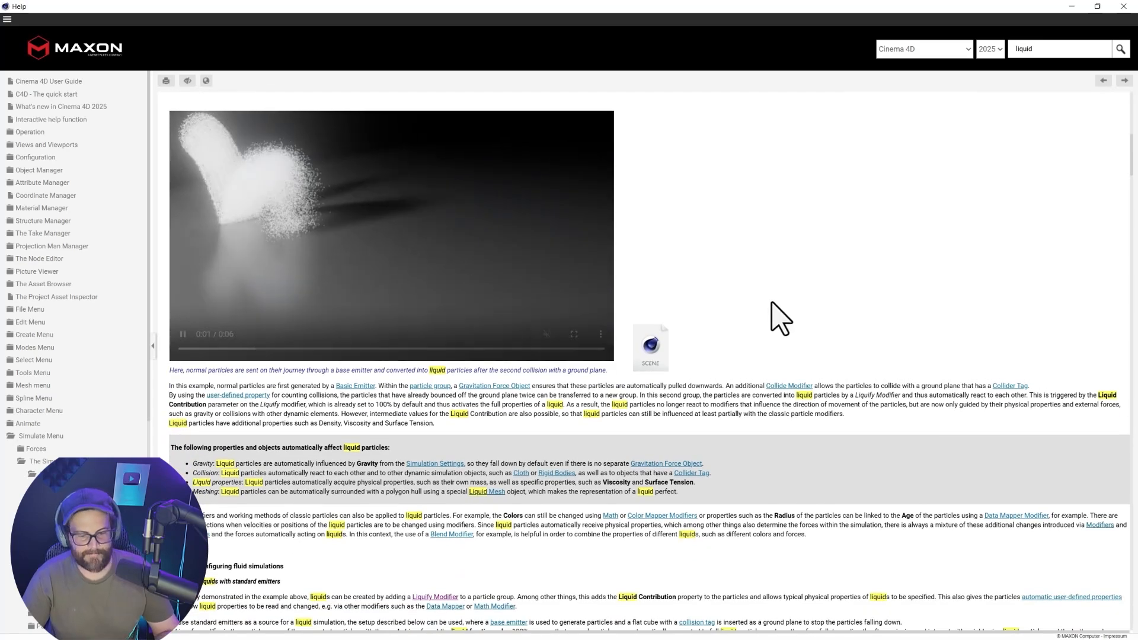
{"action": "scroll", "scroll_direction": "down", "scroll_amount": 3}
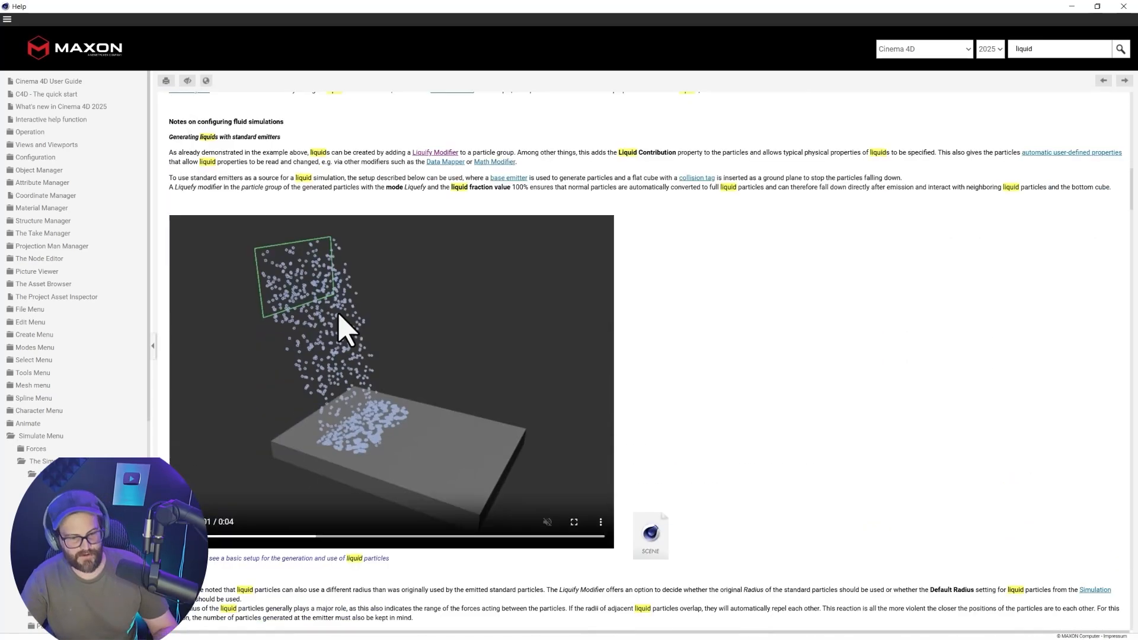
{"action": "scroll", "scroll_direction": "down", "scroll_amount": 3}
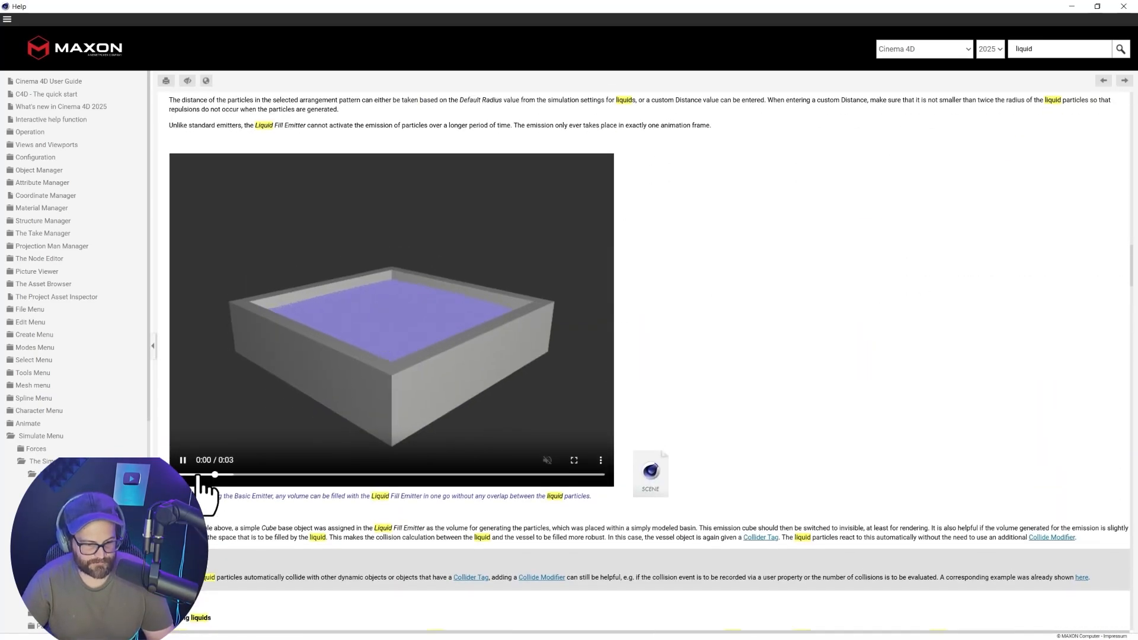
{"action": "scroll", "scroll_direction": "down", "scroll_amount": 3}
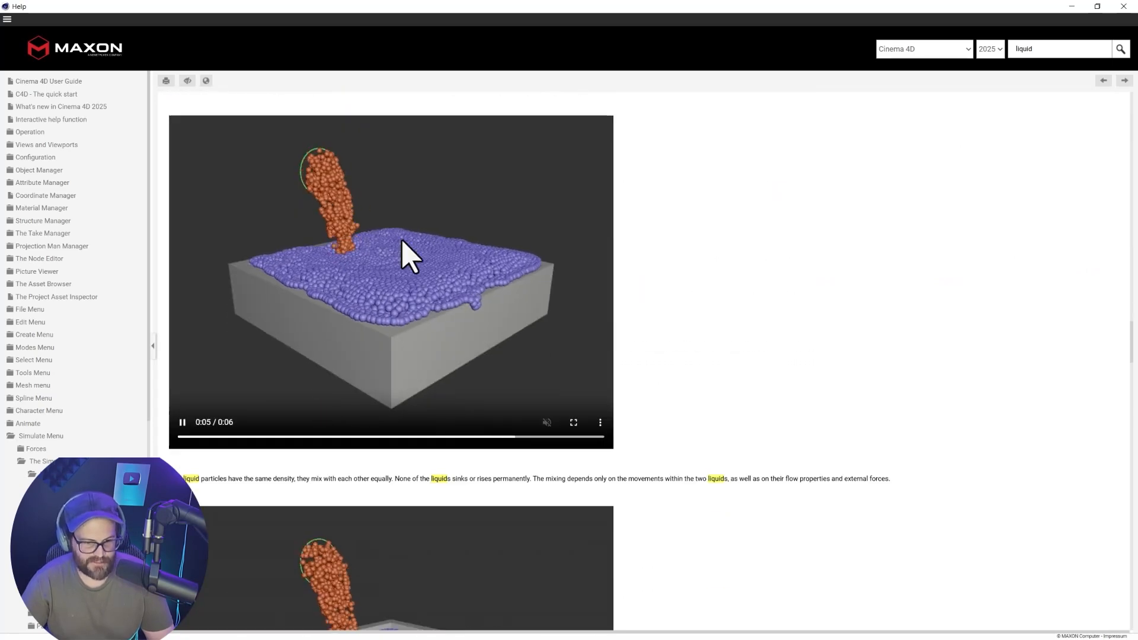
{"action": "scroll", "scroll_direction": "down", "scroll_amount": 3}
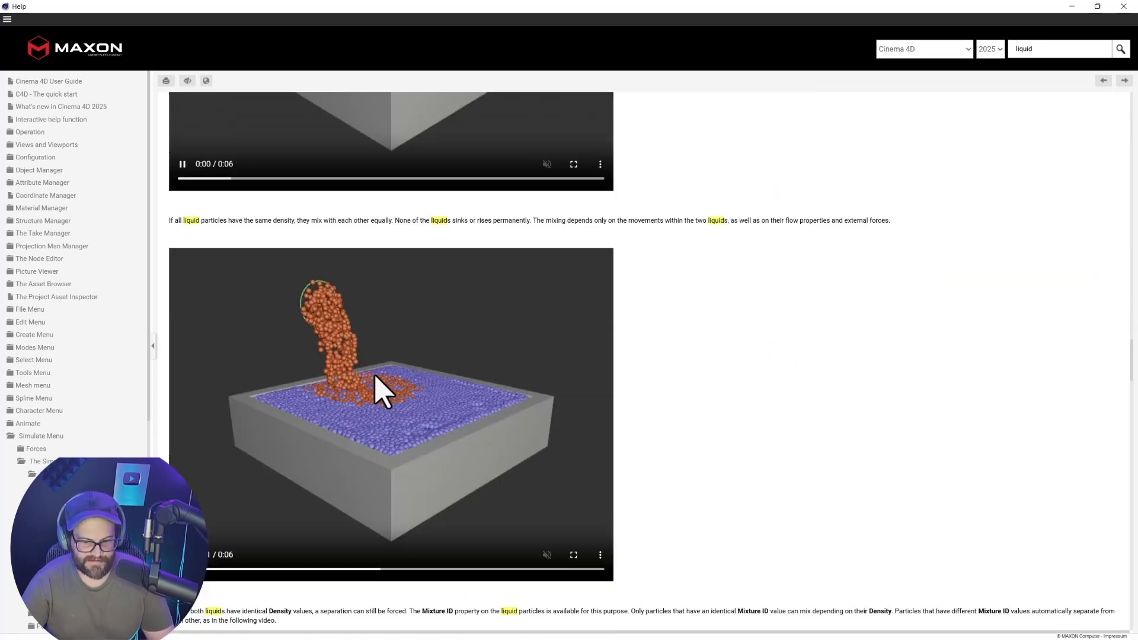
{"action": "scroll", "scroll_direction": "down", "scroll_amount": 3}
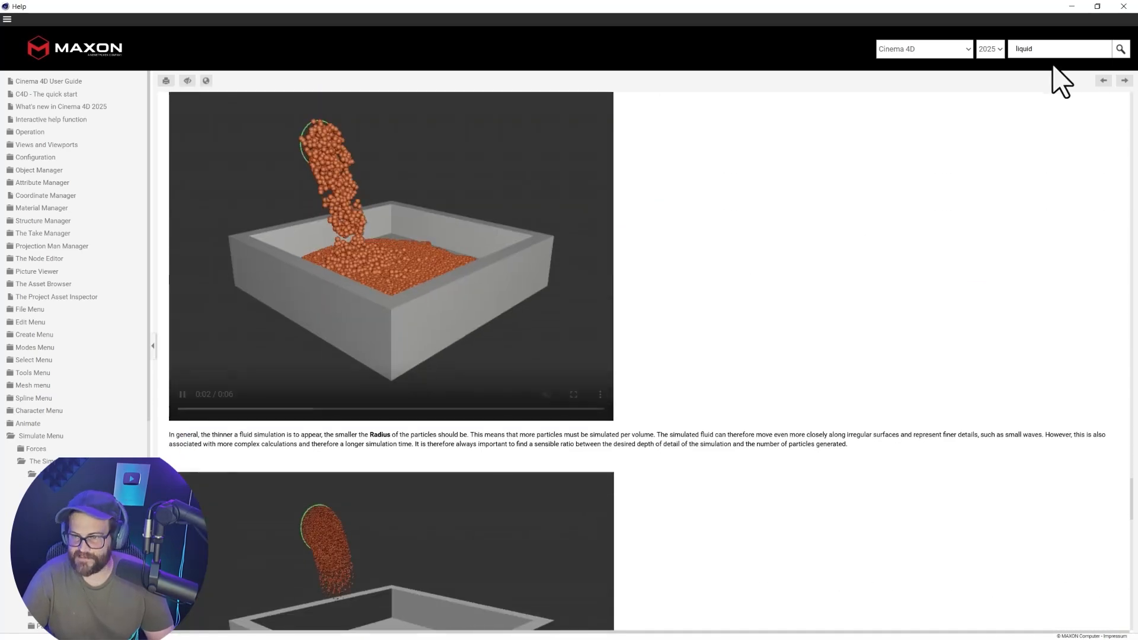
- Scroll the liquids page to download the Basic_Setup_09 and Basic_Setup_11 scenes
{"action": "type", "text": "down"}
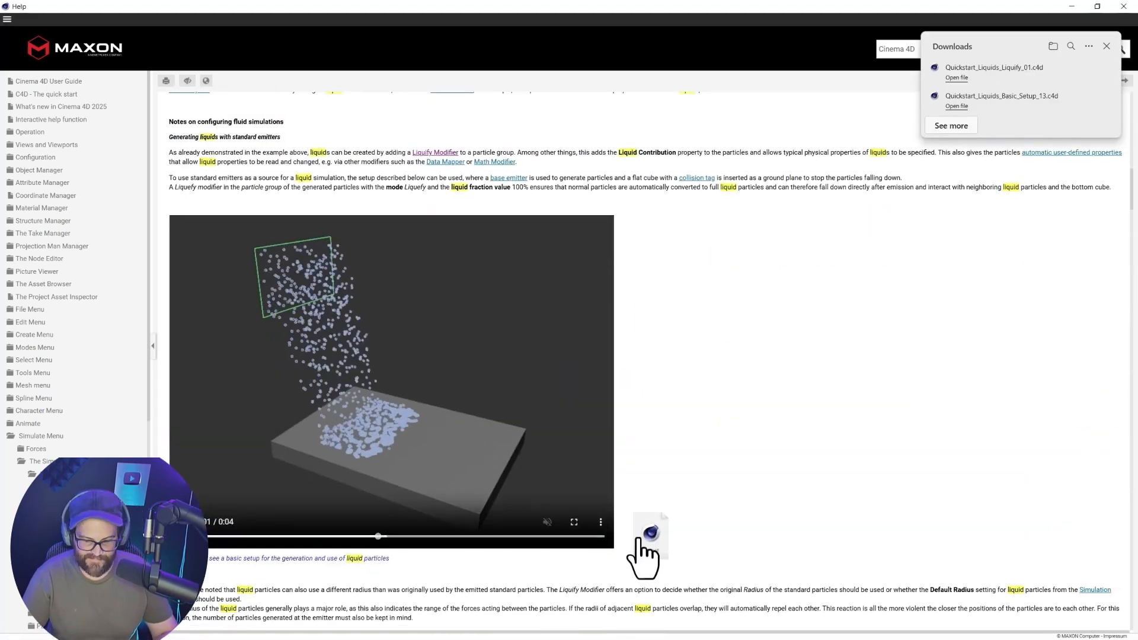
{"action": "scroll", "scroll_direction": "down", "scroll_amount": 3}
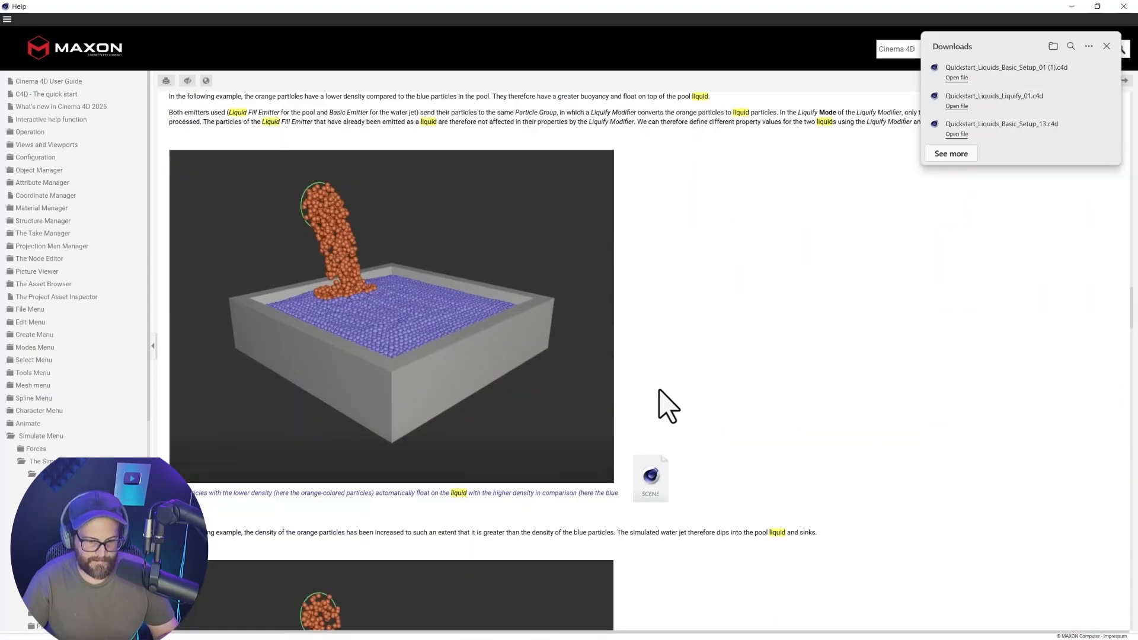
{"action": "scroll", "scroll_direction": "down", "scroll_amount": 3}
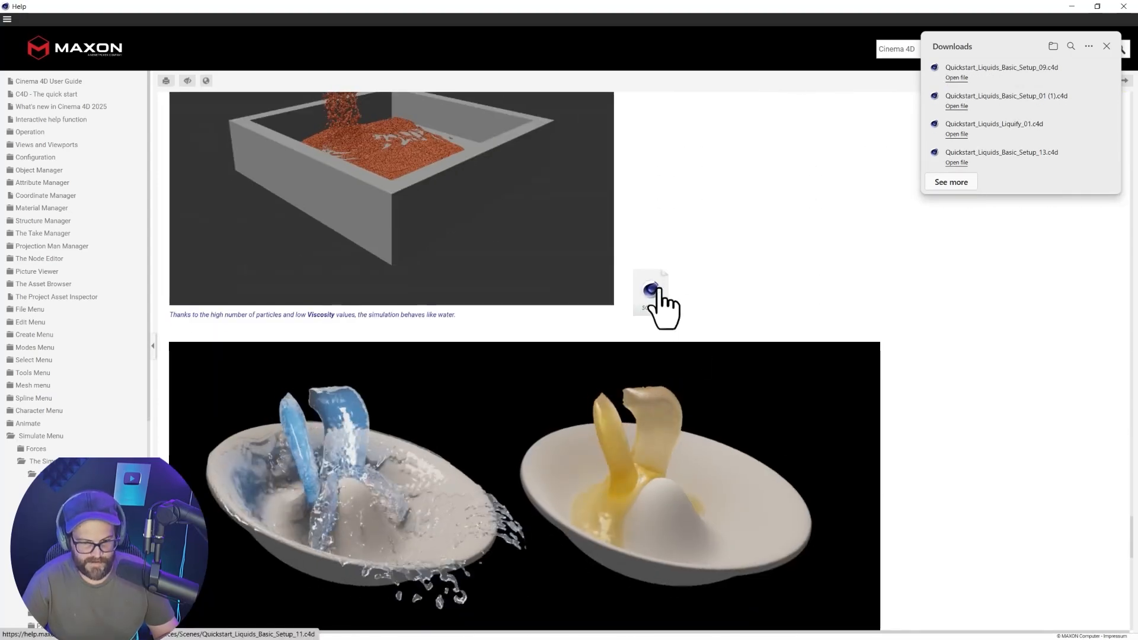
{"action": "scroll", "scroll_direction": "down", "scroll_amount": 3}
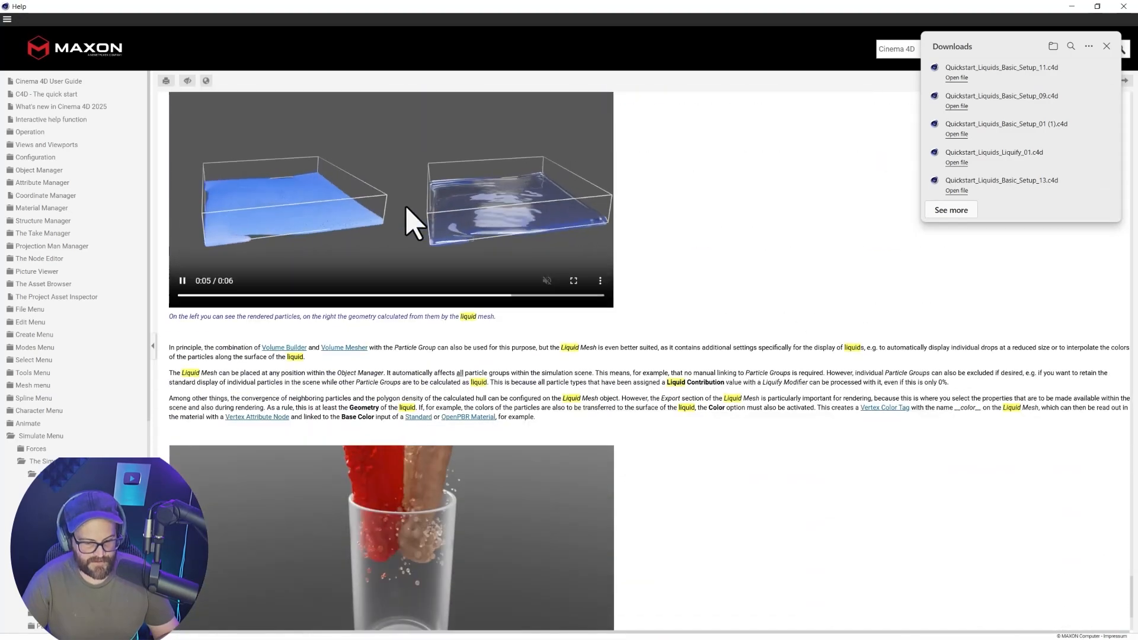
{"action": "scroll", "scroll_direction": "down", "scroll_amount": 3}
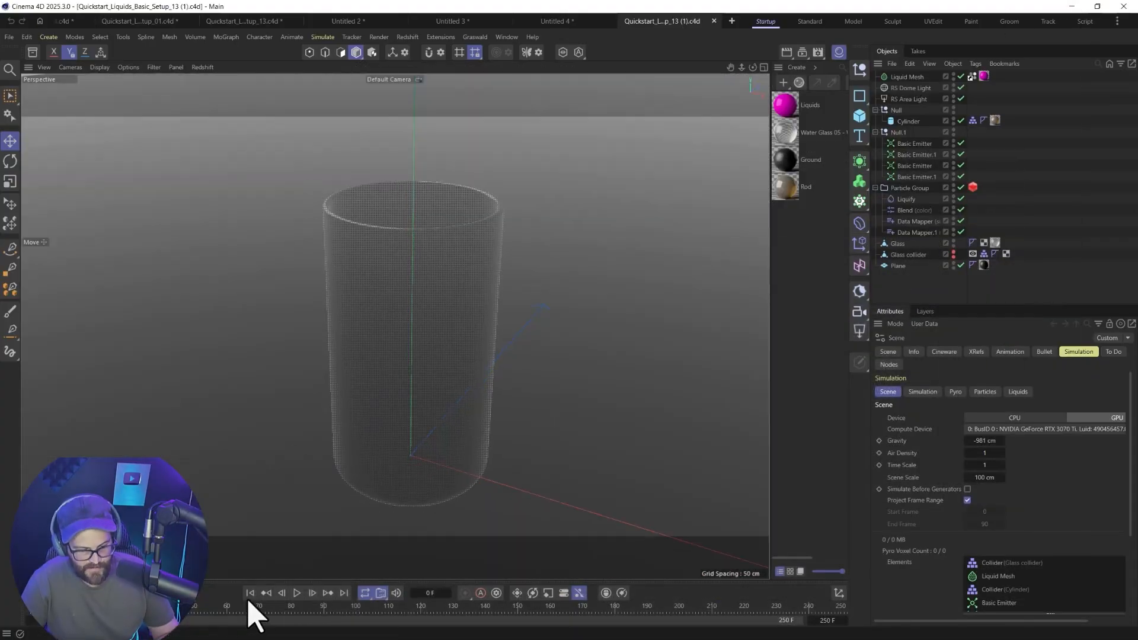
- Rewind and play the glass liquid simulation
{"action": "left_click", "coordinate": [296, 593]}
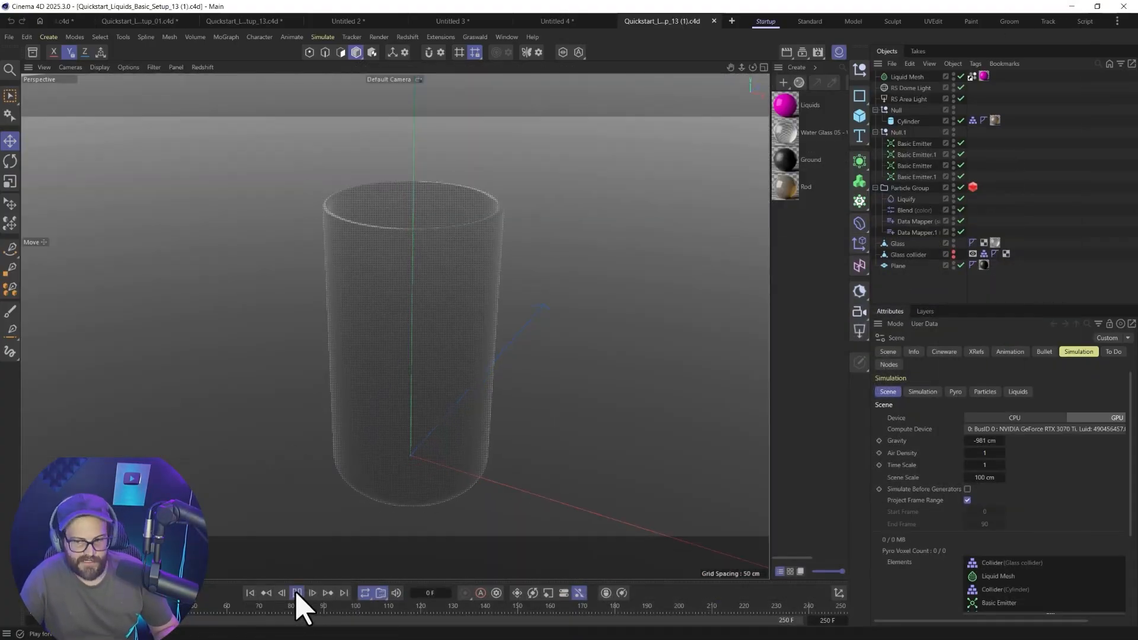
{"action": "left_click", "coordinate": [297, 593]}
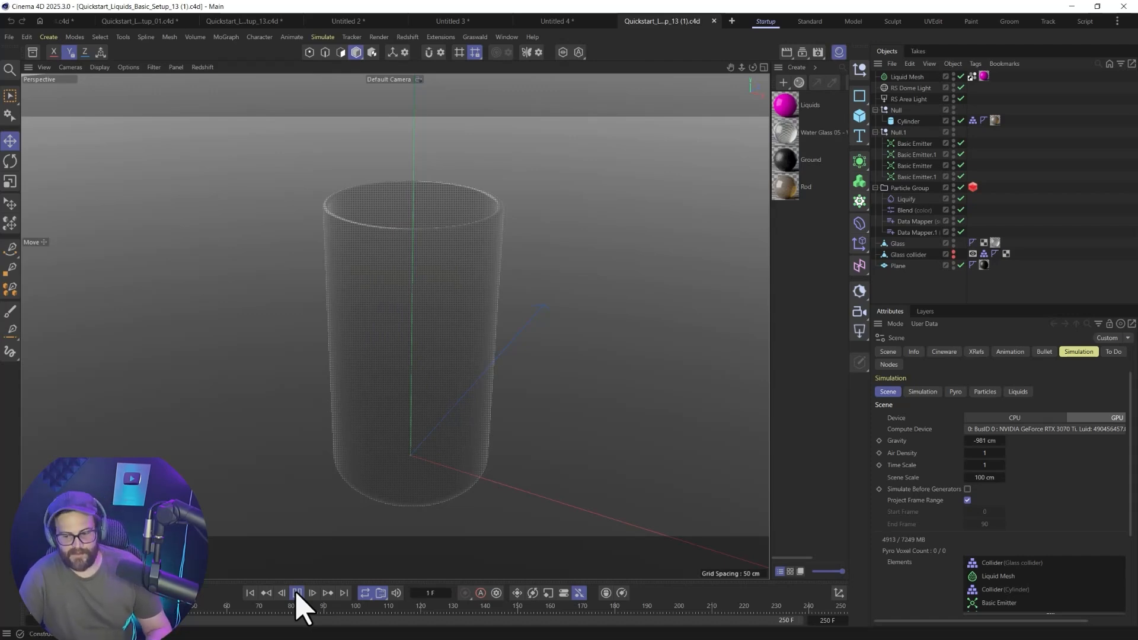
{"action": "left_click", "coordinate": [297, 593]}
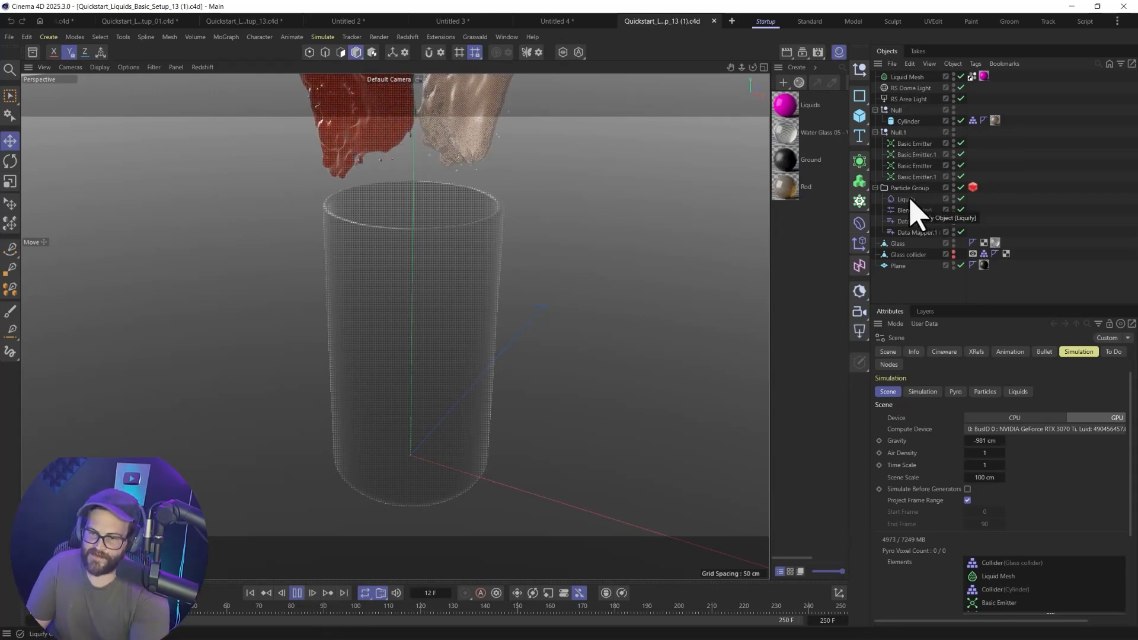
- Inspect the Liquify, Data Mapper and Blend modifier settings
{"action": "left_click", "coordinate": [905, 199]}
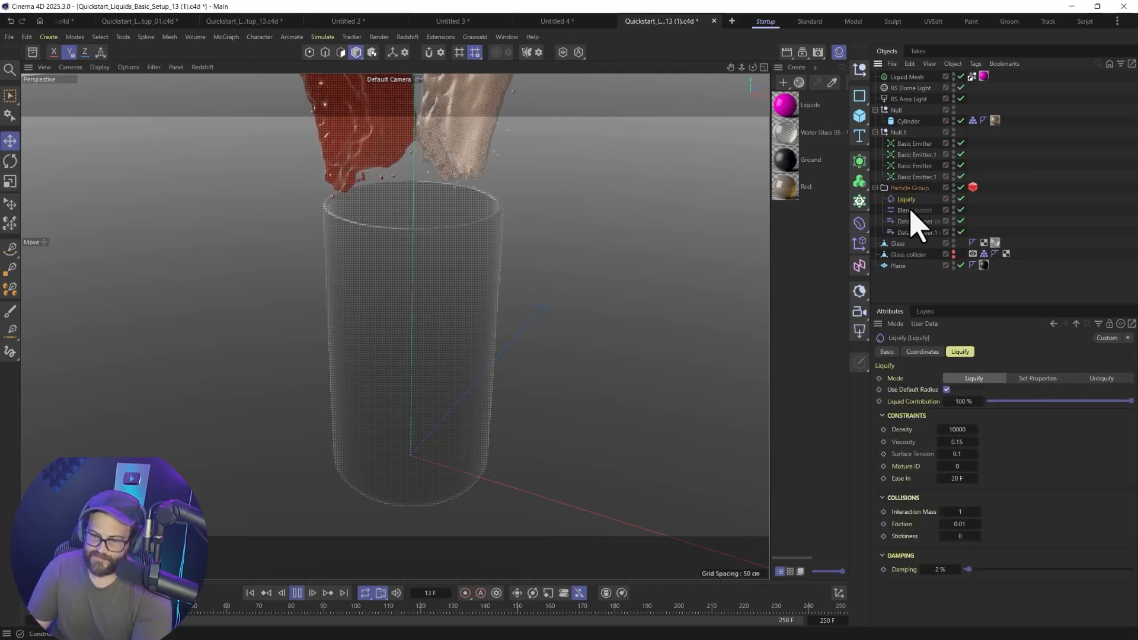
{"action": "left_click", "coordinate": [913, 221]}
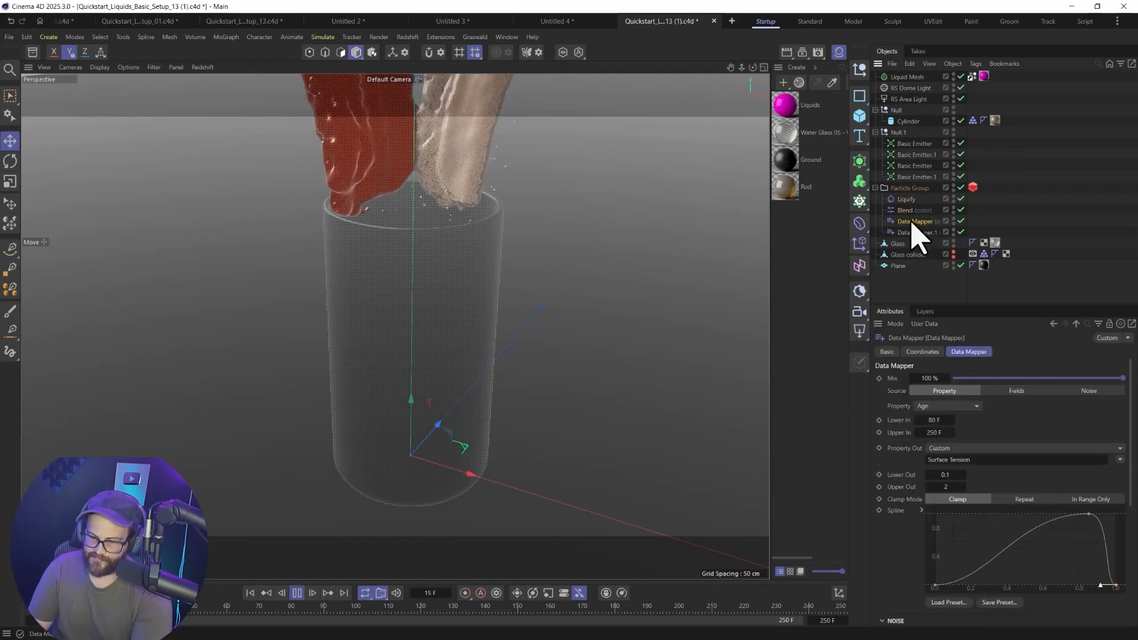
{"action": "left_click", "coordinate": [906, 199]}
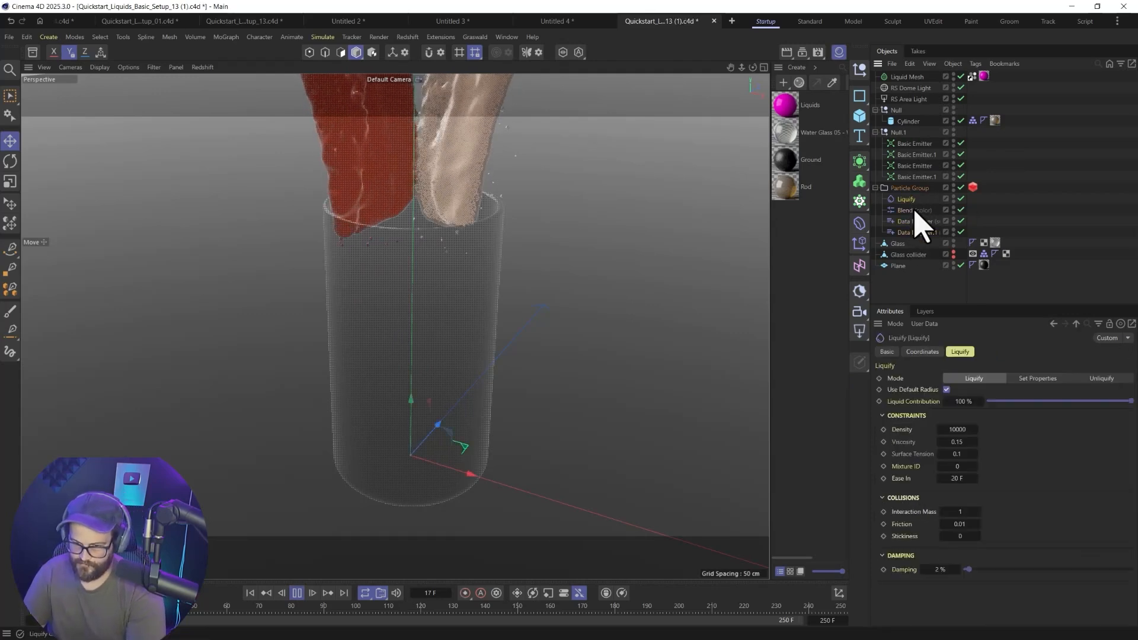
{"action": "left_click", "coordinate": [905, 209]}
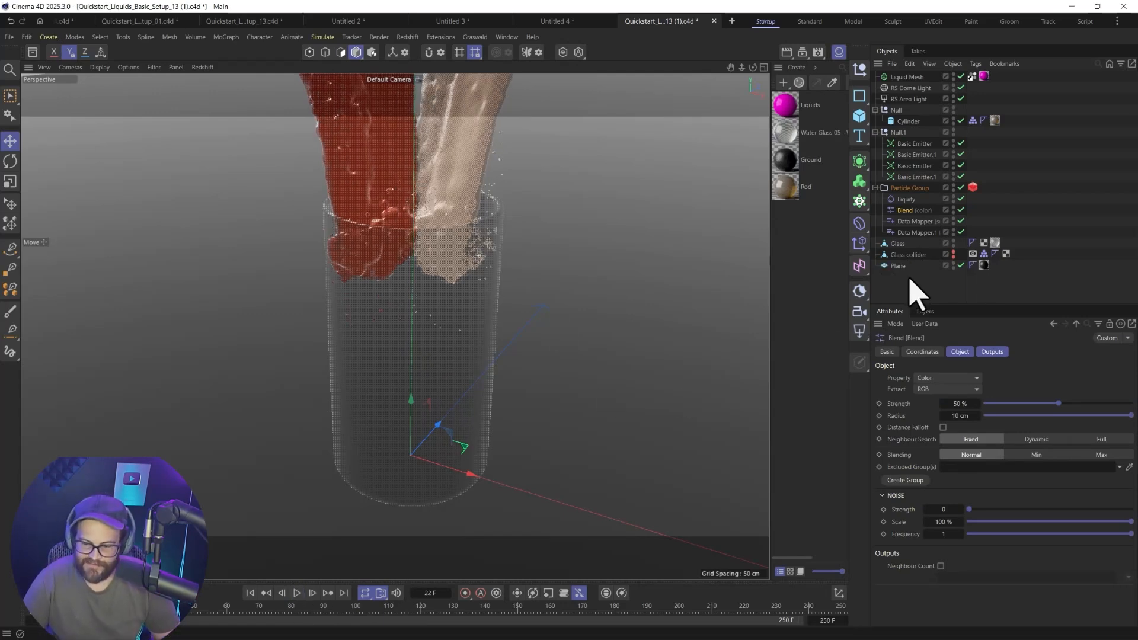
{"action": "mouse_move", "coordinate": [598, 84]}
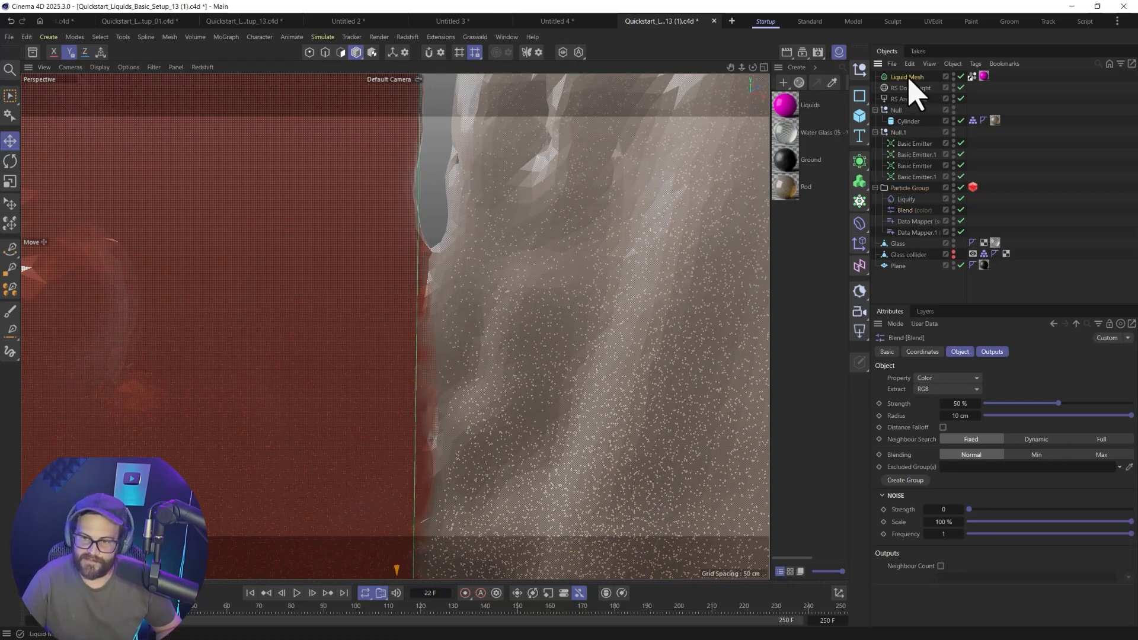
- Give the Liquid Mesh 8 steps and 67% smoothing, adjusting offset and normal smoothing iterations
{"action": "left_click", "coordinate": [907, 77]}
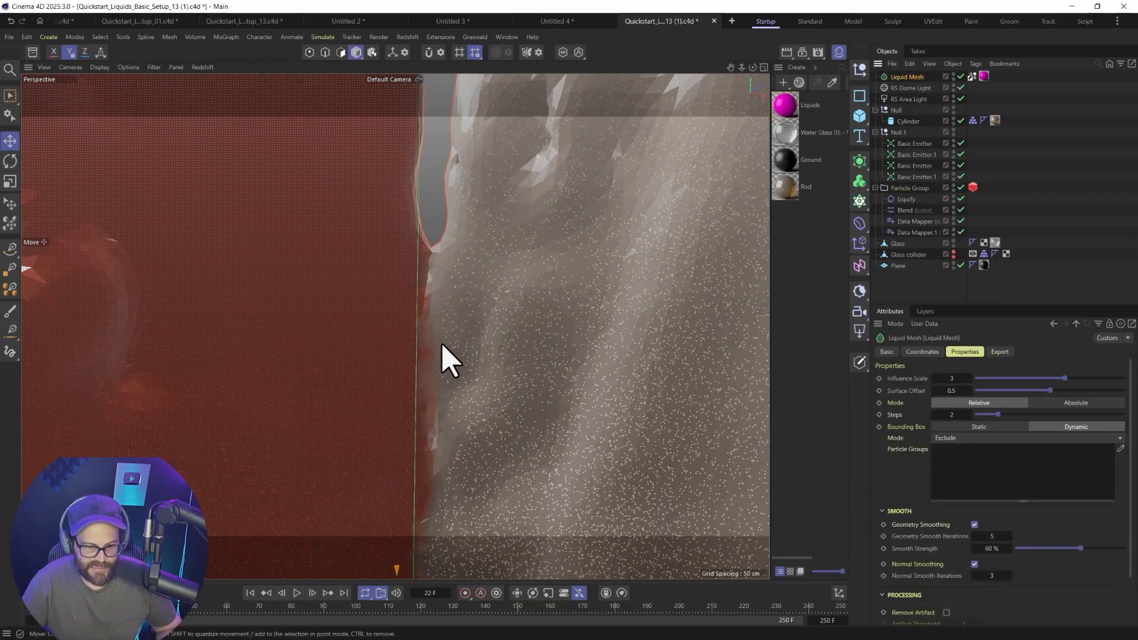
{"action": "mouse_move", "coordinate": [446, 519]}
{"action": "type", "text": "8"}
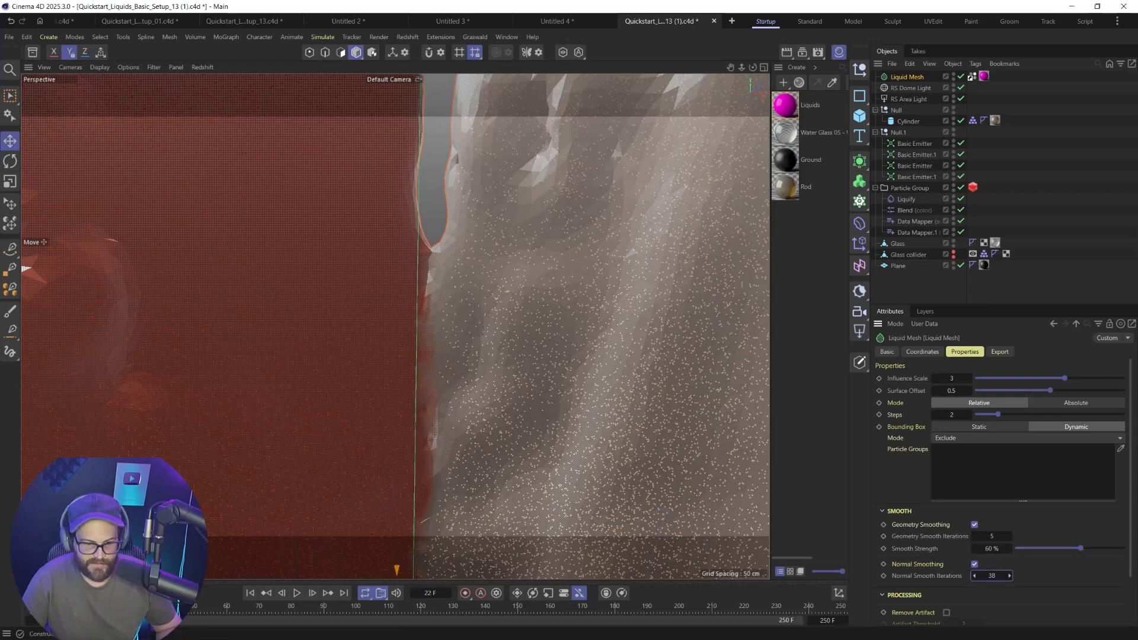
{"action": "left_click", "coordinate": [993, 575]}
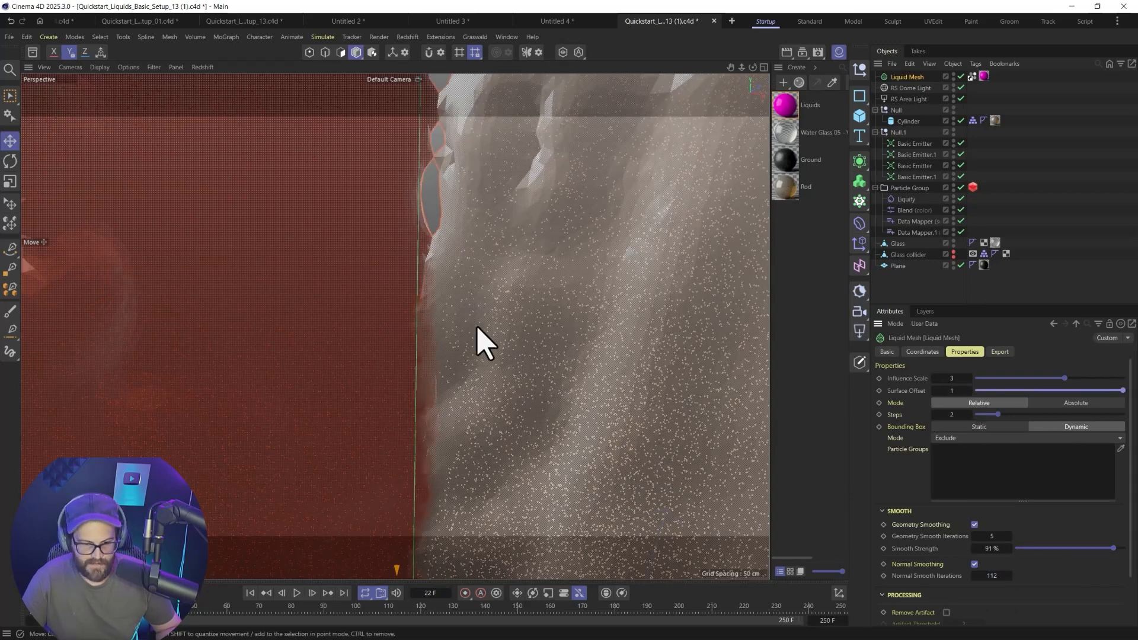
{"action": "left_click_drag", "start_coordinate": [1118, 391], "coordinate": [1021, 391]}
{"action": "type", "text": "65"}
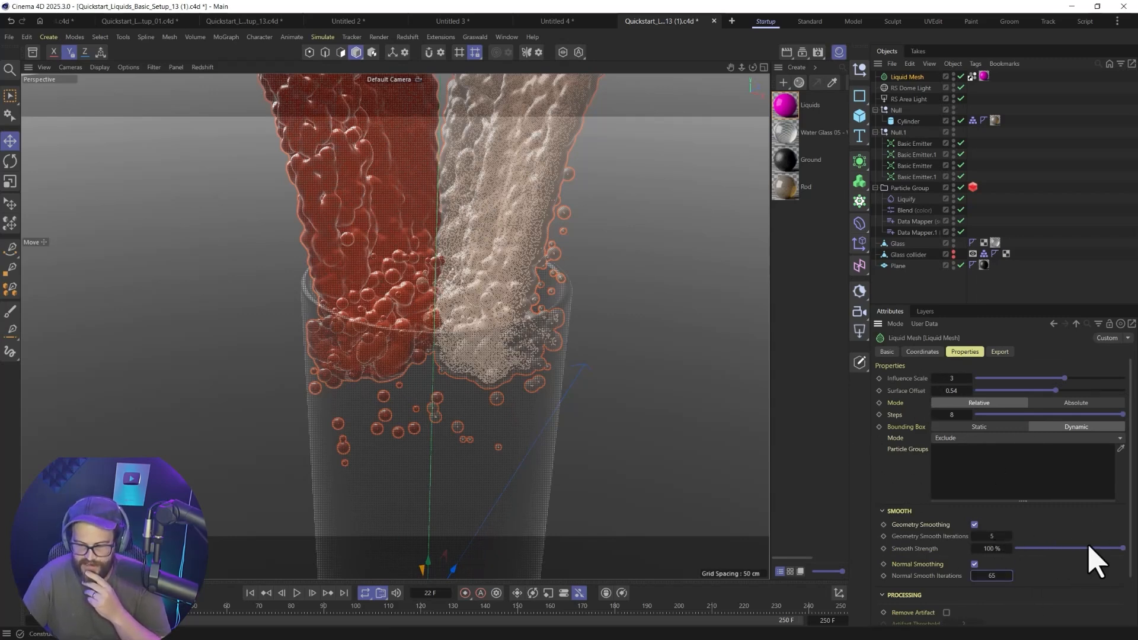
{"action": "left_click_drag", "start_coordinate": [1124, 547], "coordinate": [1087, 548]}
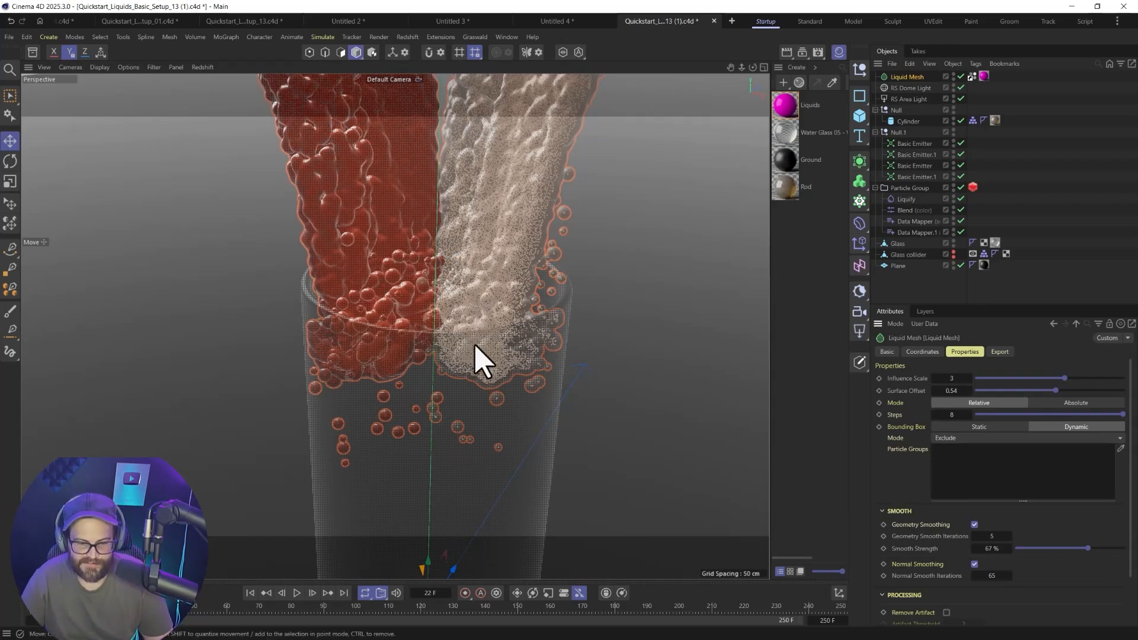
{"action": "mouse_move", "coordinate": [973, 156]}
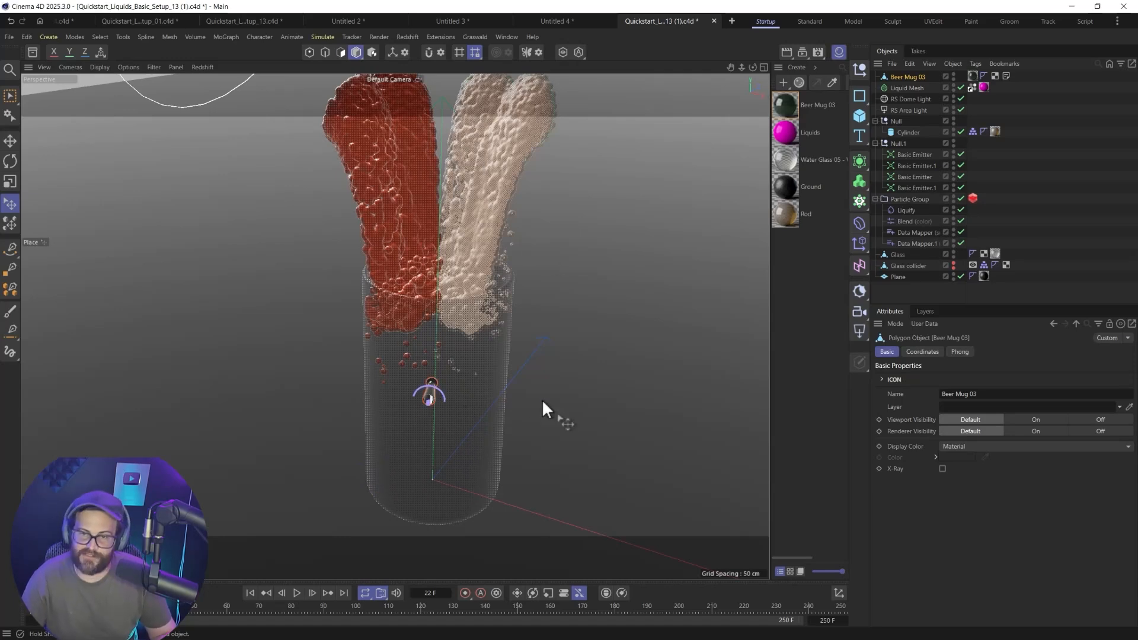
{"action": "mouse_move", "coordinate": [477, 198]}
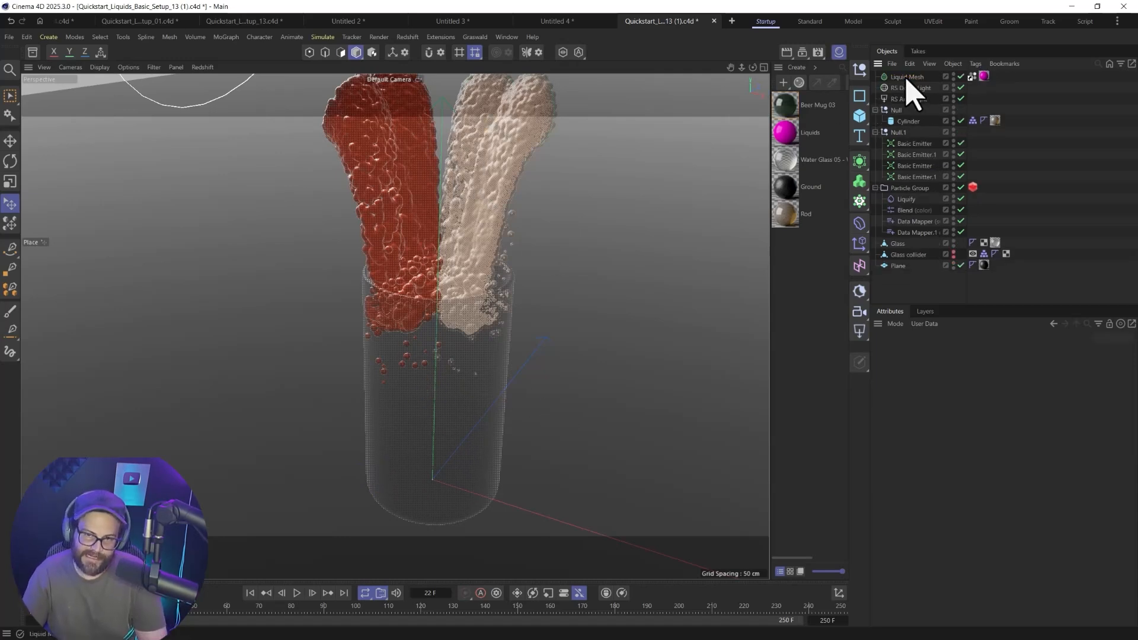
- Remove the Beer Mug 03 object, keeping only its material
{"action": "left_click", "coordinate": [907, 76]}
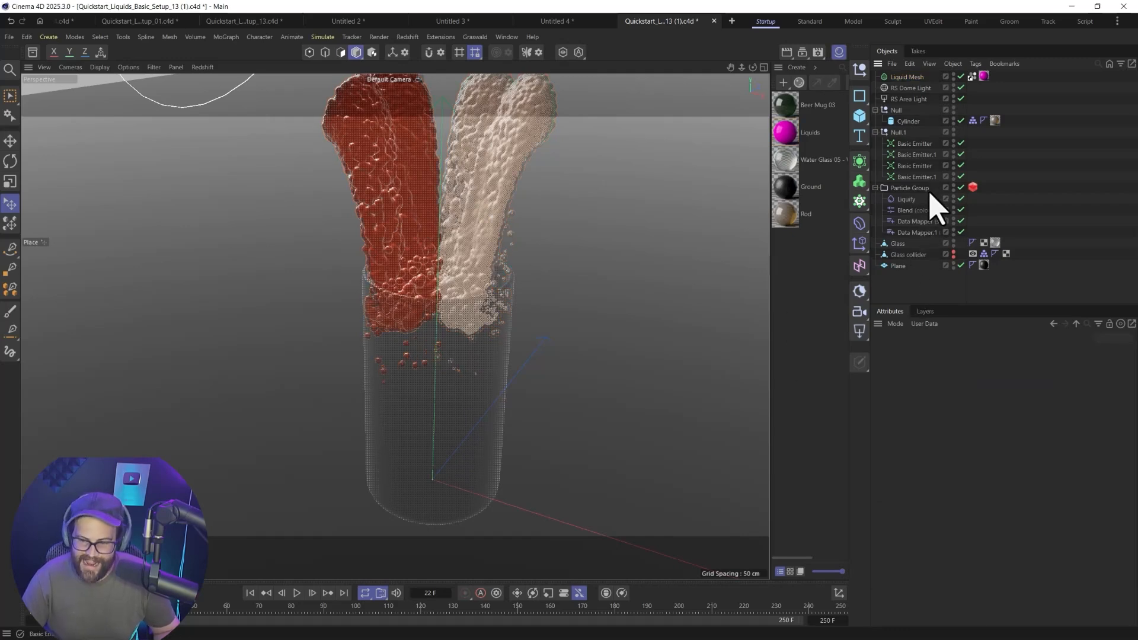
{"action": "mouse_move", "coordinate": [911, 265]}
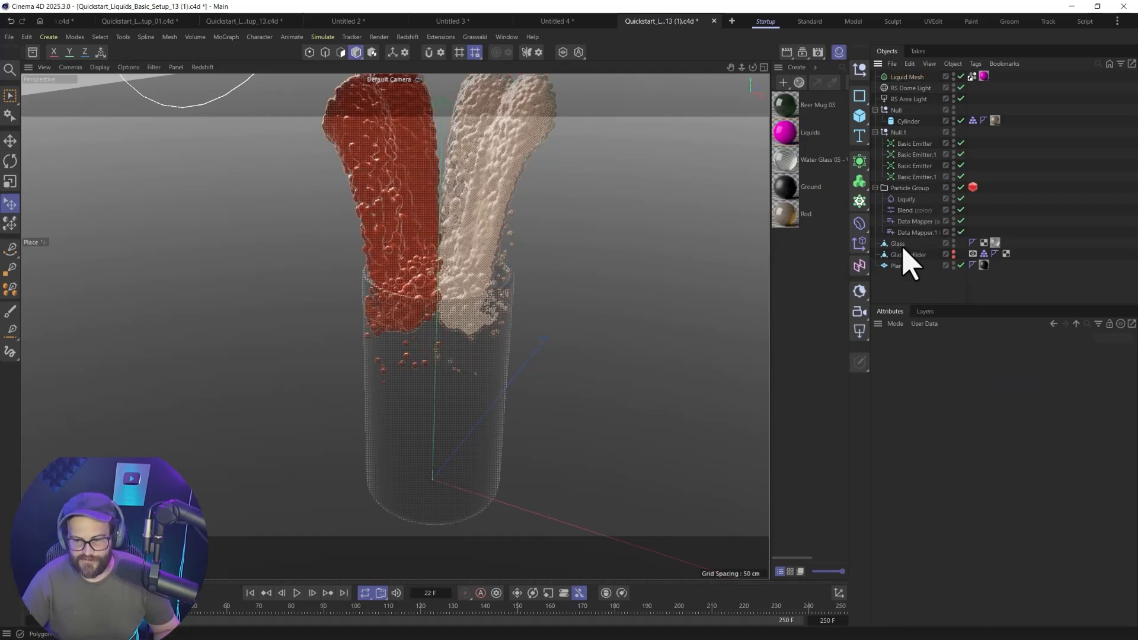
- Select the Glass object to view its properties
{"action": "left_click", "coordinate": [898, 243]}
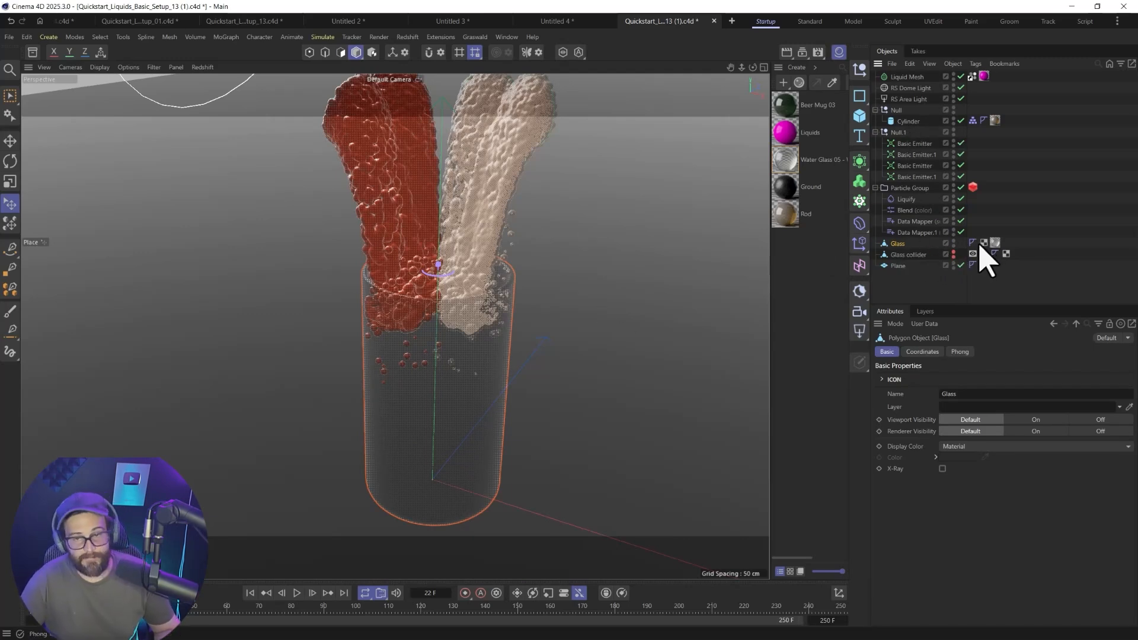
{"action": "mouse_move", "coordinate": [984, 254]}
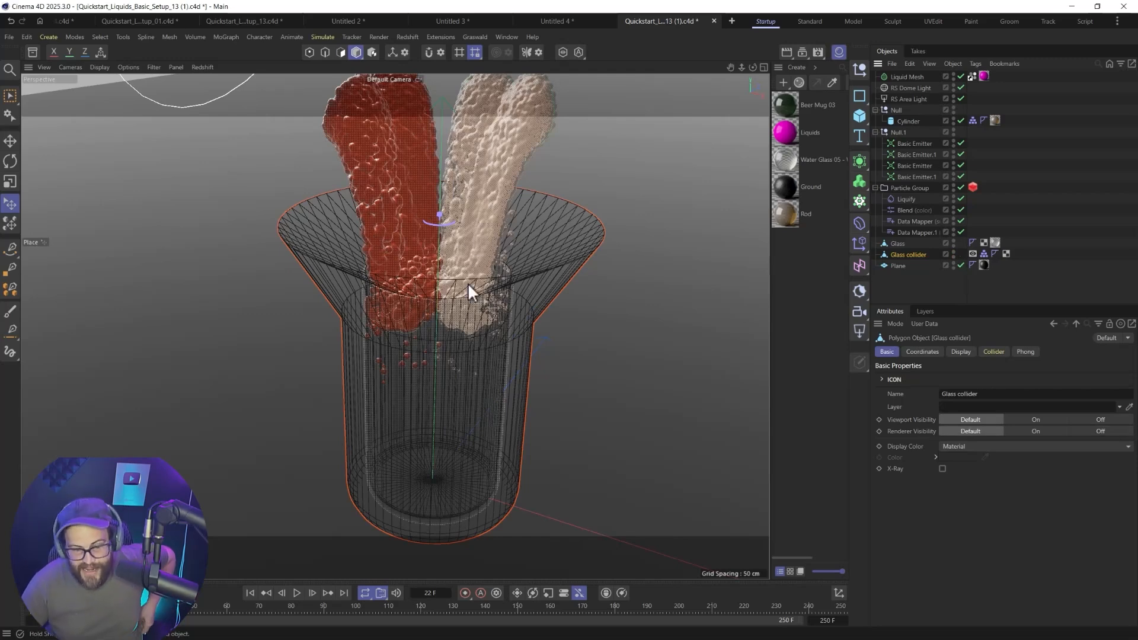
{"action": "mouse_move", "coordinate": [528, 272]}
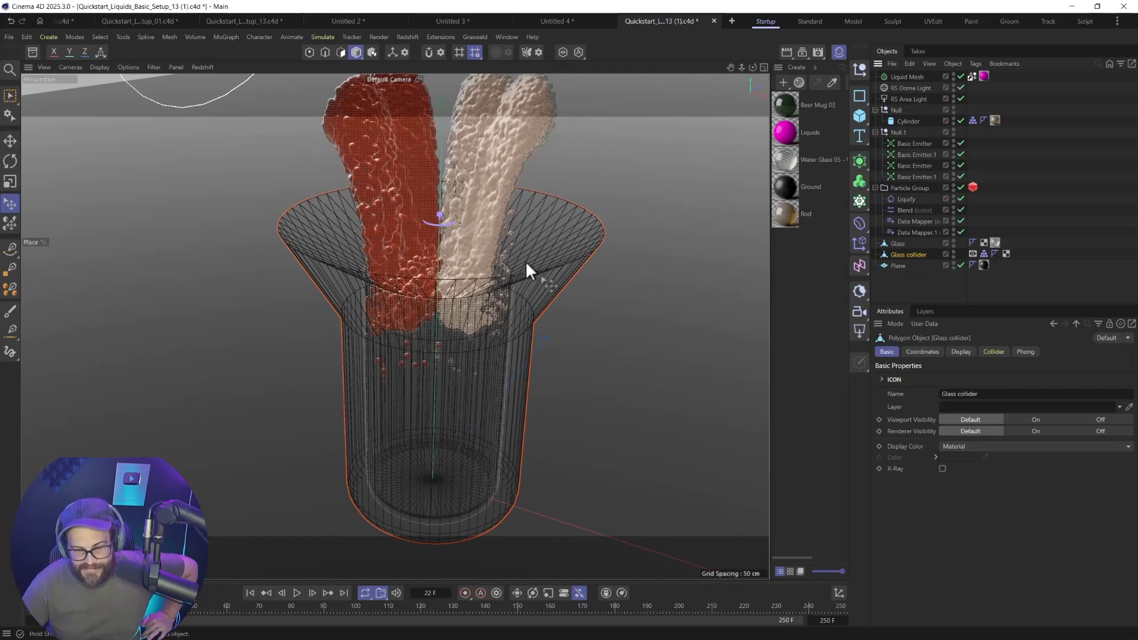
{"action": "mouse_move", "coordinate": [359, 454]}
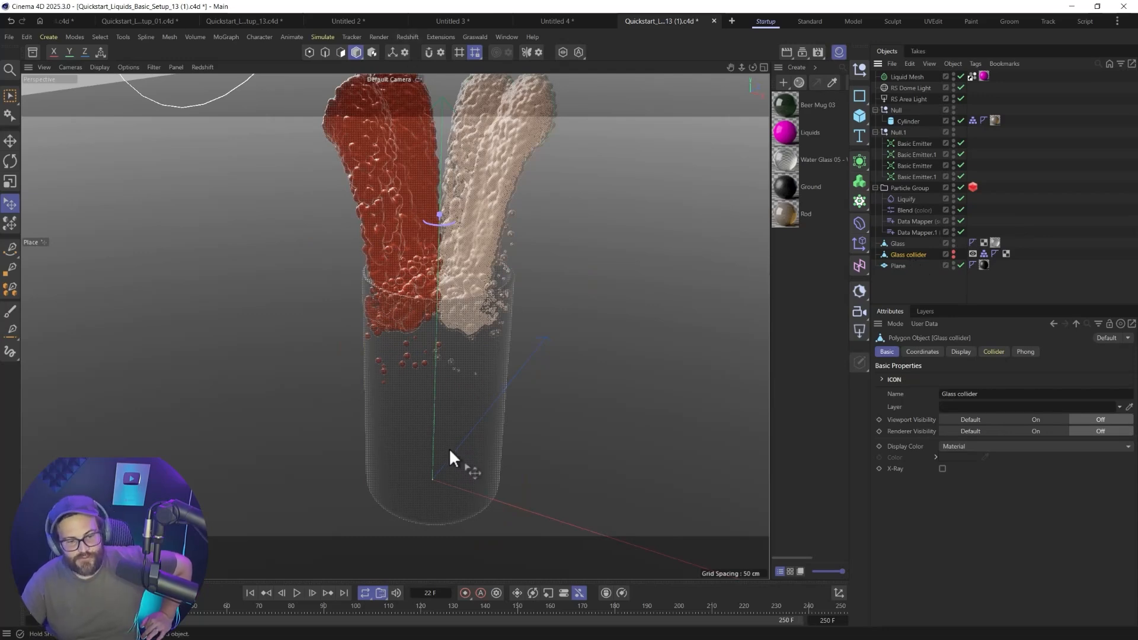
{"action": "mouse_move", "coordinate": [432, 263]}
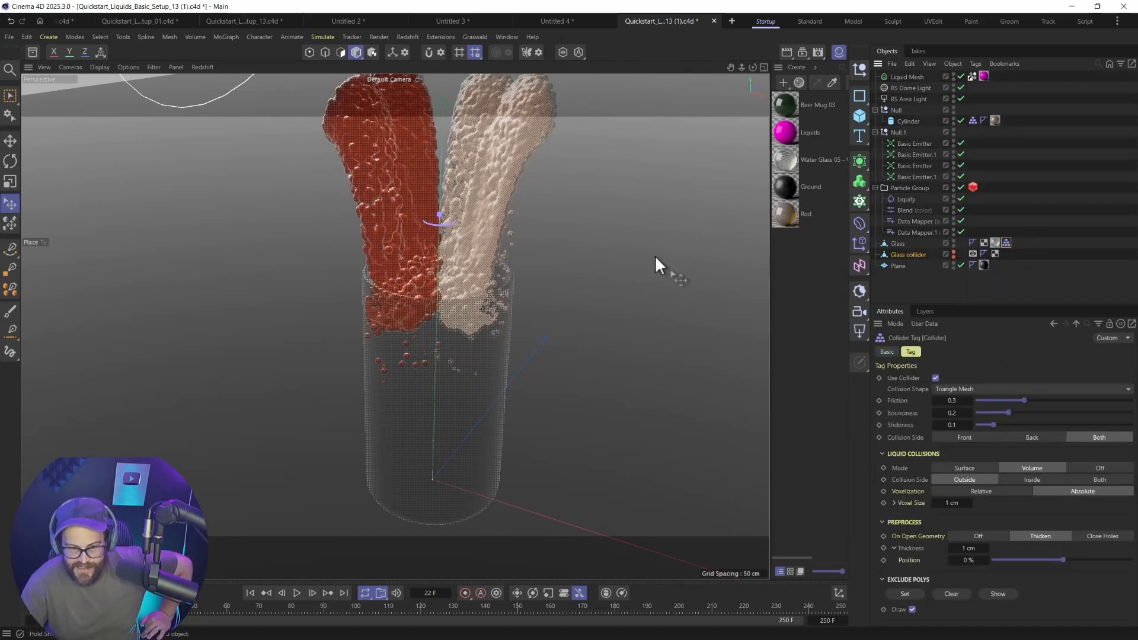
- Rewind and play the simulation to frame 49, red liquid pooling in the glass
{"action": "left_click", "coordinate": [250, 592]}
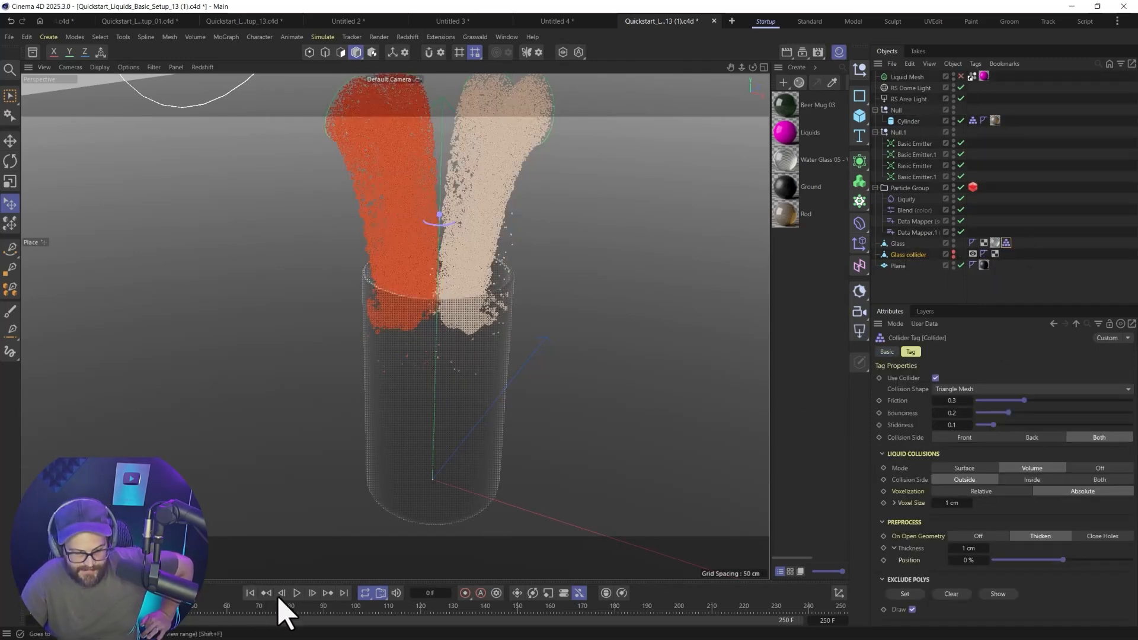
{"action": "left_click", "coordinate": [913, 143]}
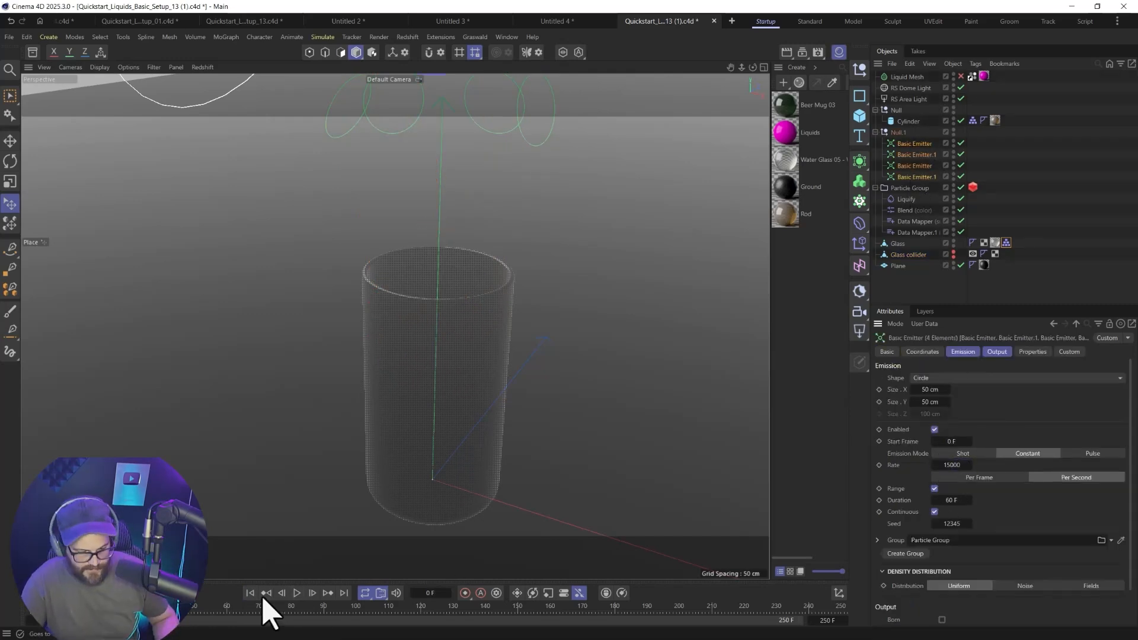
{"action": "left_click", "coordinate": [297, 592]}
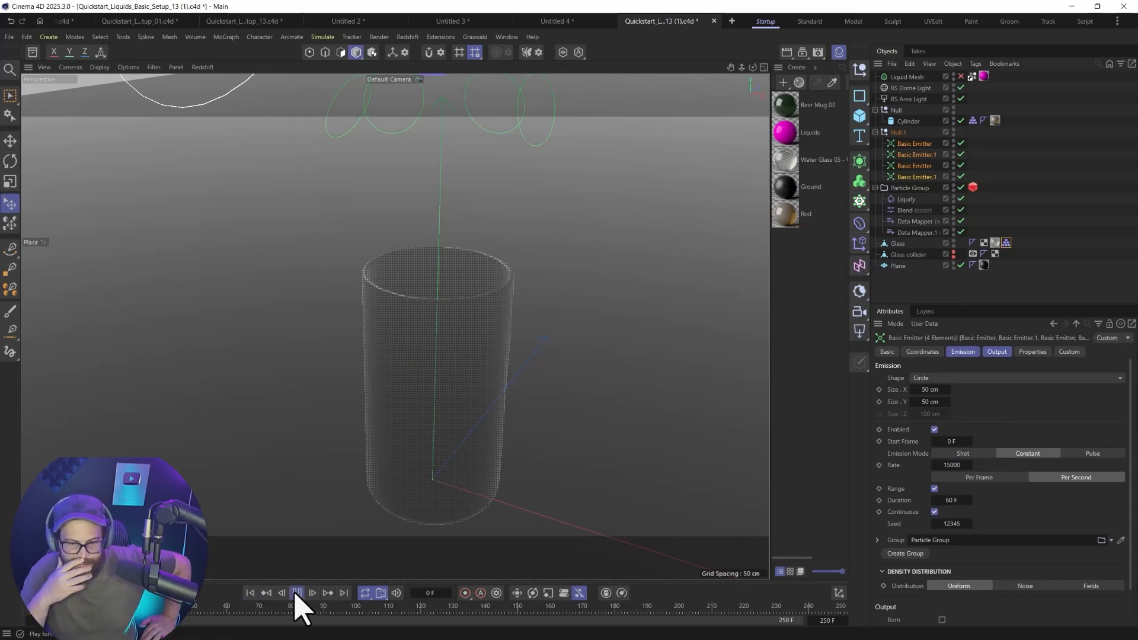
{"action": "left_click", "coordinate": [296, 593]}
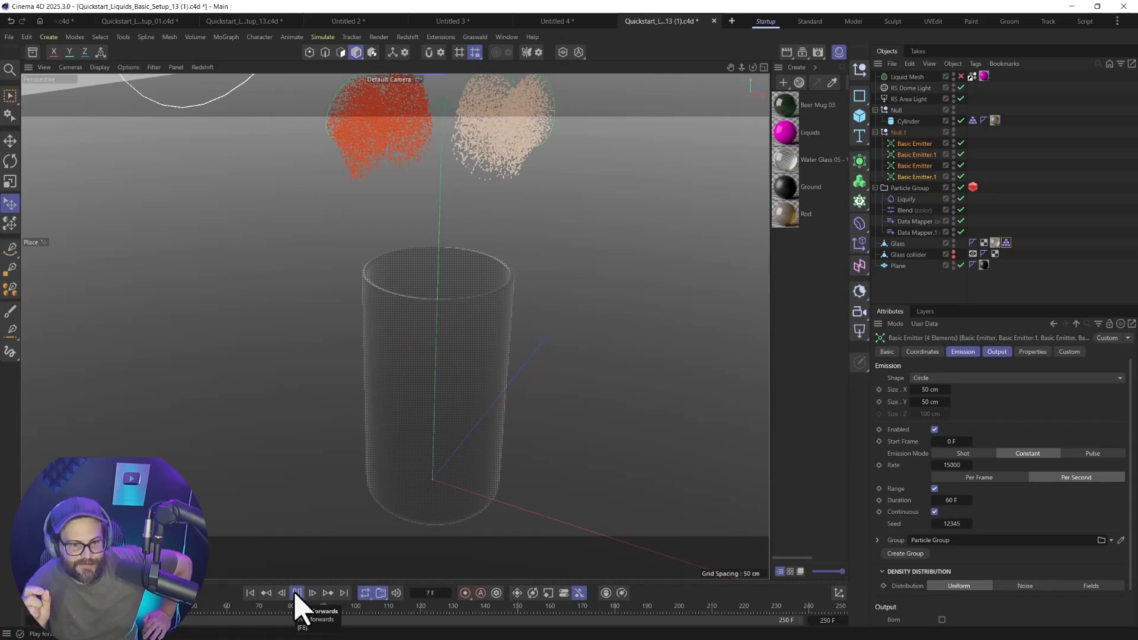
{"action": "left_click", "coordinate": [296, 592]}
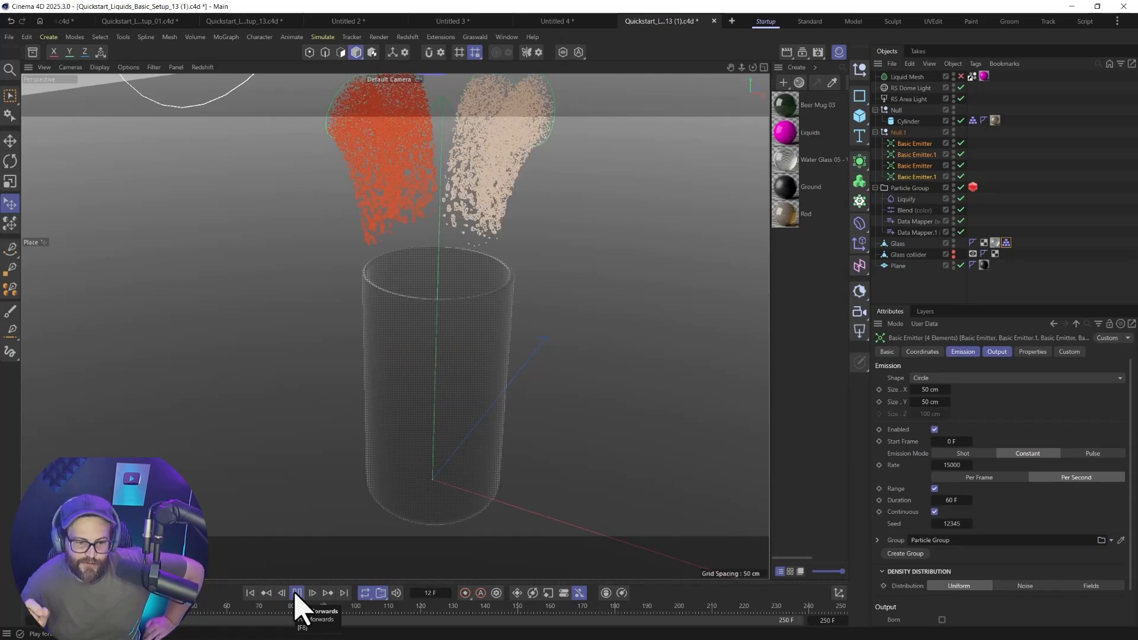
{"action": "left_click", "coordinate": [297, 593]}
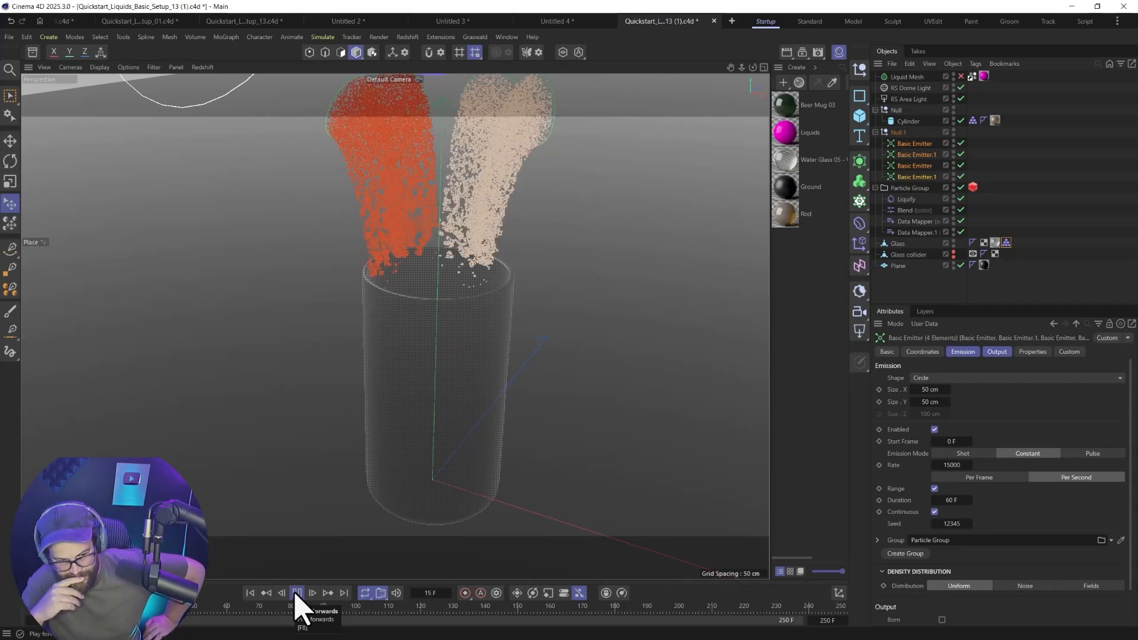
{"action": "left_click", "coordinate": [296, 593]}
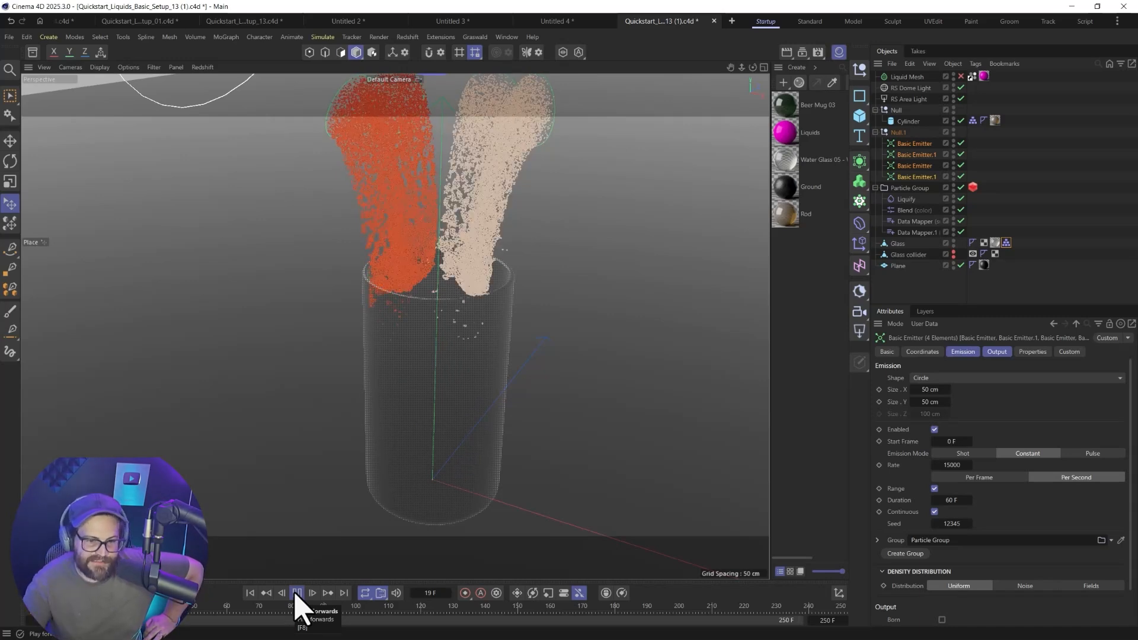
{"action": "left_click", "coordinate": [297, 592]}
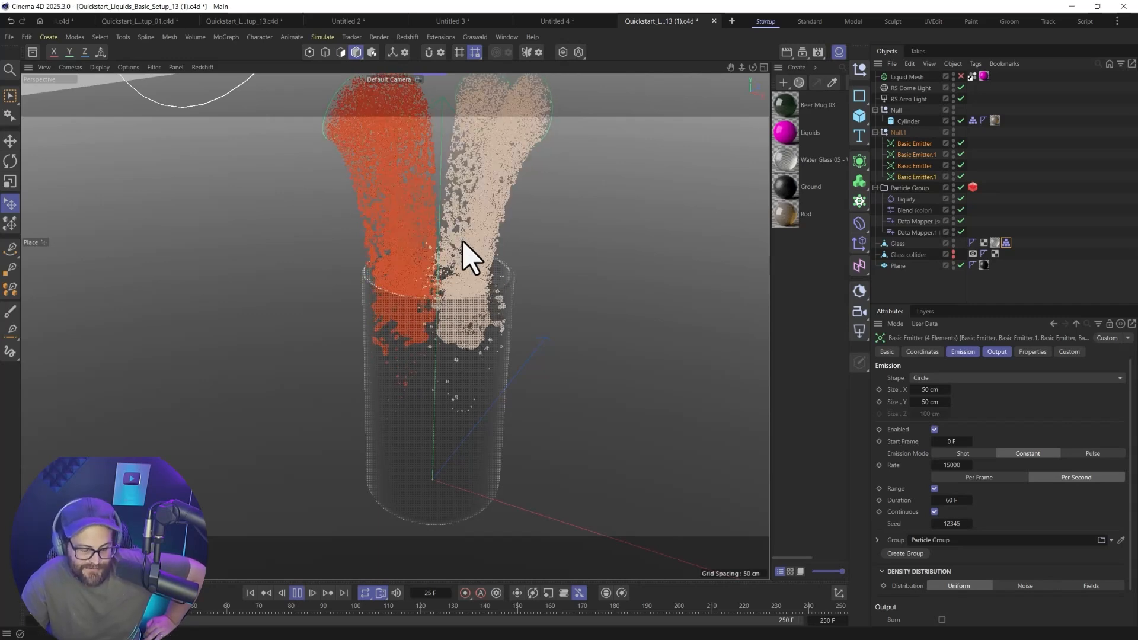
{"action": "left_click", "coordinate": [297, 593]}
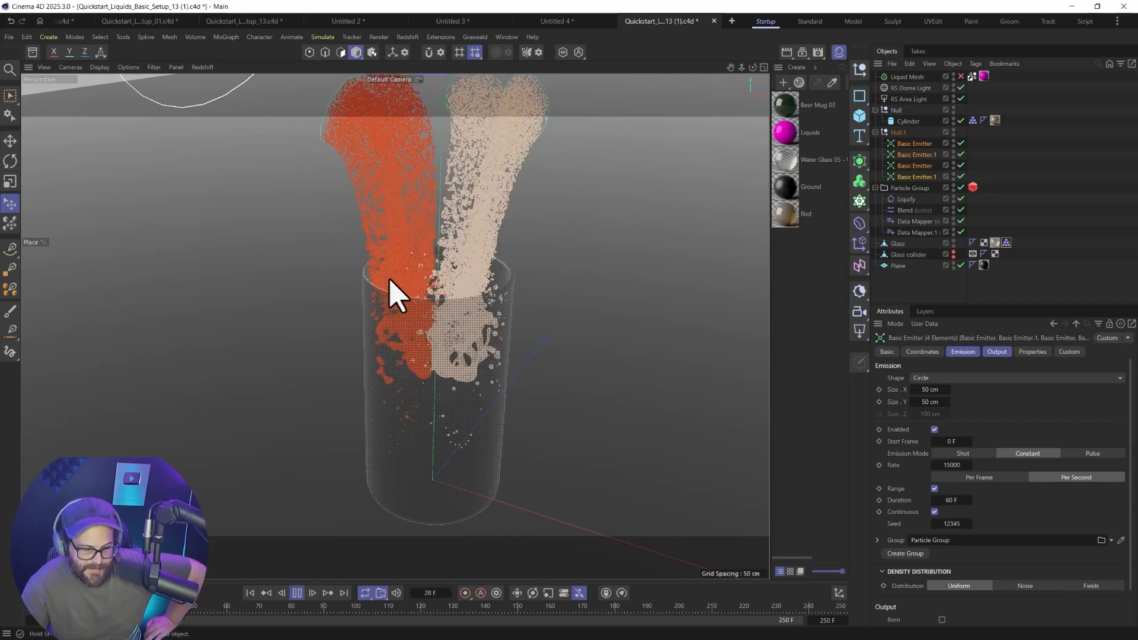
{"action": "left_click", "coordinate": [311, 593]}
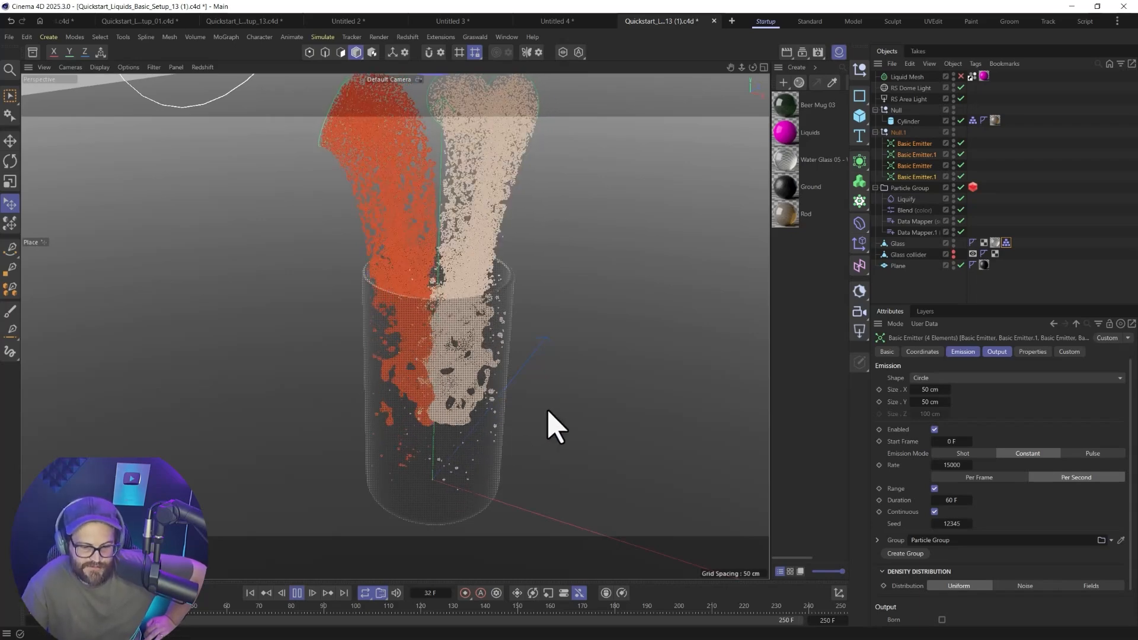
{"action": "left_click", "coordinate": [296, 593]}
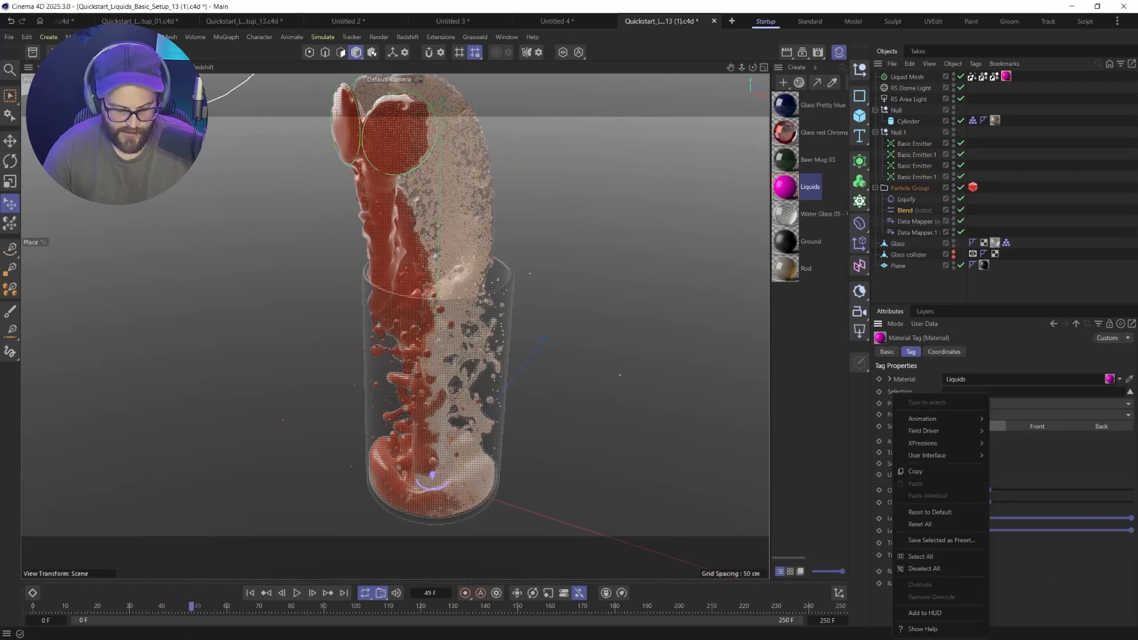
- Show Help for a liquid parameter and scroll to the viscosity and color-mixing examples
{"action": "left_click", "coordinate": [923, 630]}
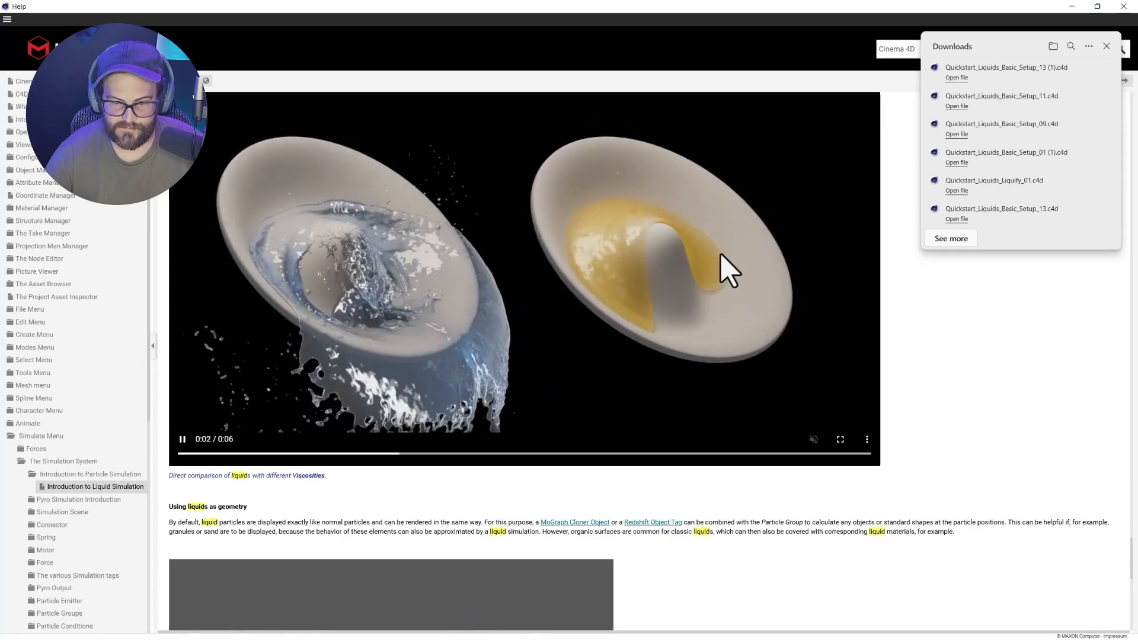
{"action": "scroll", "scroll_direction": "down", "scroll_amount": 3}
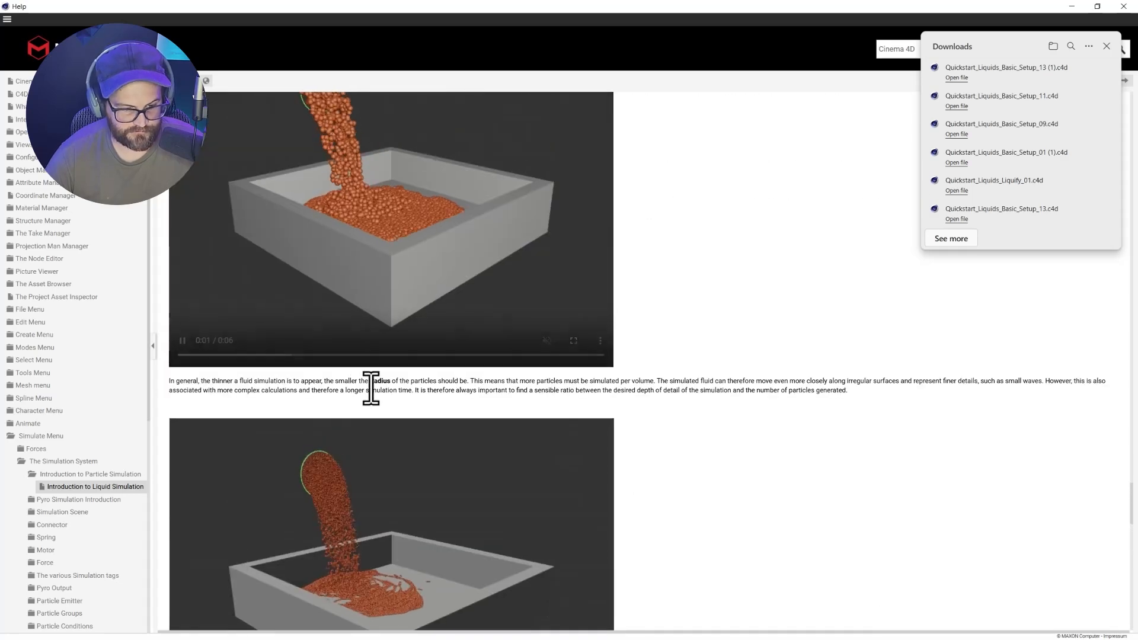
{"action": "scroll", "scroll_direction": "down", "scroll_amount": 3}
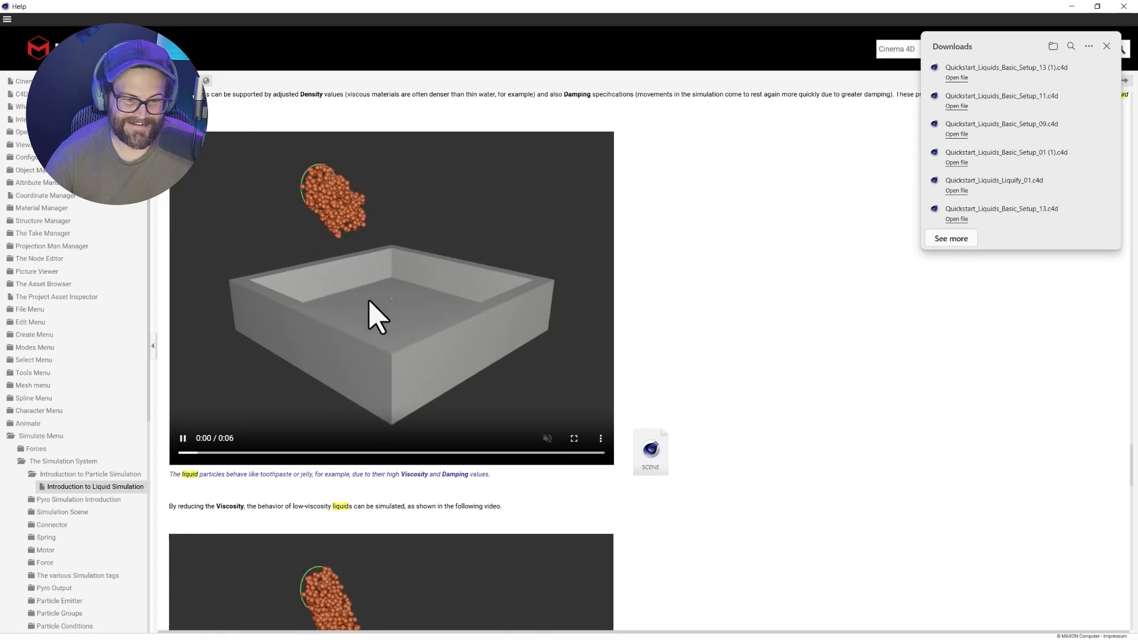
{"action": "scroll", "scroll_direction": "down", "scroll_amount": 3}
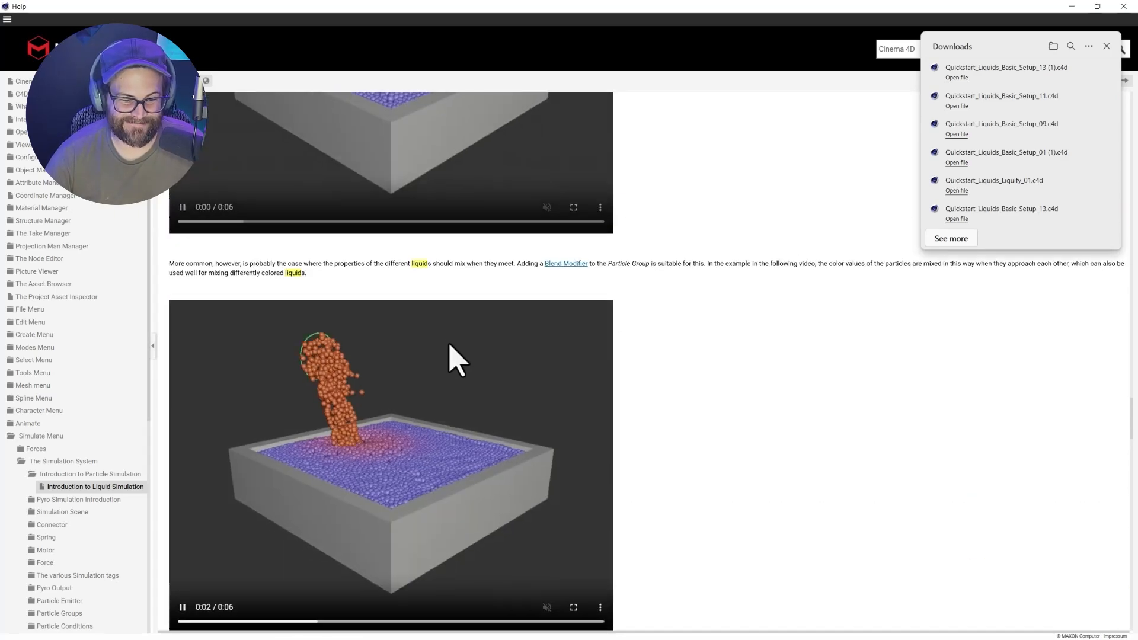
{"action": "scroll", "scroll_direction": "down", "scroll_amount": 3}
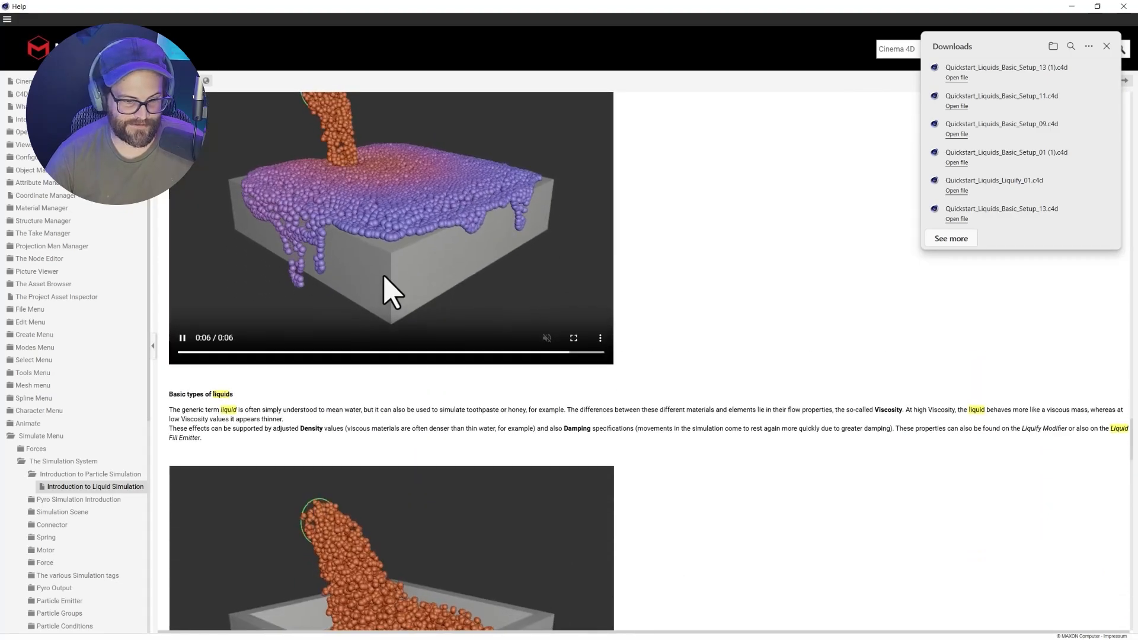
{"action": "scroll", "scroll_direction": "down", "scroll_amount": 3}
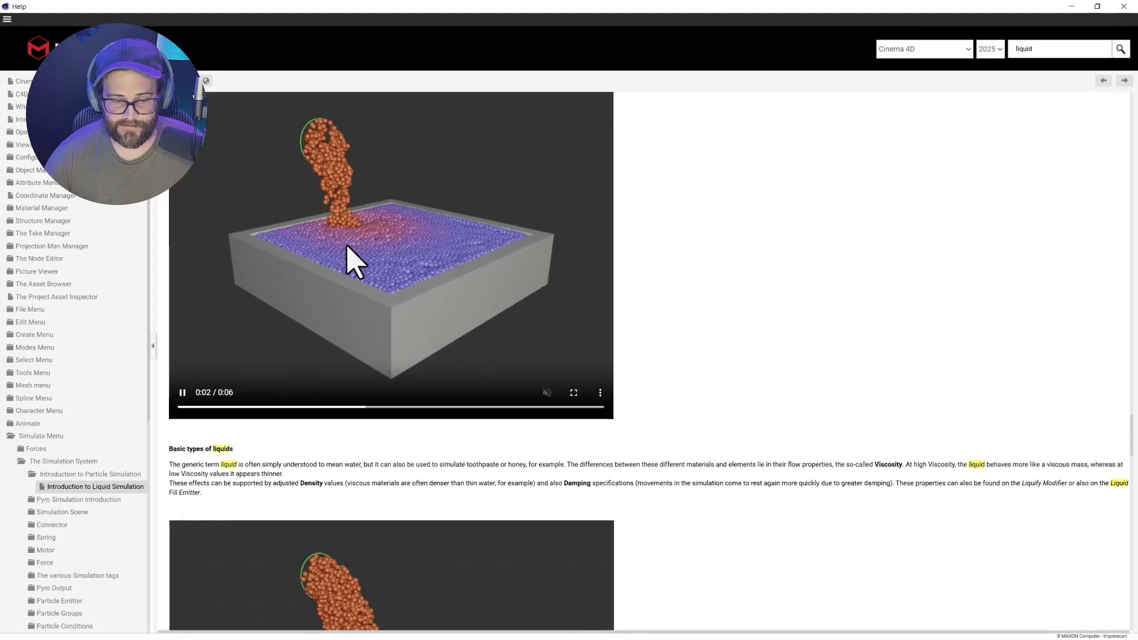
{"action": "scroll", "scroll_direction": "down", "scroll_amount": 3}
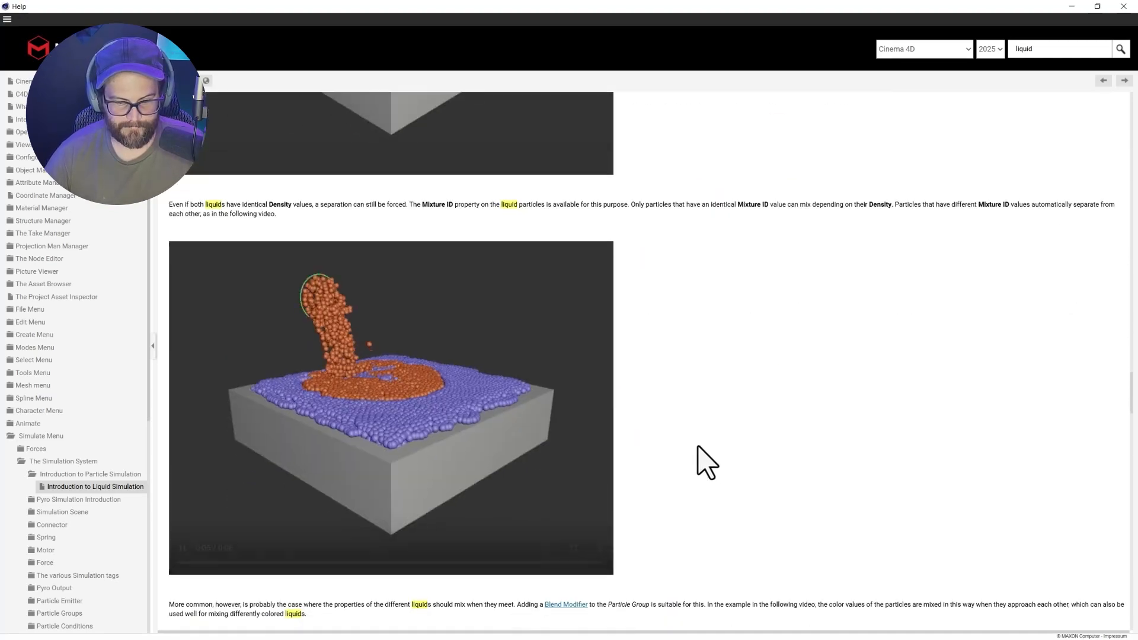
{"action": "scroll", "scroll_direction": "down", "scroll_amount": 3}
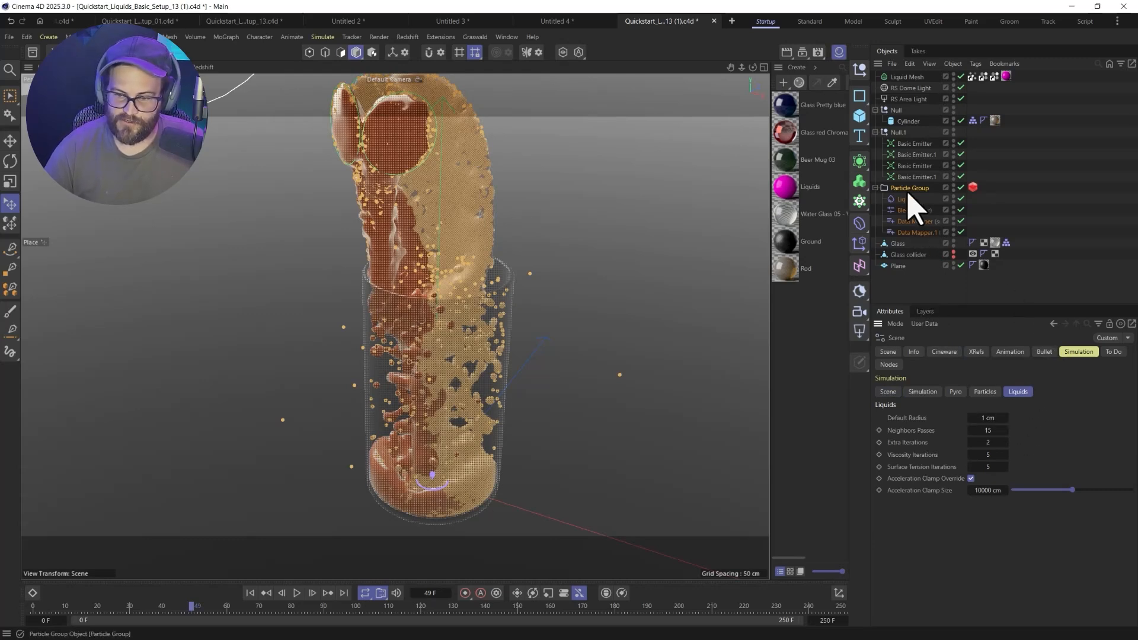
- Check the Particle Group settings, then click empty space to deselect
{"action": "left_click", "coordinate": [914, 143]}
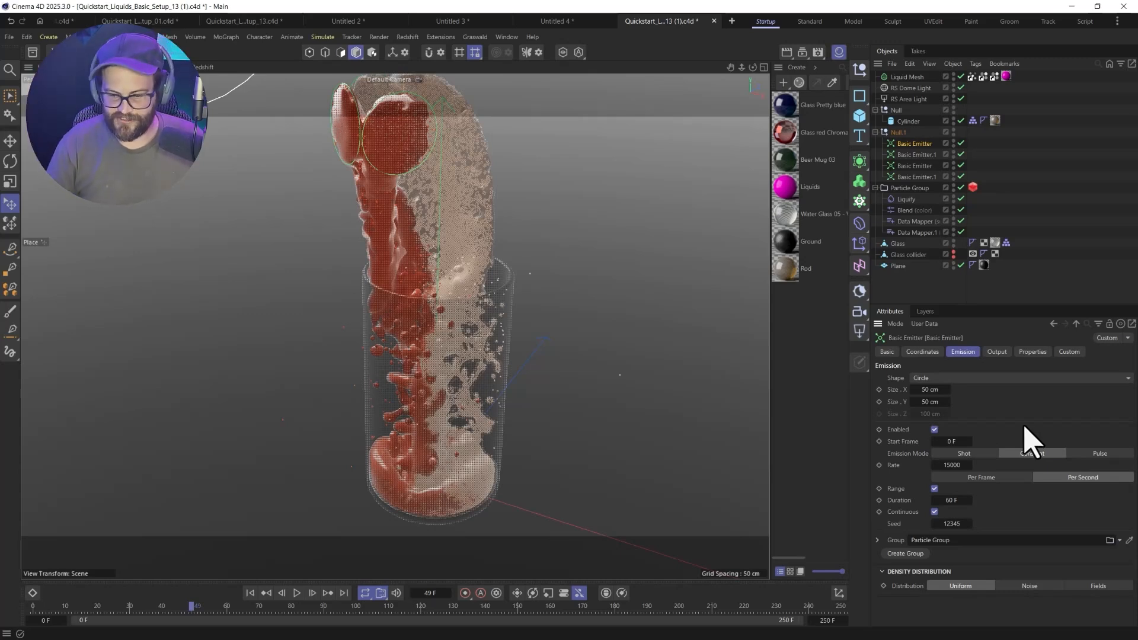
{"action": "left_click", "coordinate": [996, 352]}
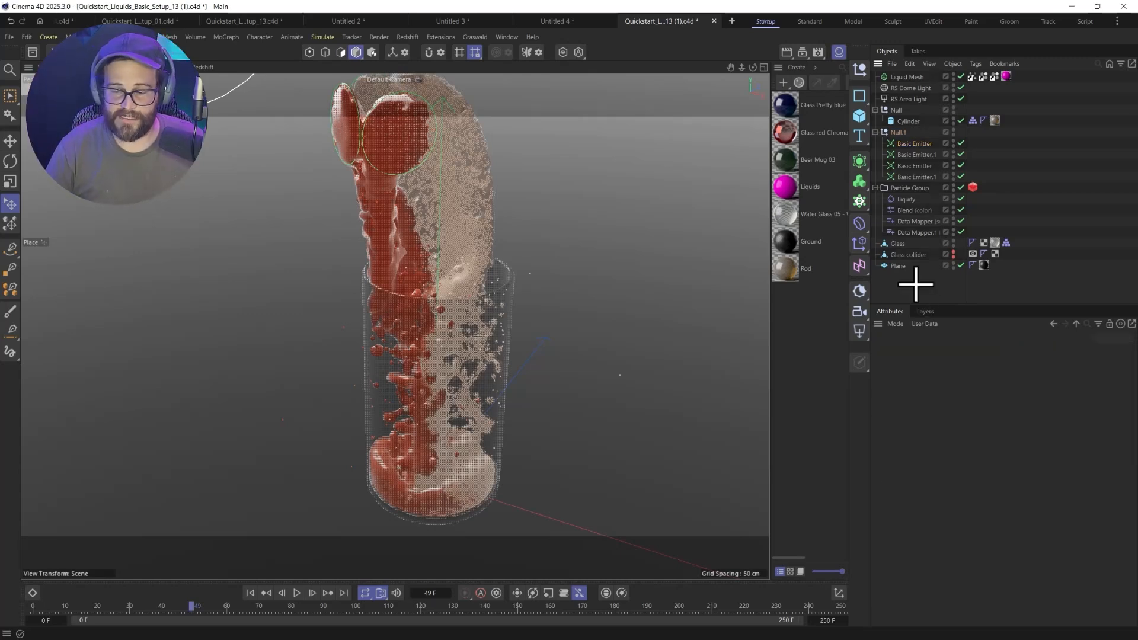
- Inspect the Liquid Mesh smoothing and Liquify density and viscosity constraints, returning to Liquid Mesh
{"action": "left_click", "coordinate": [906, 76]}
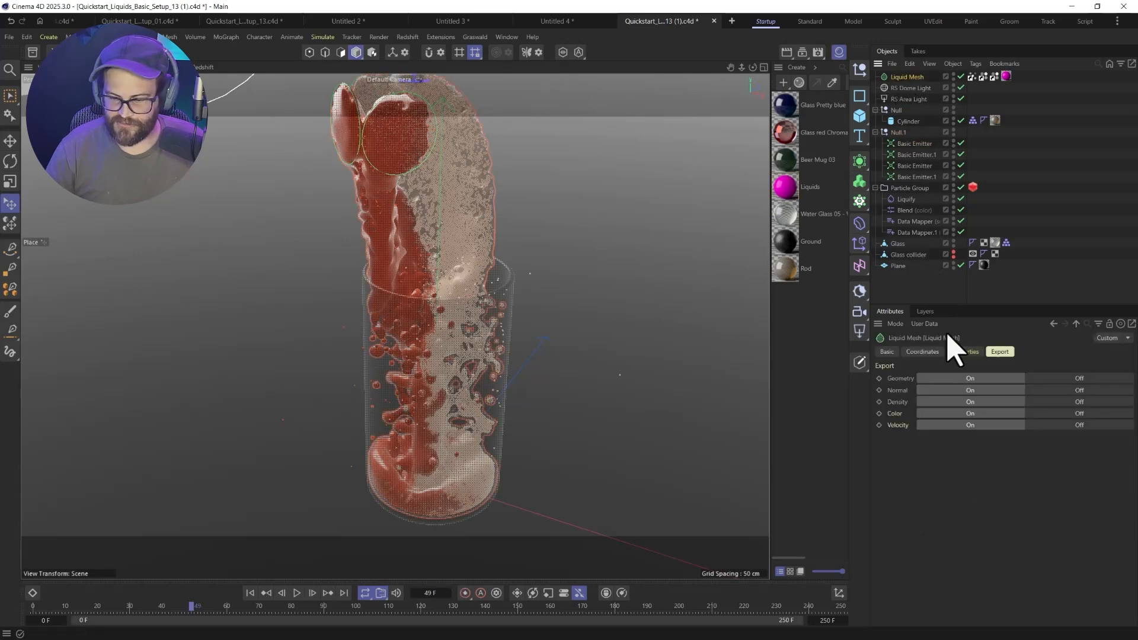
{"action": "left_click", "coordinate": [965, 351]}
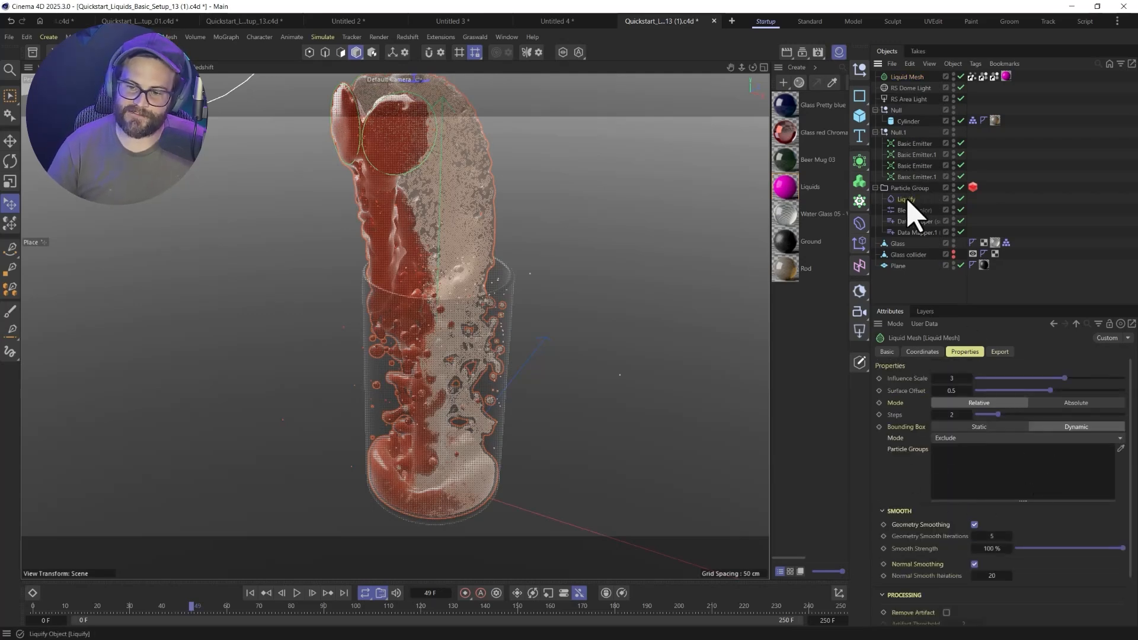
{"action": "left_click", "coordinate": [905, 200]}
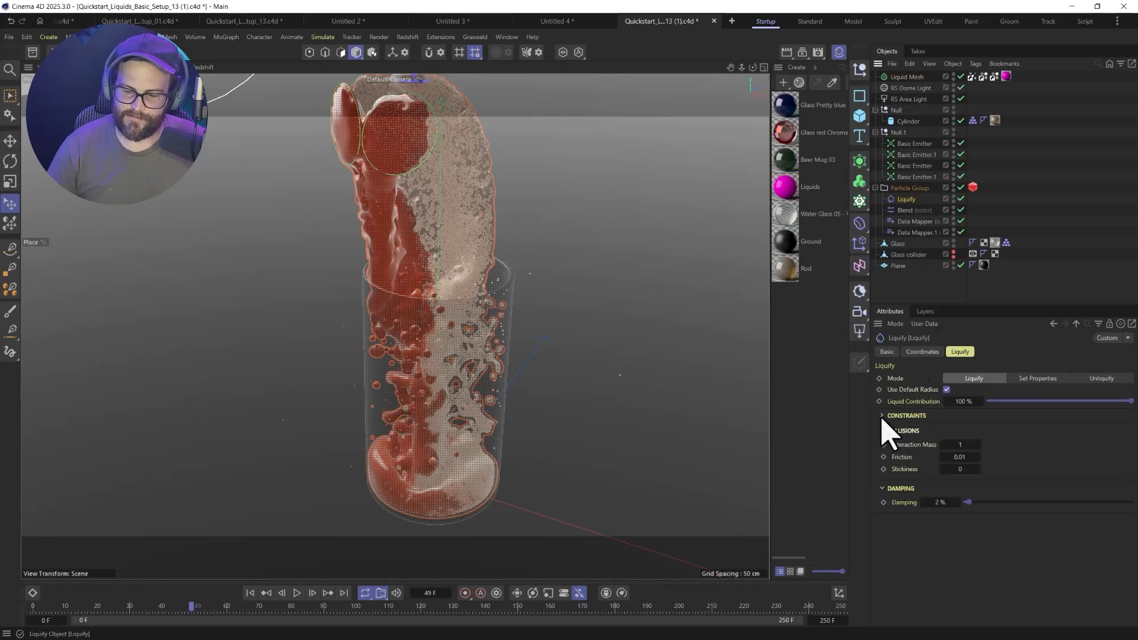
{"action": "left_click", "coordinate": [882, 414]}
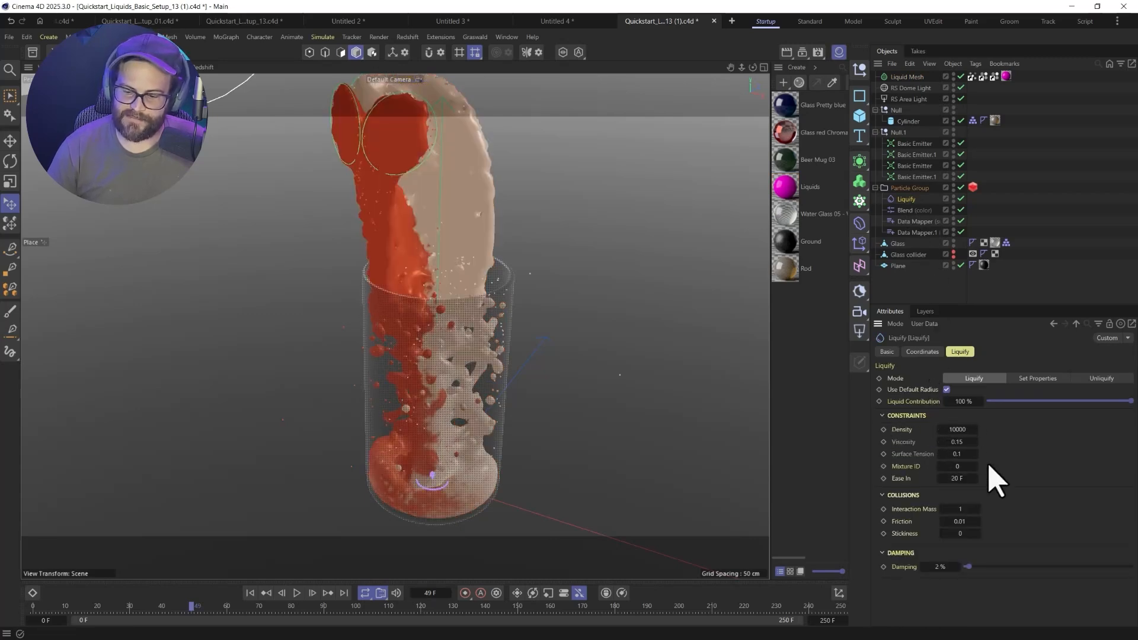
{"action": "mouse_move", "coordinate": [1012, 374]}
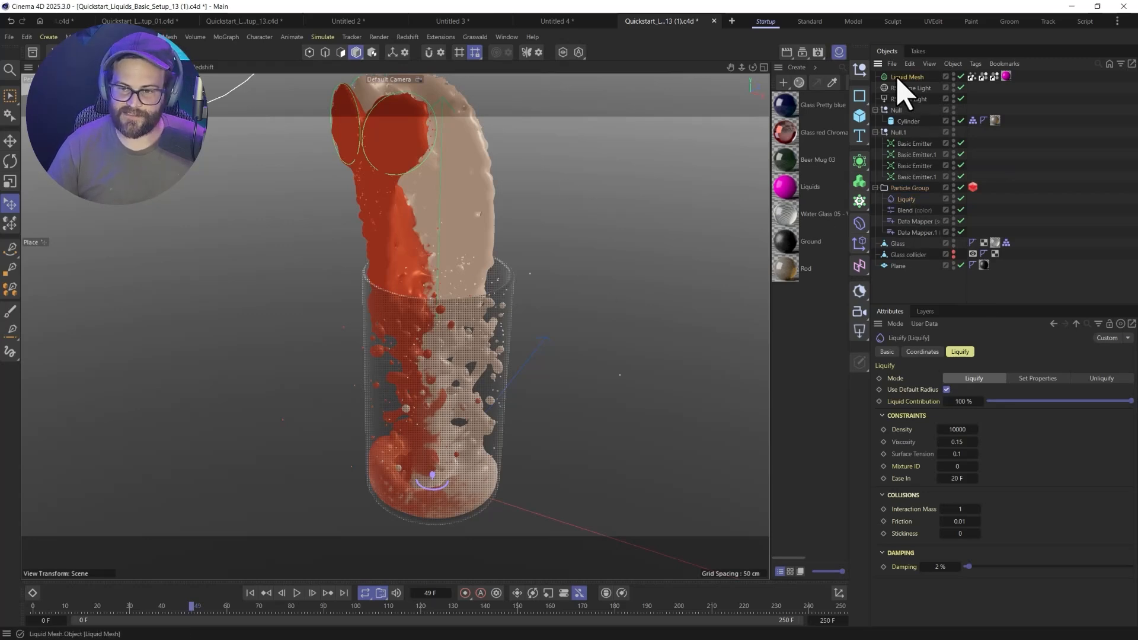
{"action": "left_click", "coordinate": [907, 77]}
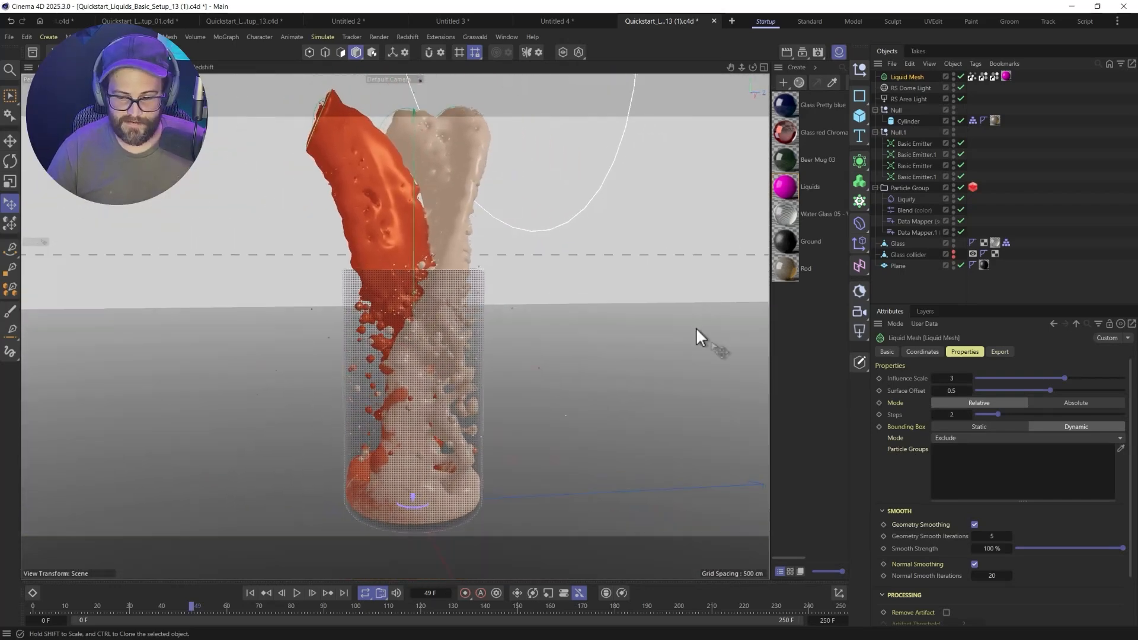
- Open RS RenderView from the Redshift menu and start rendering the glass scene
{"action": "left_click", "coordinate": [408, 37]}
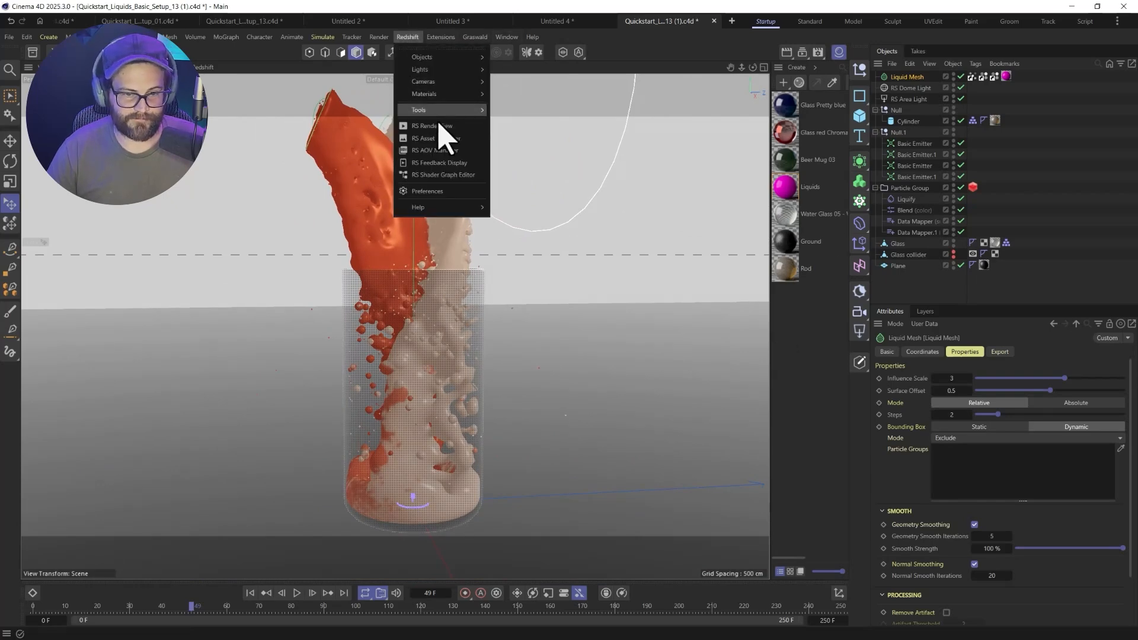
{"action": "left_click", "coordinate": [432, 126]}
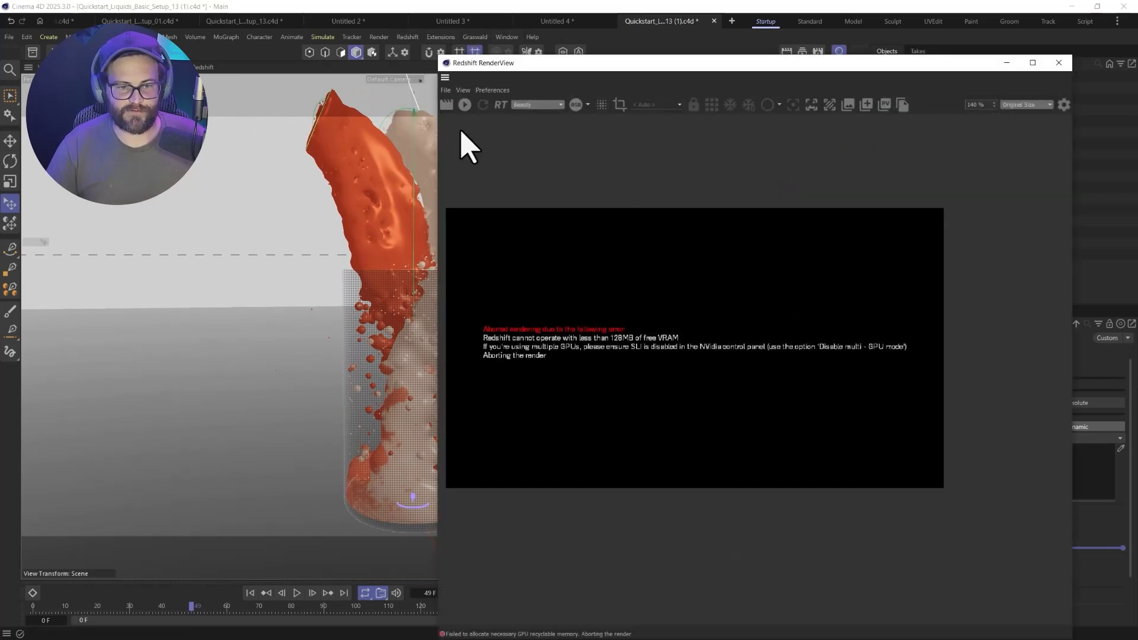
{"action": "left_click", "coordinate": [463, 104]}
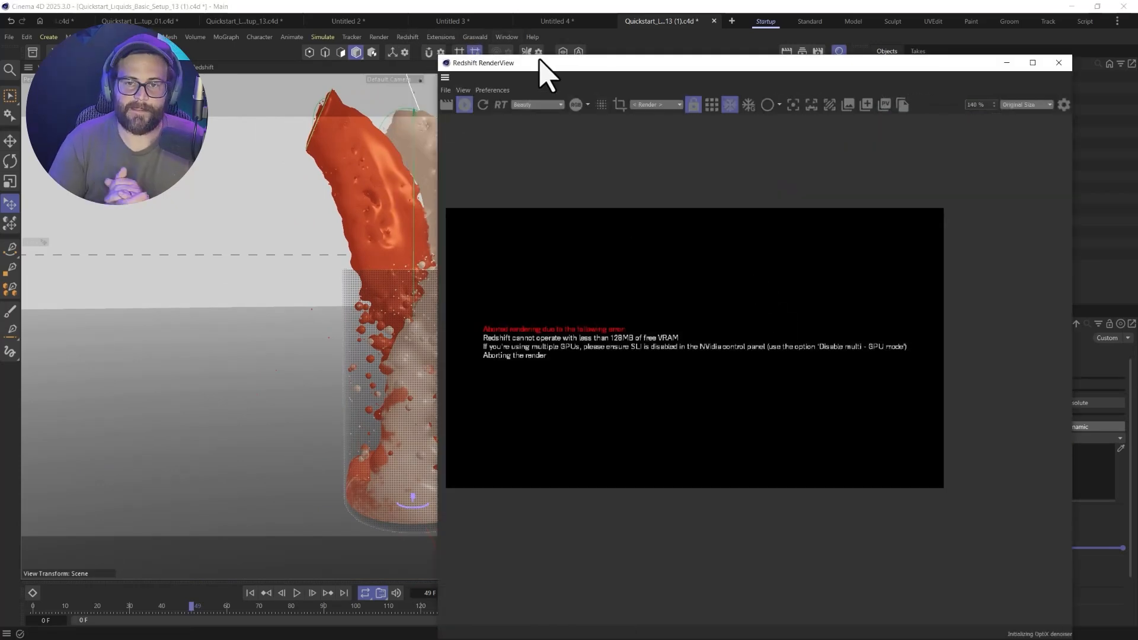